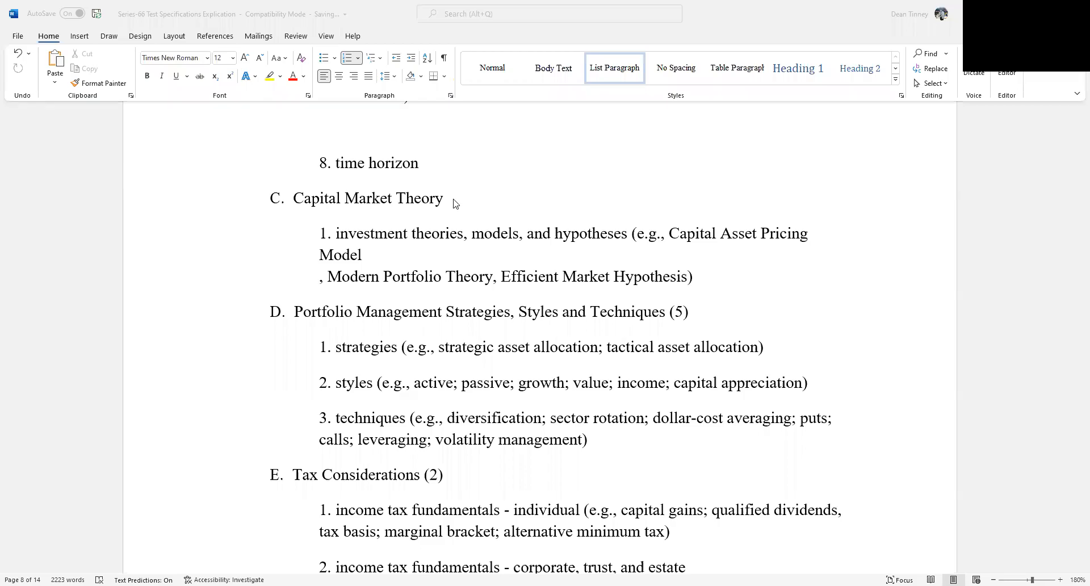
{"action": "mouse_move", "coordinate": [464, 204]}
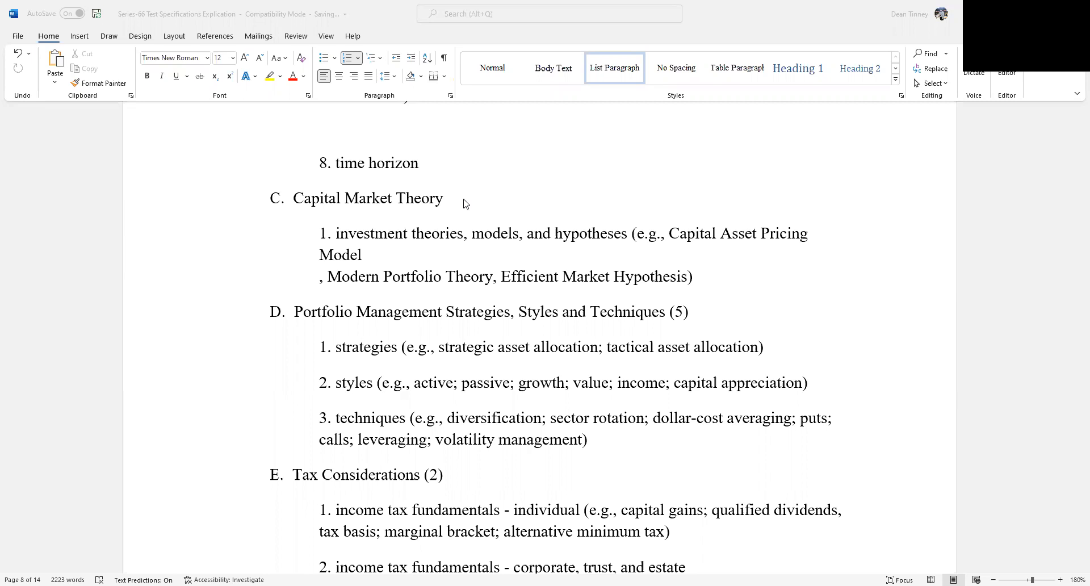
{"action": "mouse_move", "coordinate": [312, 130]}
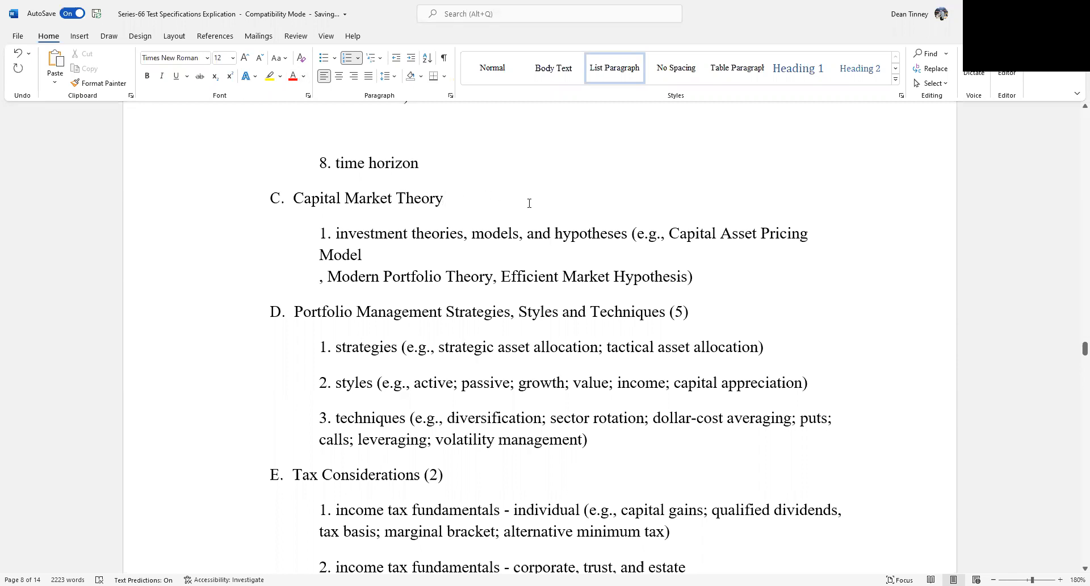
Type red '2 or 3 questions' after Capital Market Theory and split off Efficient Market Hypothesis
{"action": "left_click", "coordinate": [443, 198]}
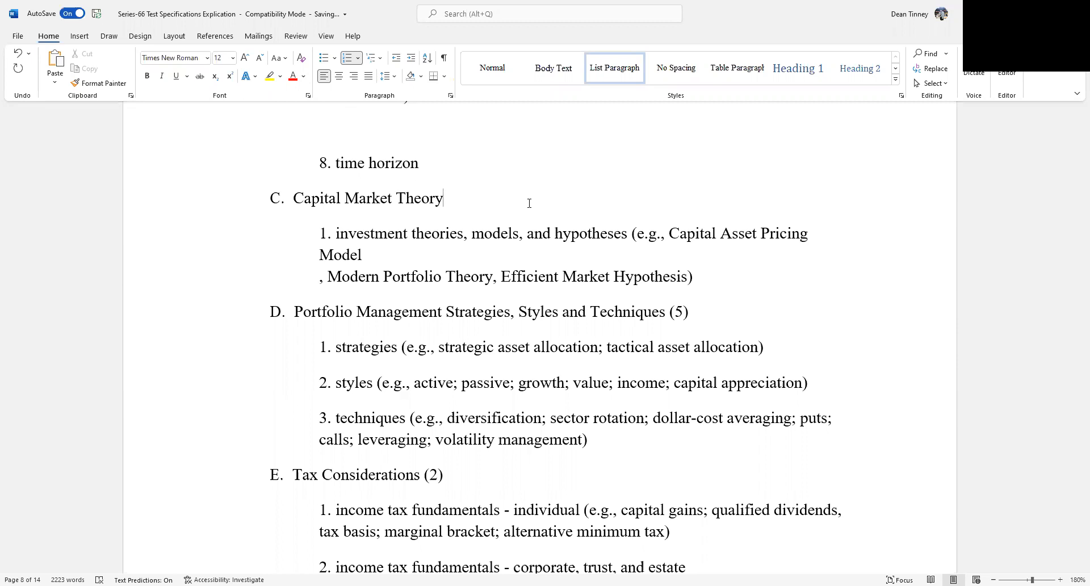
{"action": "type", "text": "2 or 3 qu"}
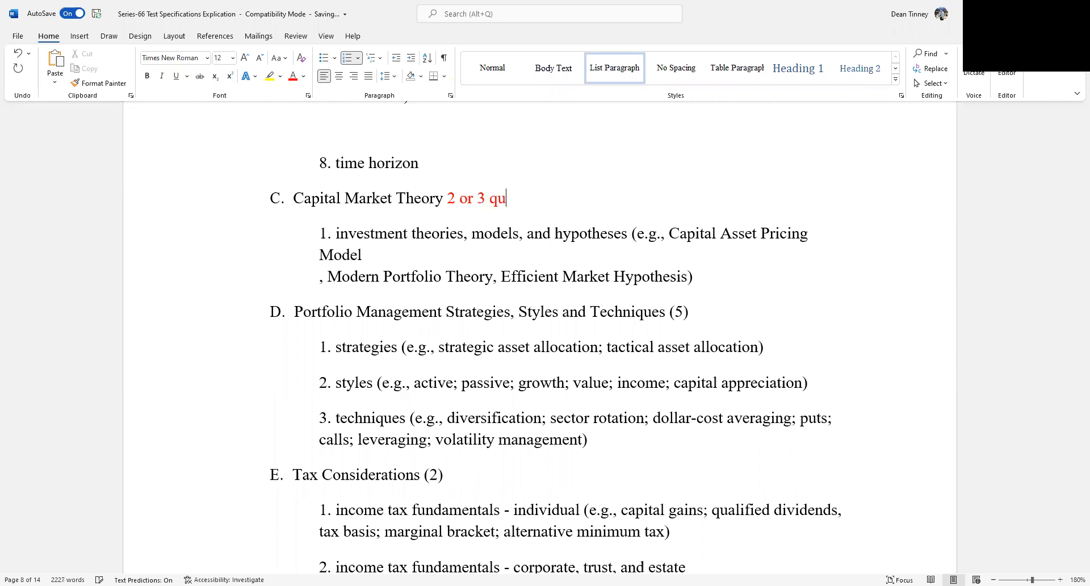
{"action": "type", "text": "estions"}
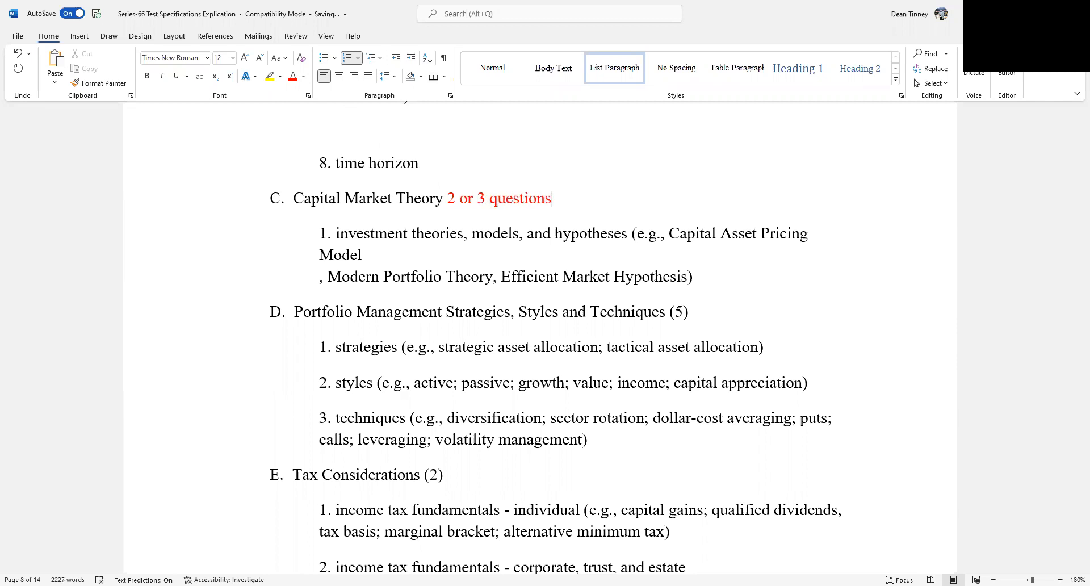
{"action": "left_click", "coordinate": [550, 198]}
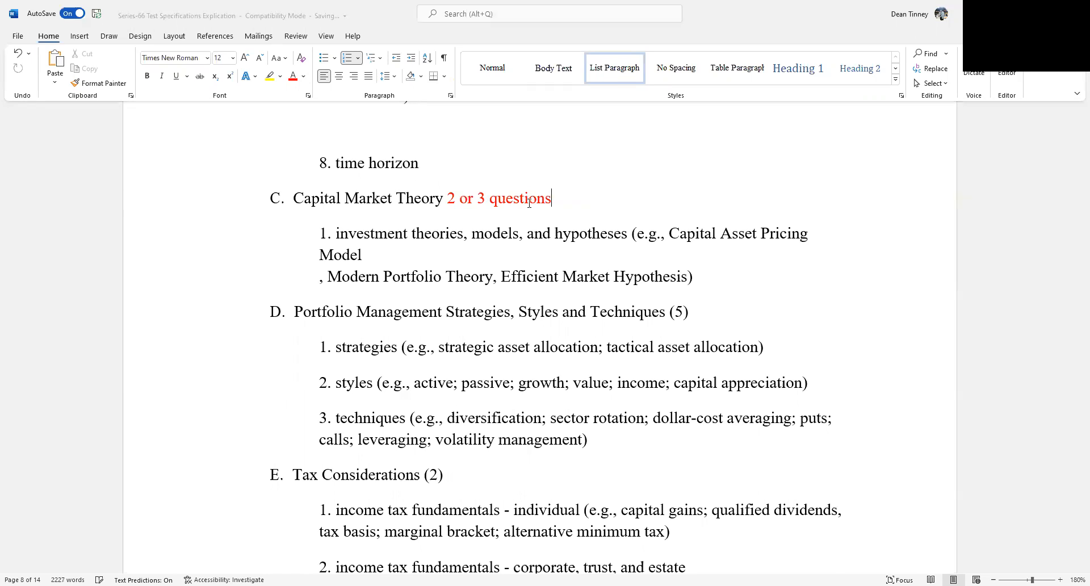
{"action": "mouse_move", "coordinate": [474, 232]}
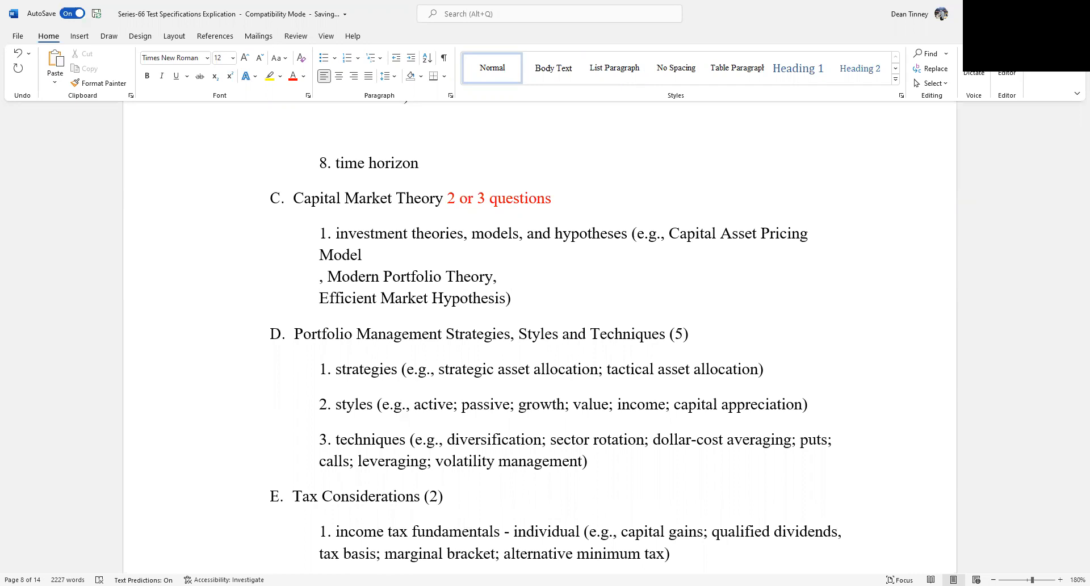
Start item 'A.' in red and list Weak form, Semi Strong and Strong
{"action": "type", "text": "A"}
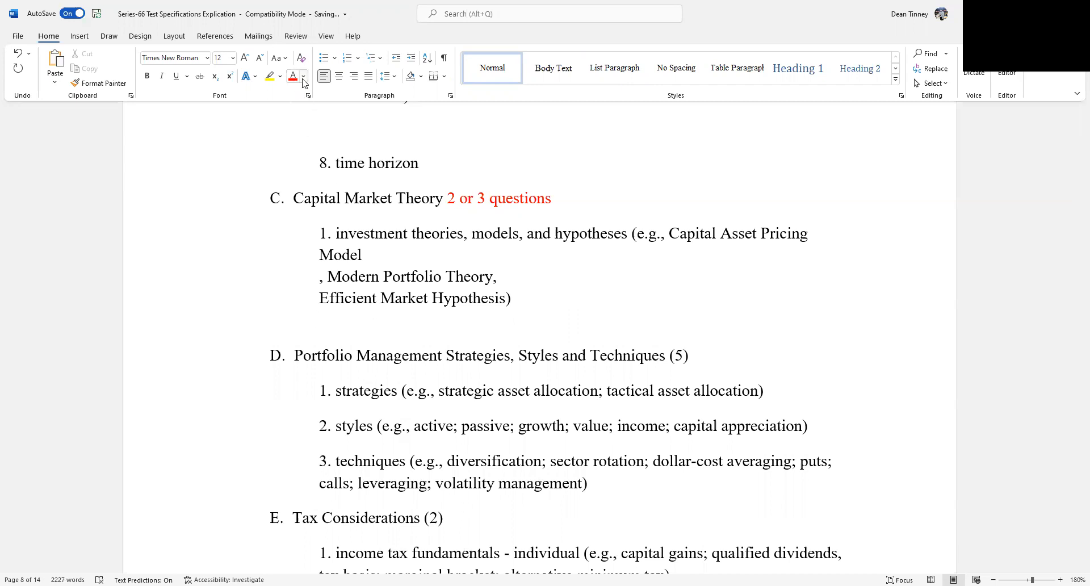
{"action": "left_click", "coordinate": [304, 75]}
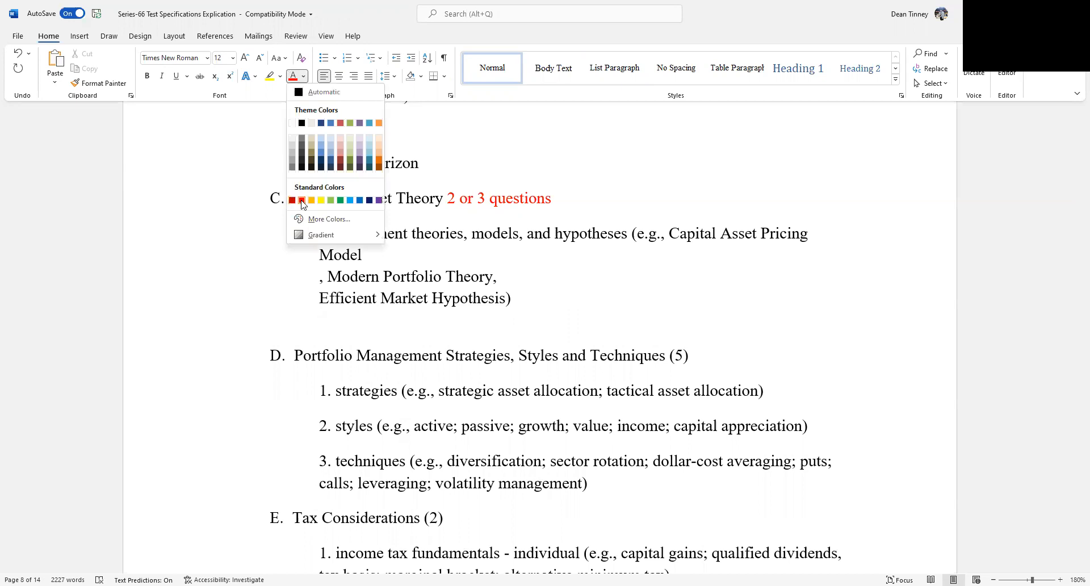
{"action": "left_click", "coordinate": [291, 200]}
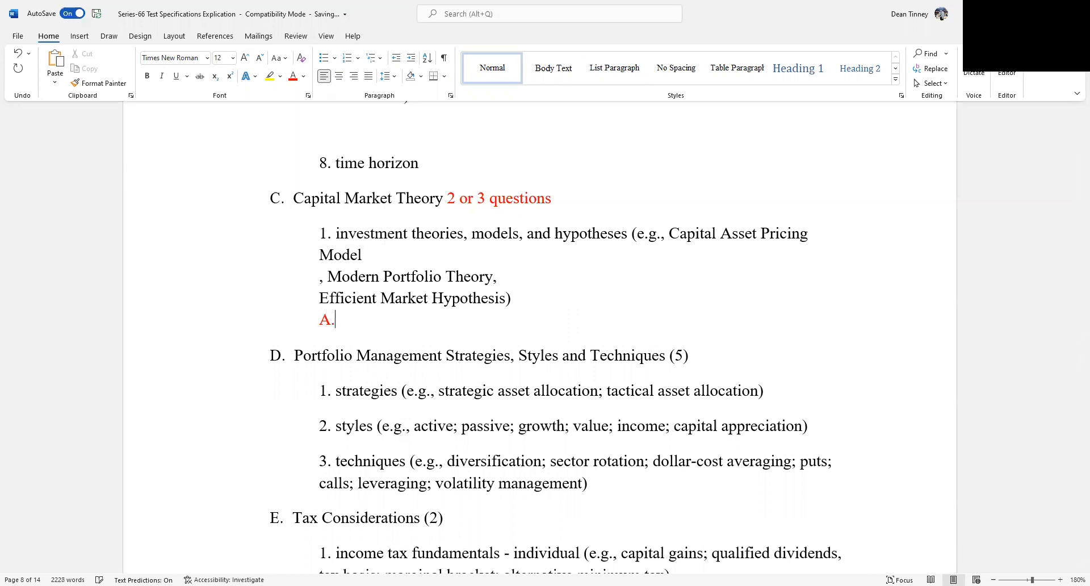
{"action": "type", "text": "W"}
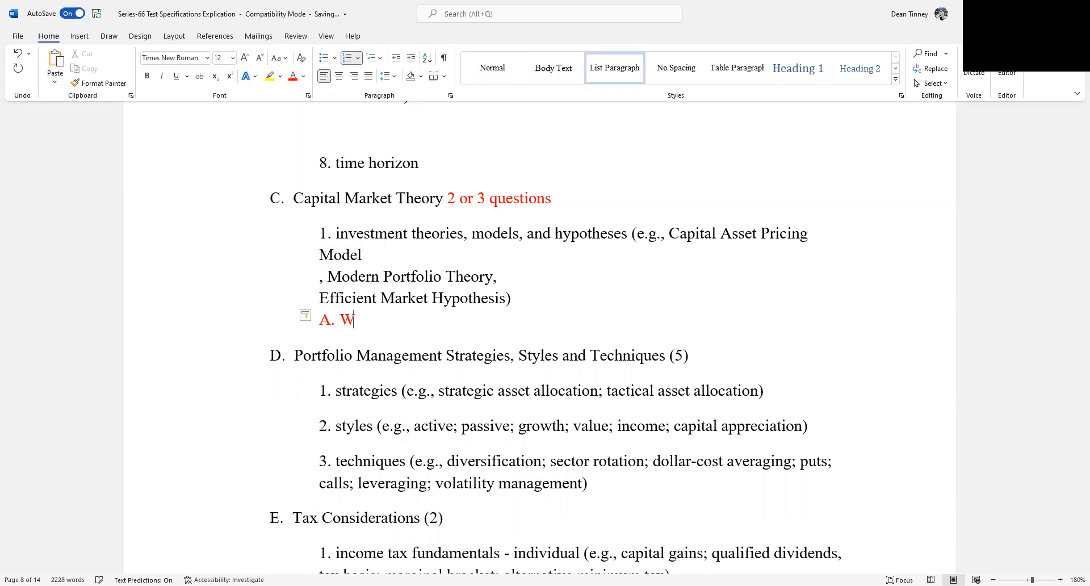
{"action": "type", "text": "ea"}
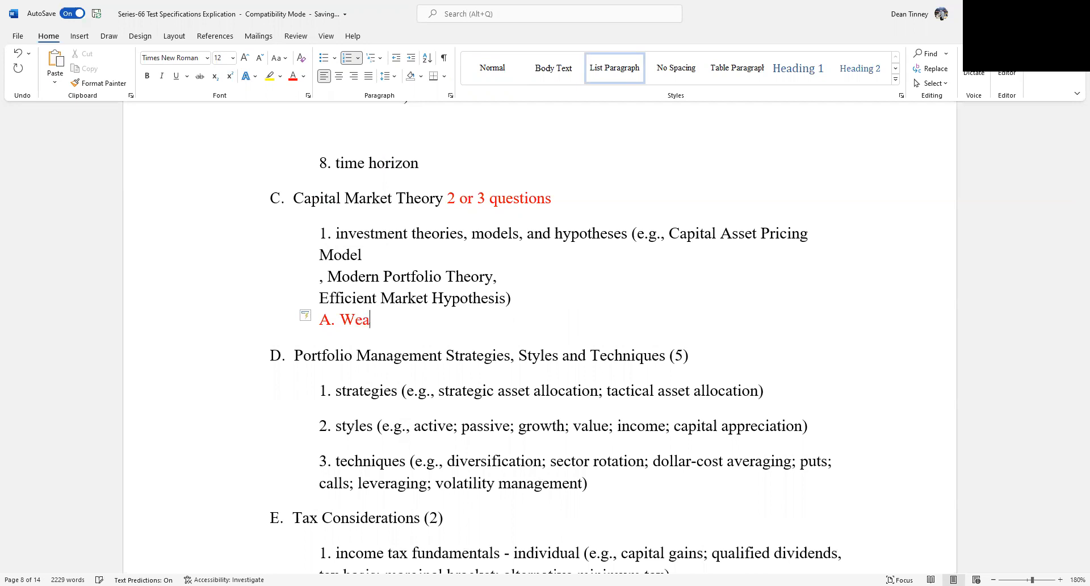
{"action": "type", "text": "k form"}
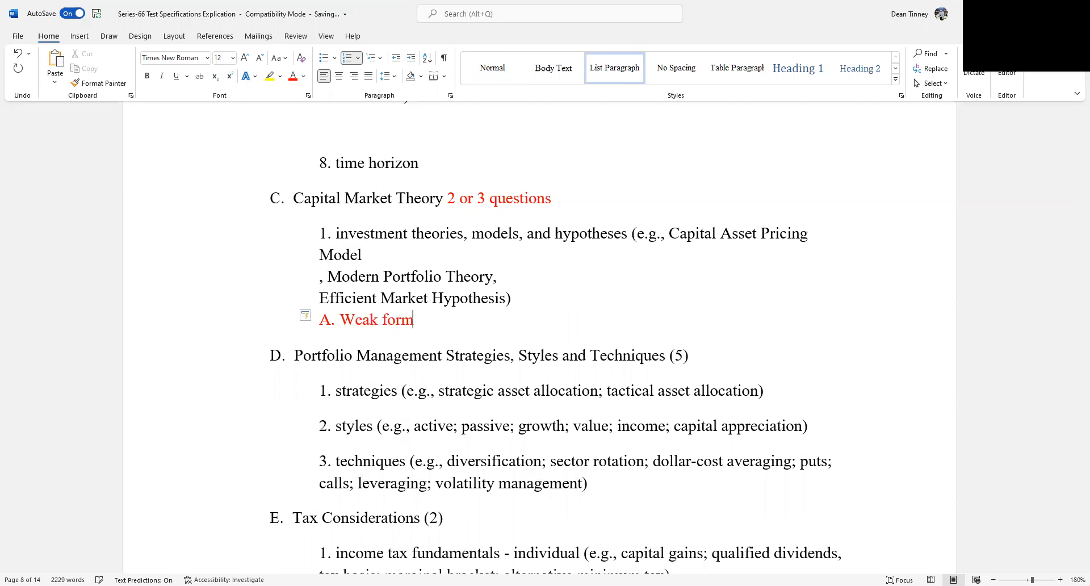
{"action": "key", "text": "enter"}
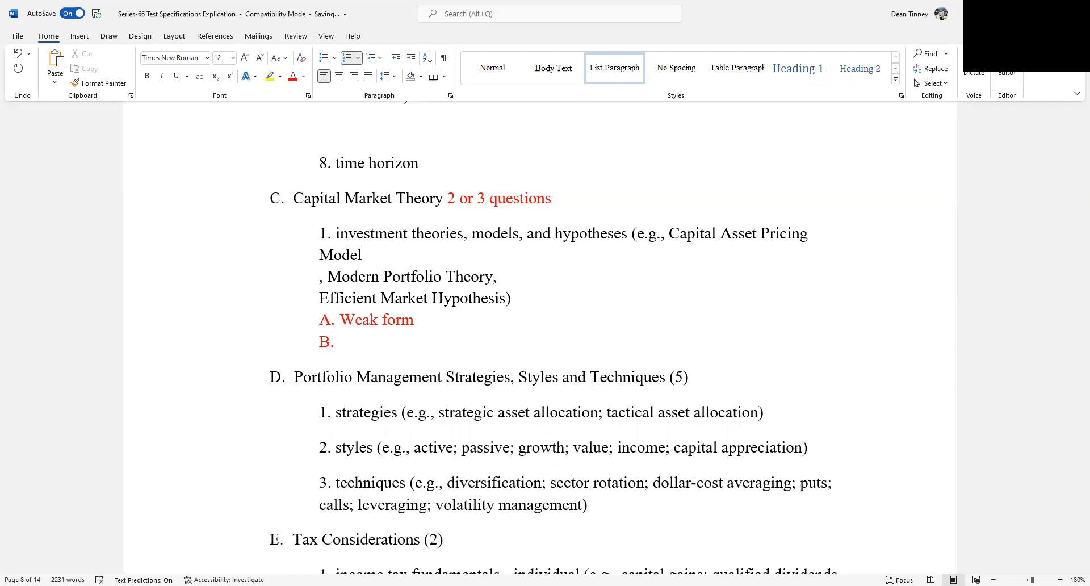
{"action": "type", "text": "Semi Strong"}
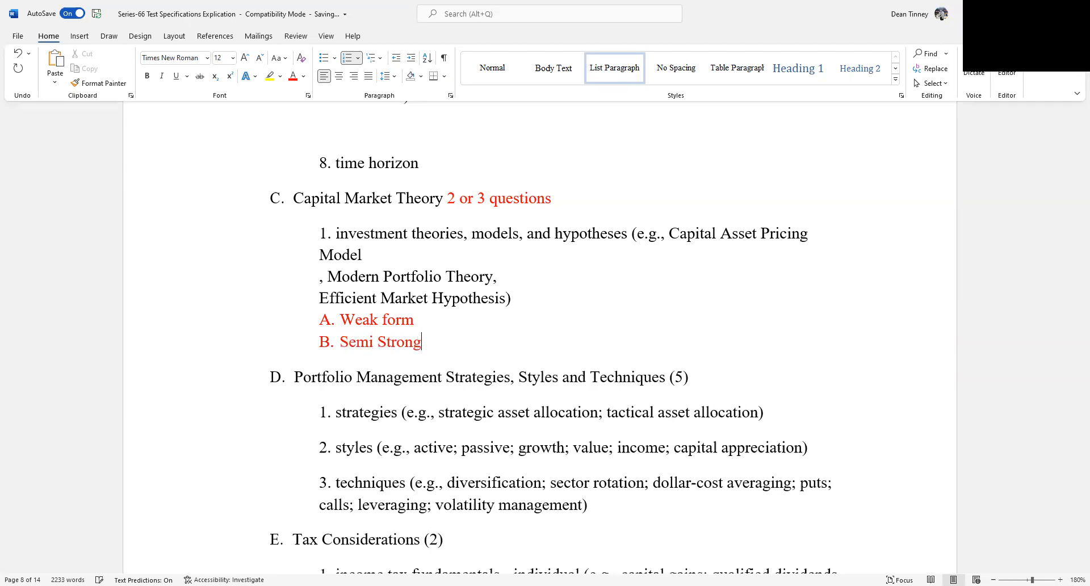
{"action": "key", "text": "enter"}
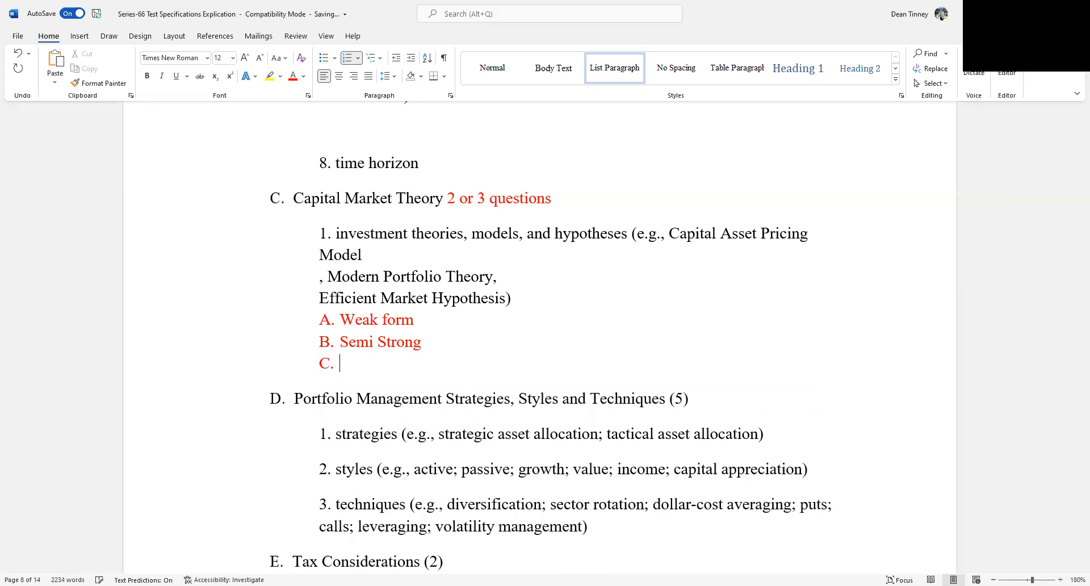
{"action": "type", "text": "Stro"}
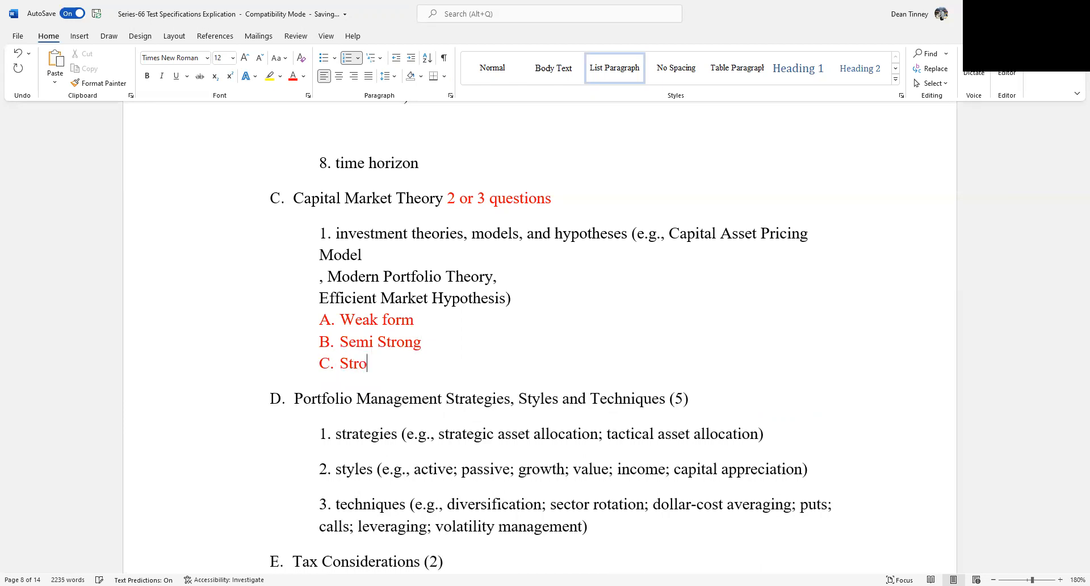
{"action": "type", "text": "ng"}
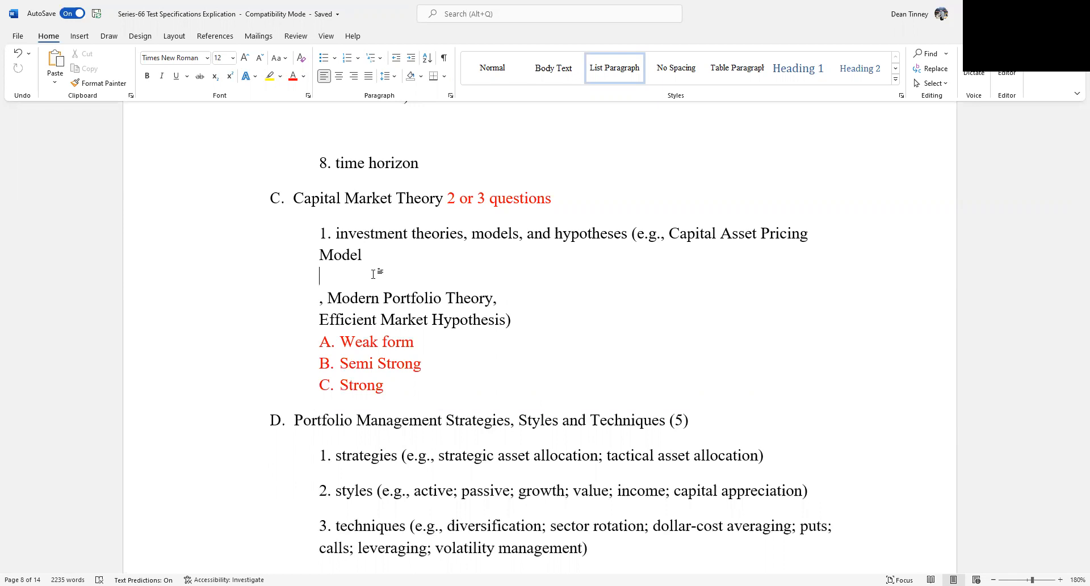
{"action": "mouse_move", "coordinate": [767, 149]}
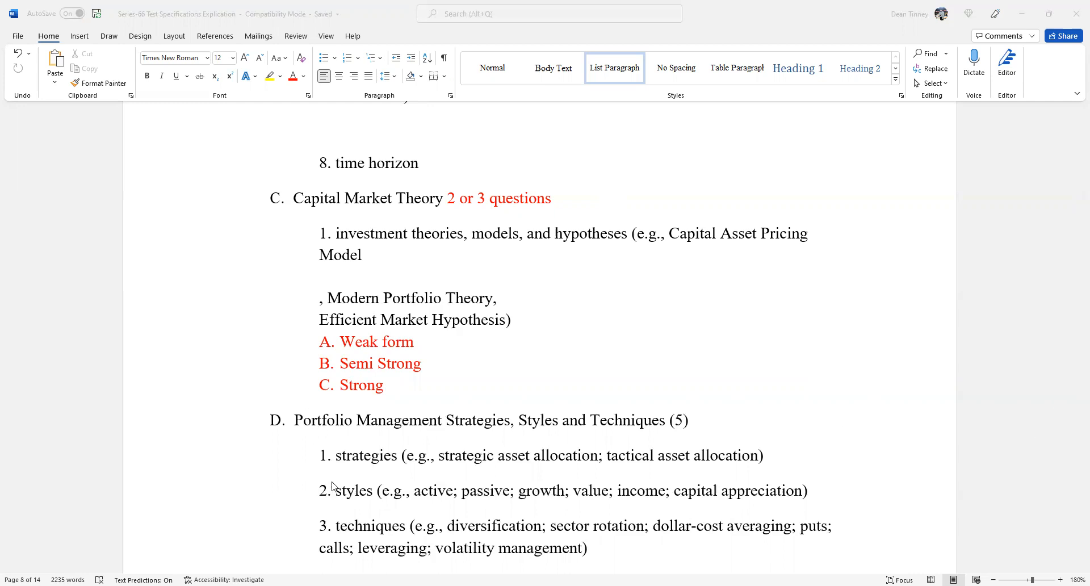
{"action": "mouse_move", "coordinate": [418, 403]}
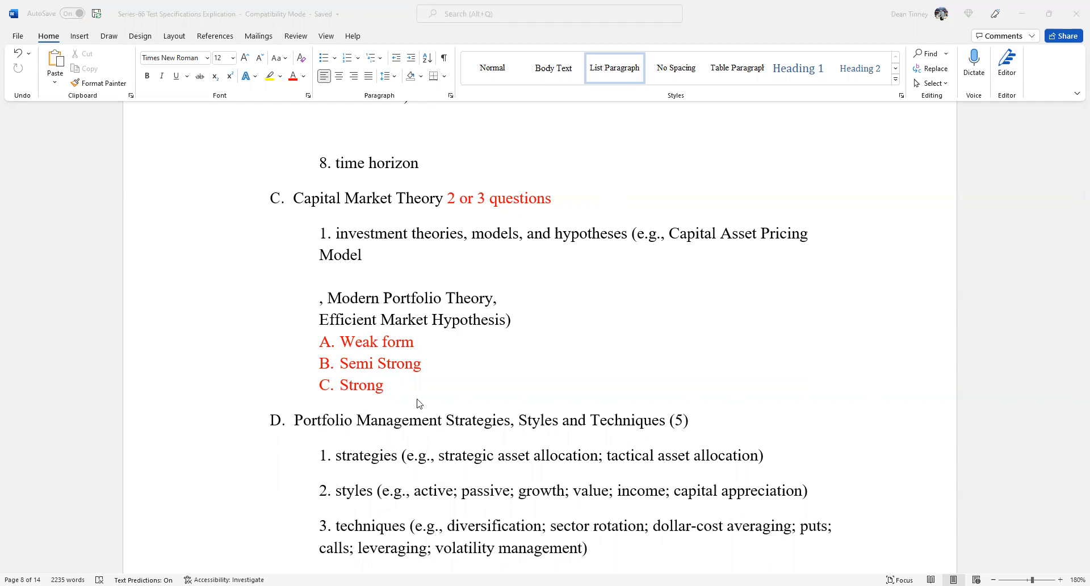
{"action": "mouse_move", "coordinate": [360, 381]}
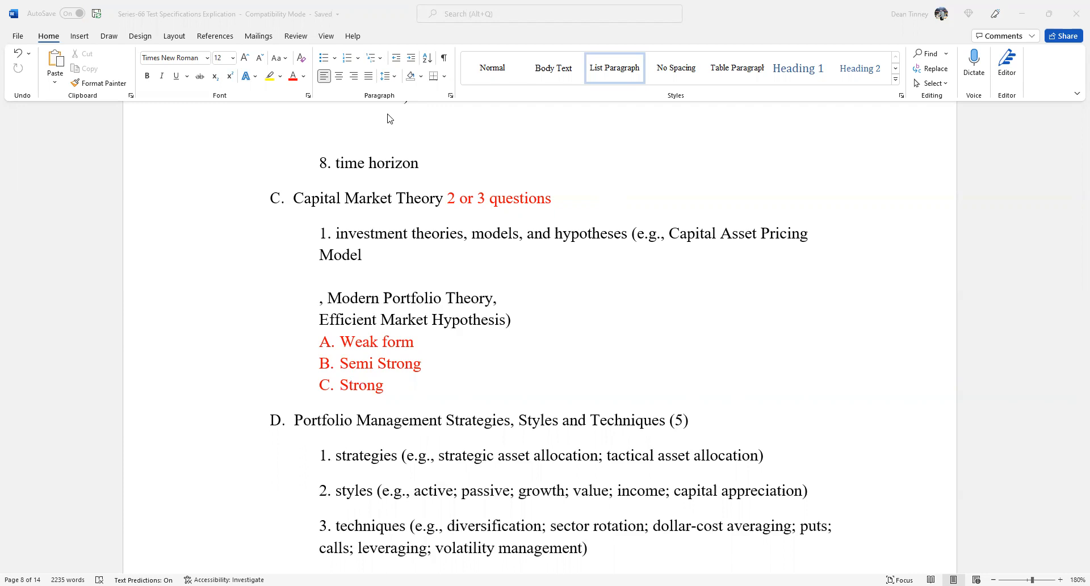
{"action": "mouse_move", "coordinate": [390, 269]}
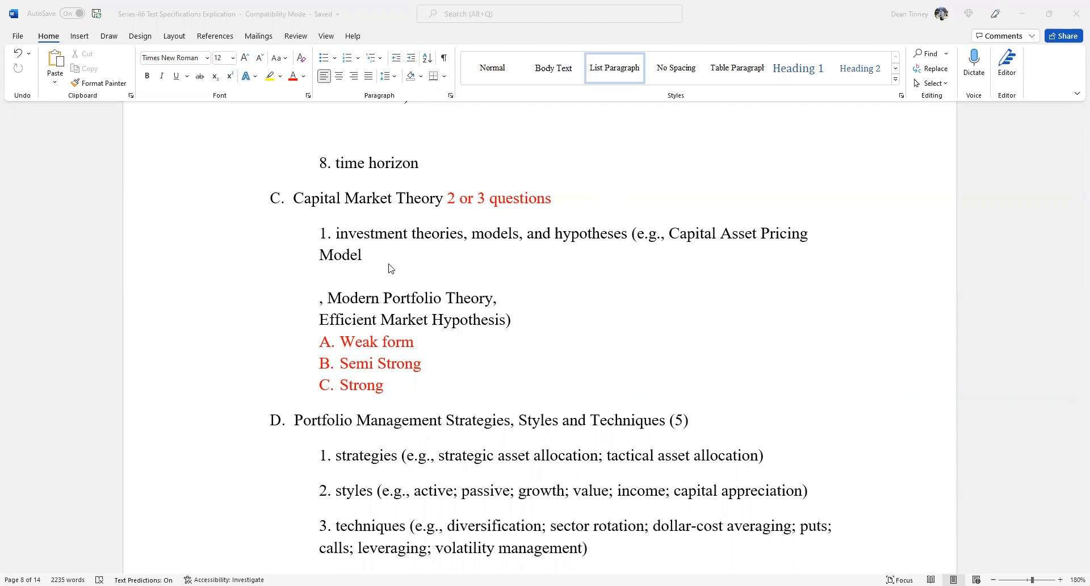
Place the cursor on the blank line after Capital Asset Pricing Model
{"action": "left_click", "coordinate": [364, 252]}
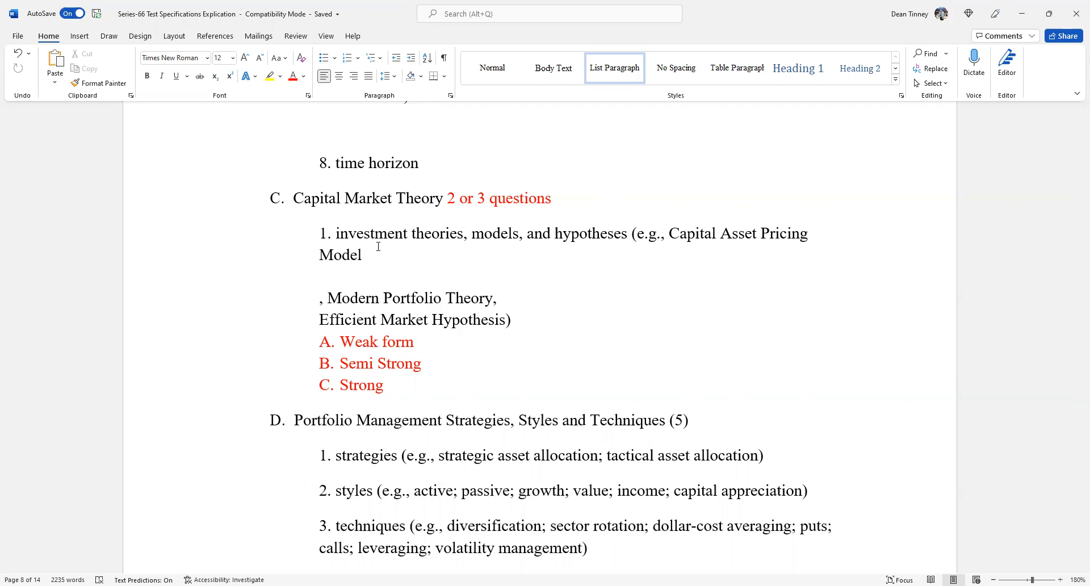
Type the red CAPM note about determining the expected rate of return on an investment
{"action": "type", "text": "determ"}
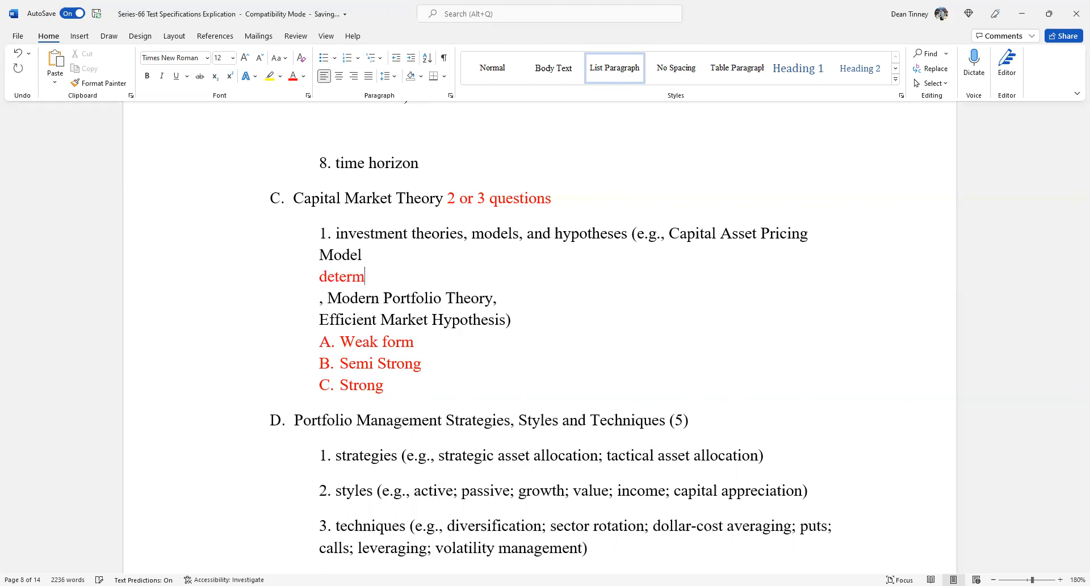
{"action": "type", "text": "ine the required rate"}
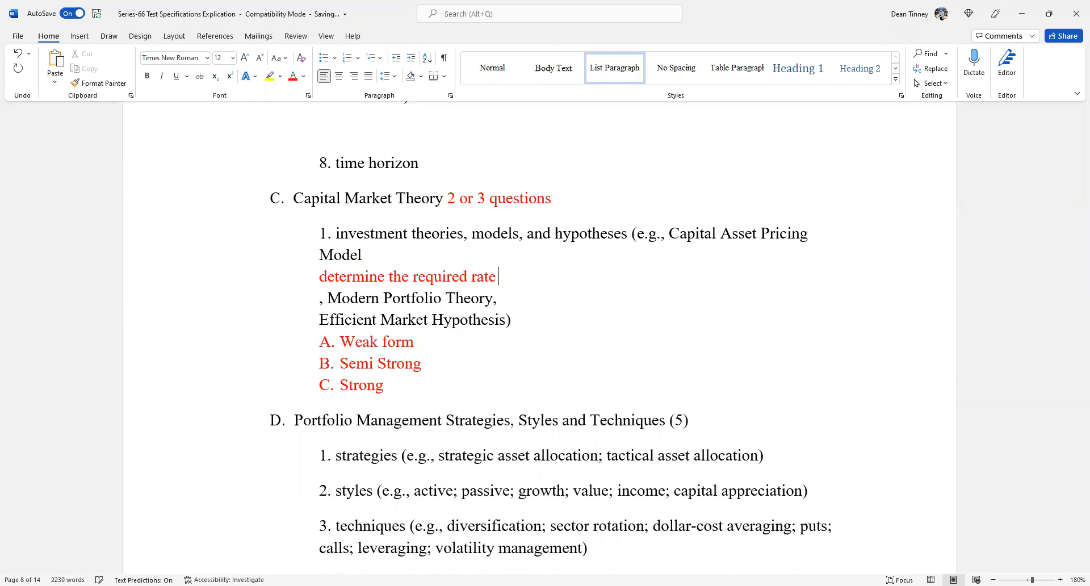
{"action": "type", "text": "of return or exp"}
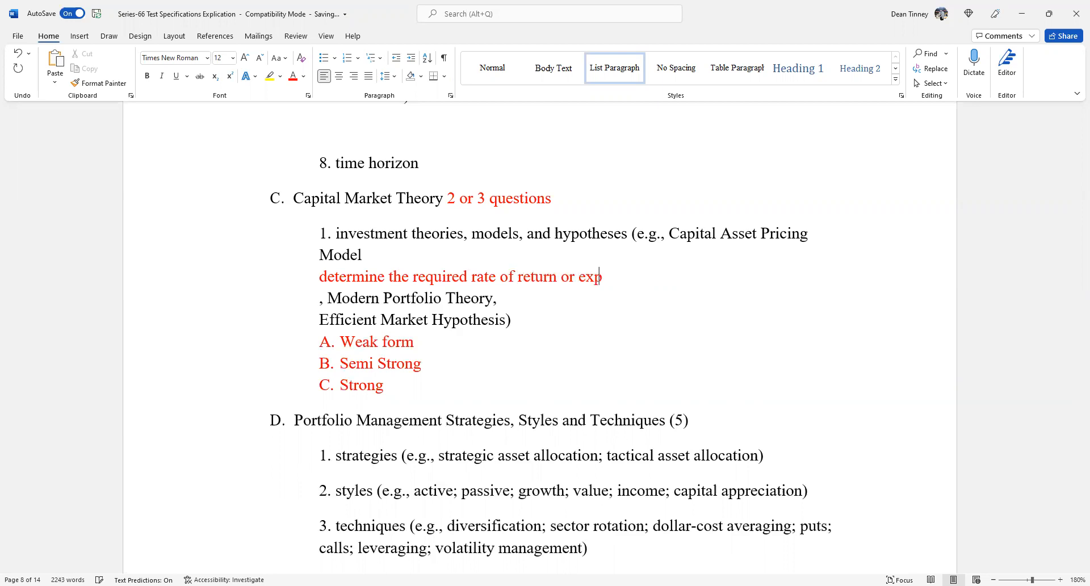
{"action": "type", "text": "ected rate of return from an in"}
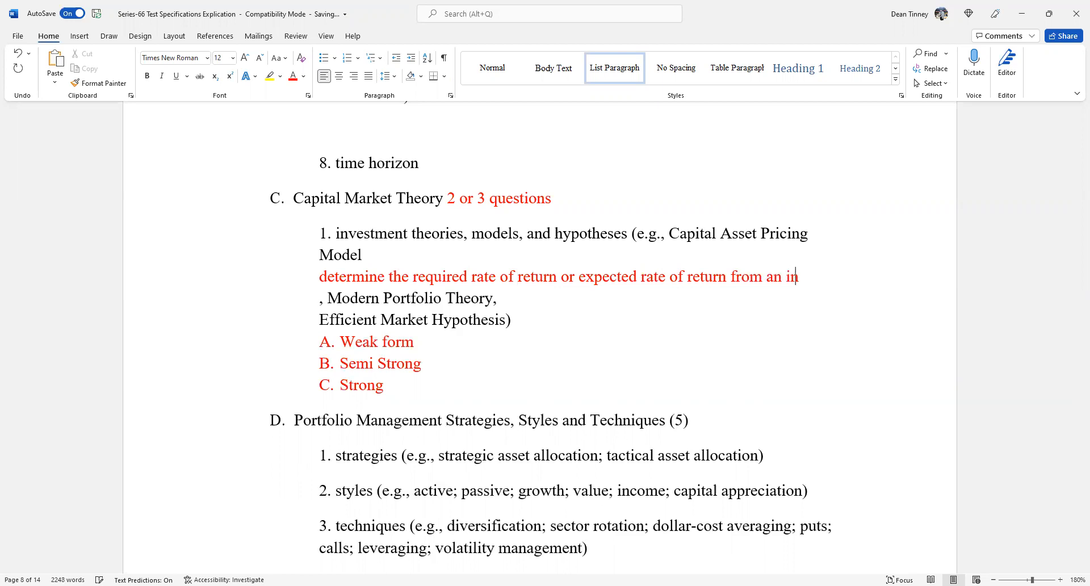
{"action": "type", "text": "vestment"}
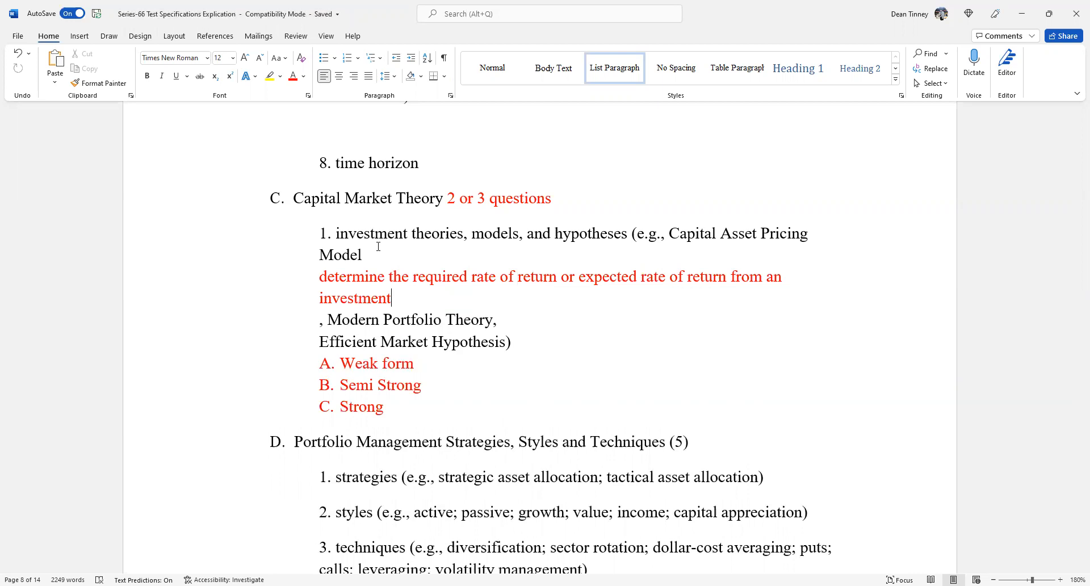
{"action": "key", "text": "enter"}
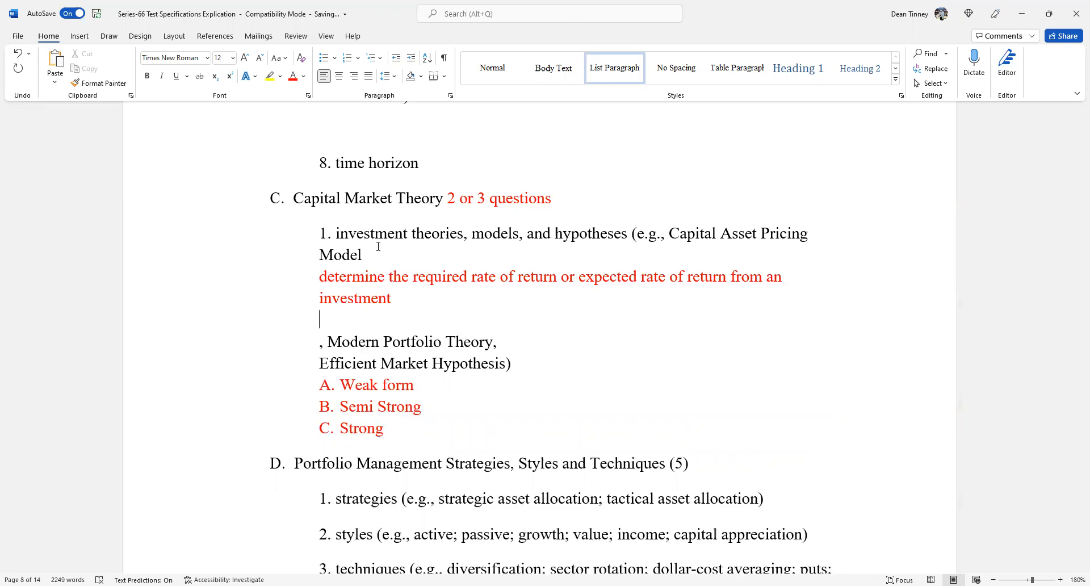
Add the red note 'assume "risk free"' on the following line
{"action": "type", "text": "assume"}
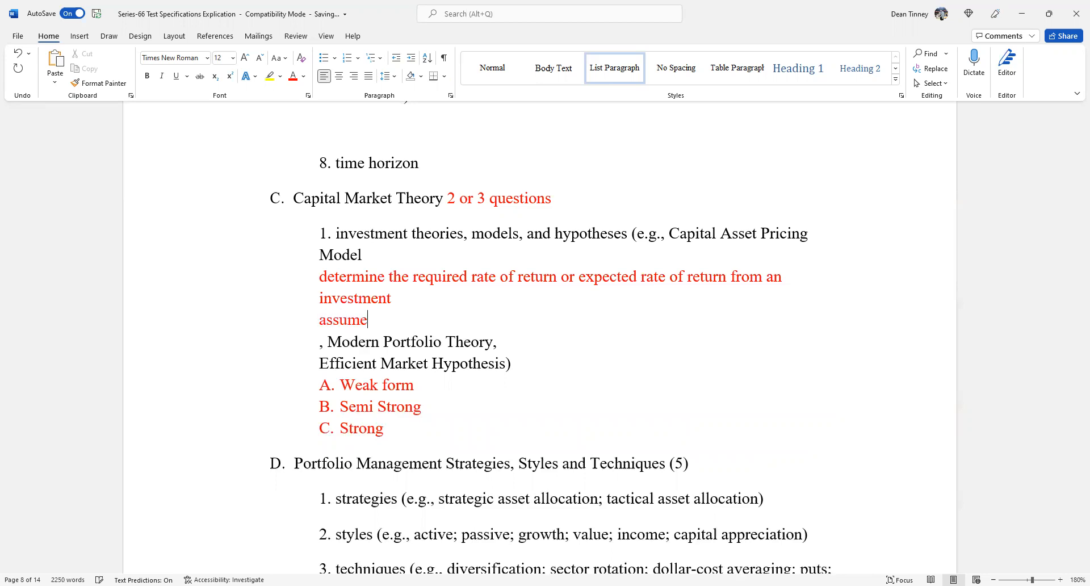
{"action": "type", "text": "\"r"}
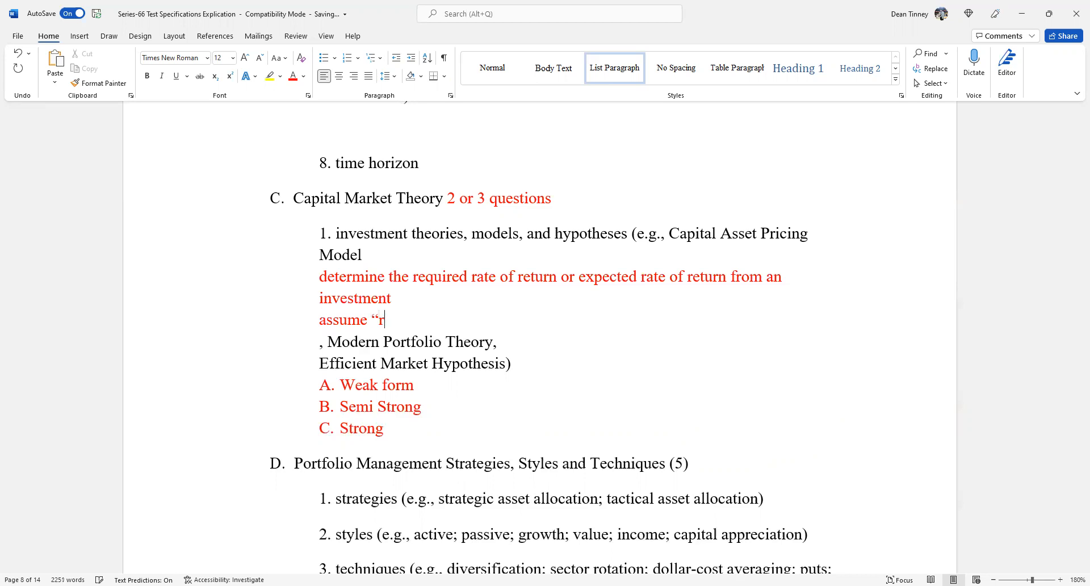
{"action": "type", "text": "isk free”"}
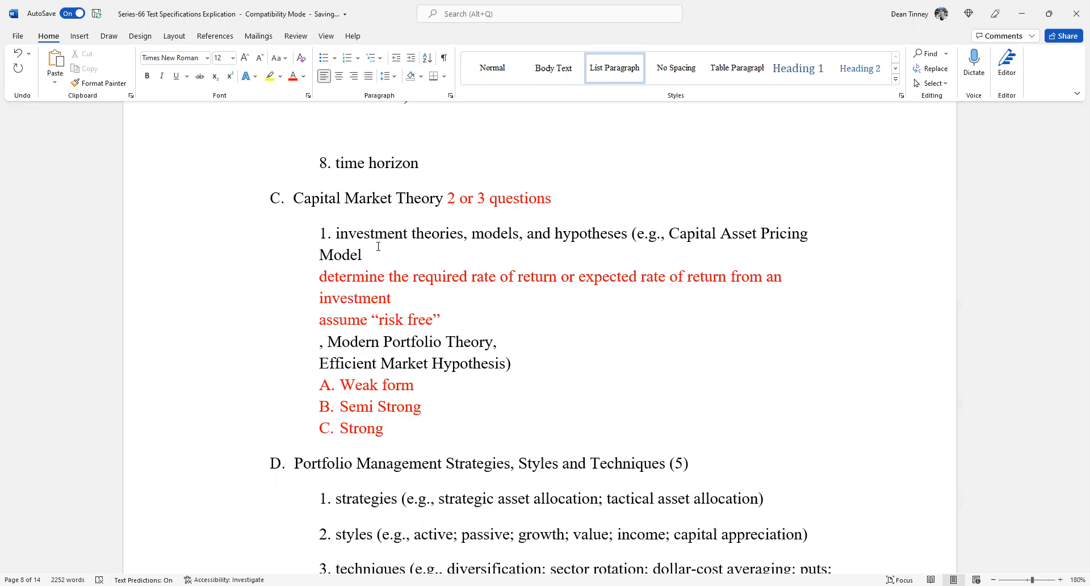
{"action": "left_click", "coordinate": [440, 320]}
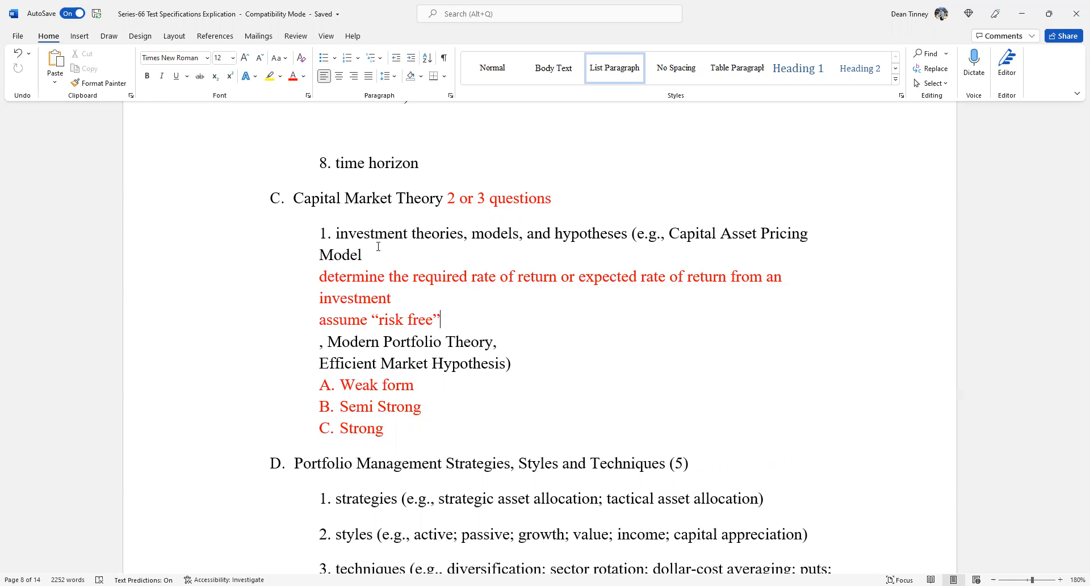
Type 'must be compensated for systematic risk' on a new red line below 'risk free'
{"action": "key", "text": "enter"}
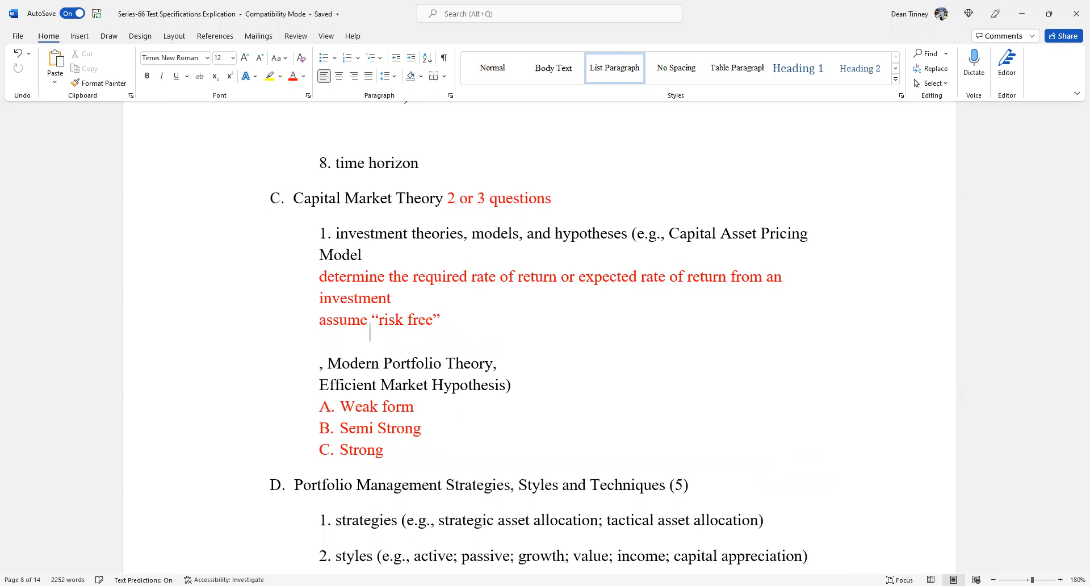
{"action": "type", "text": "must be"}
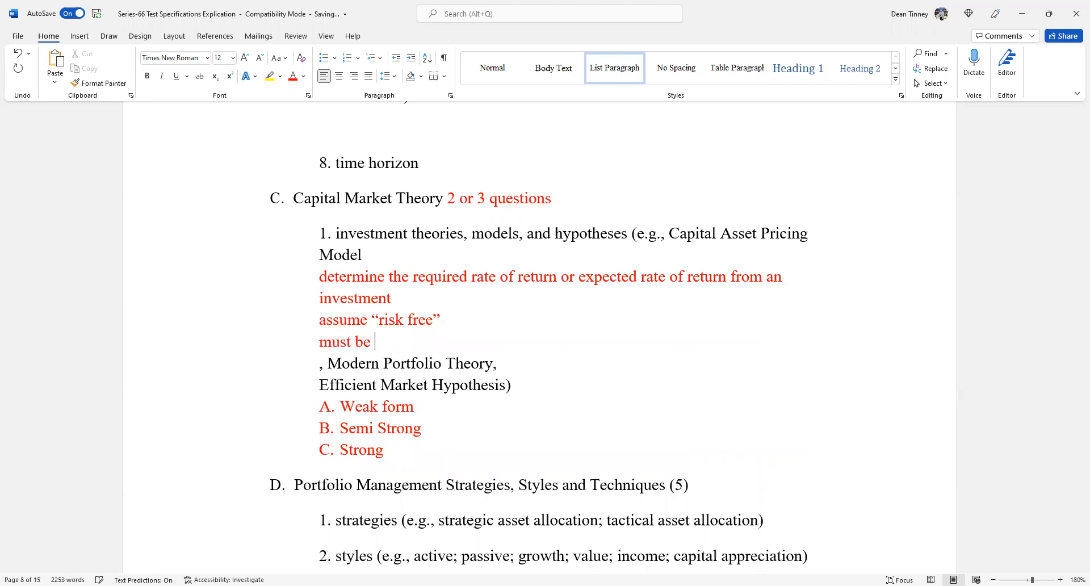
{"action": "type", "text": "compen"}
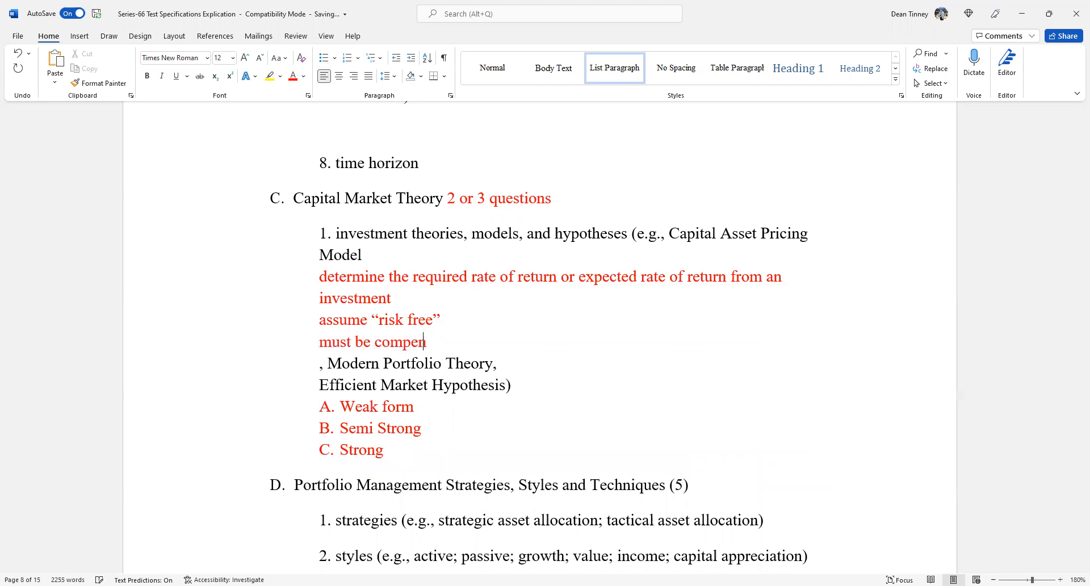
{"action": "type", "text": "sated for"}
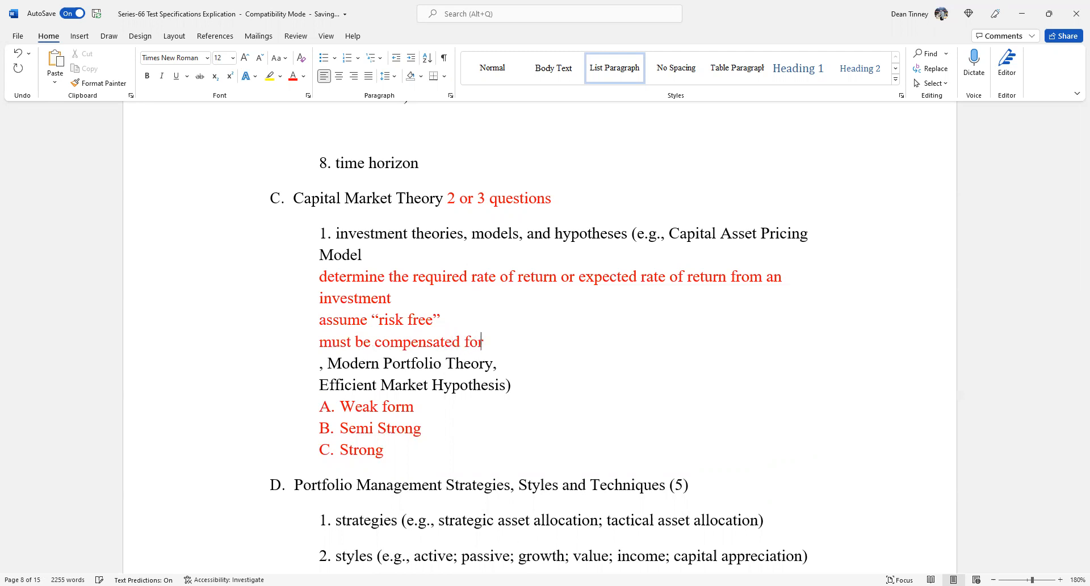
{"action": "type", "text": "system"}
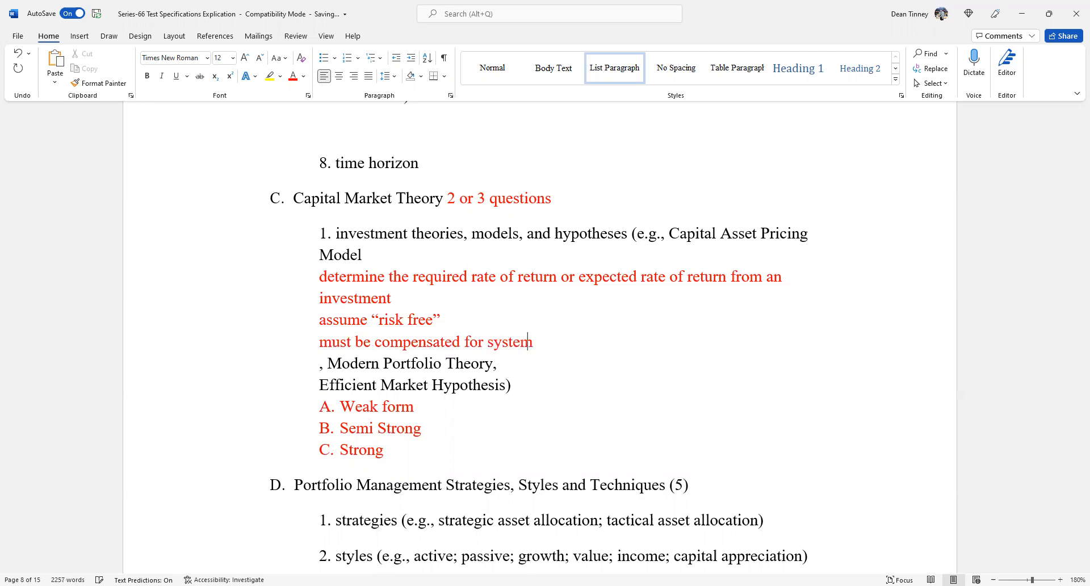
{"action": "type", "text": "ati"}
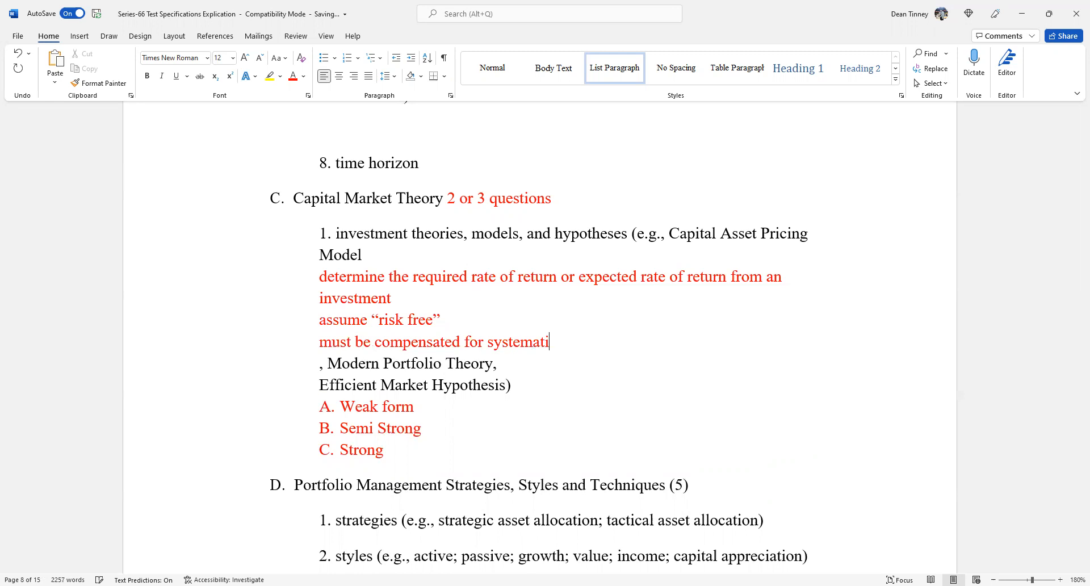
{"action": "type", "text": "c ri"}
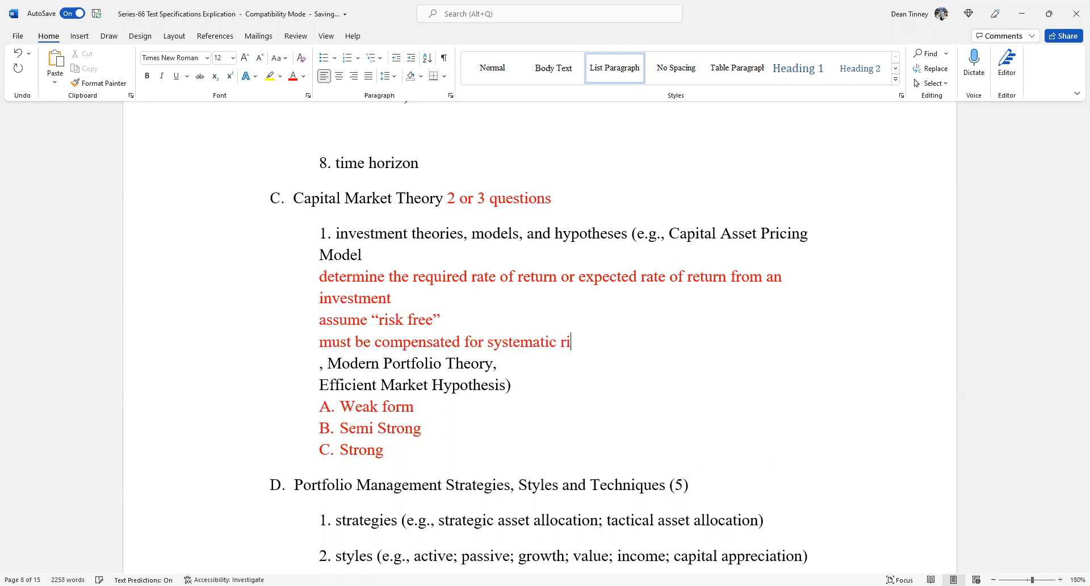
{"action": "type", "text": "sk"}
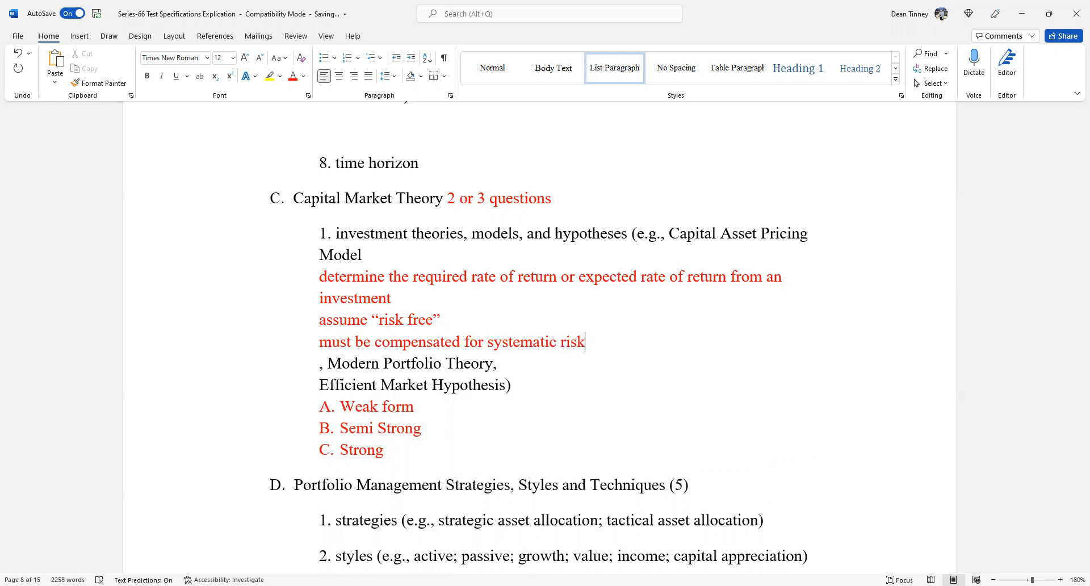
{"action": "mouse_move", "coordinate": [377, 246]}
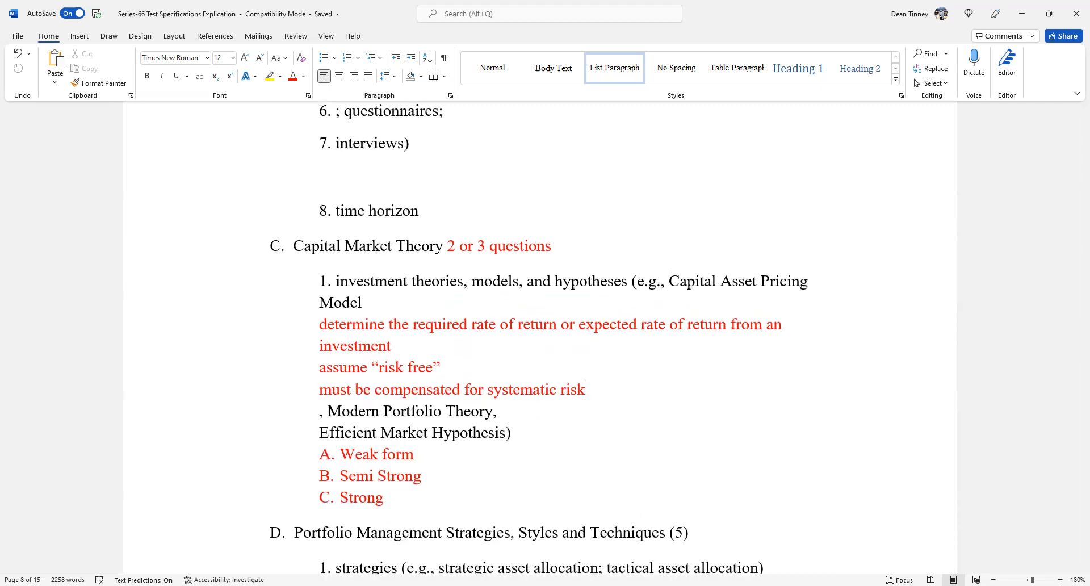
Write the red note 'Maximizes returns while minimizes risk "nirvana"'
{"action": "scroll", "scroll_direction": "down", "scroll_amount": 3}
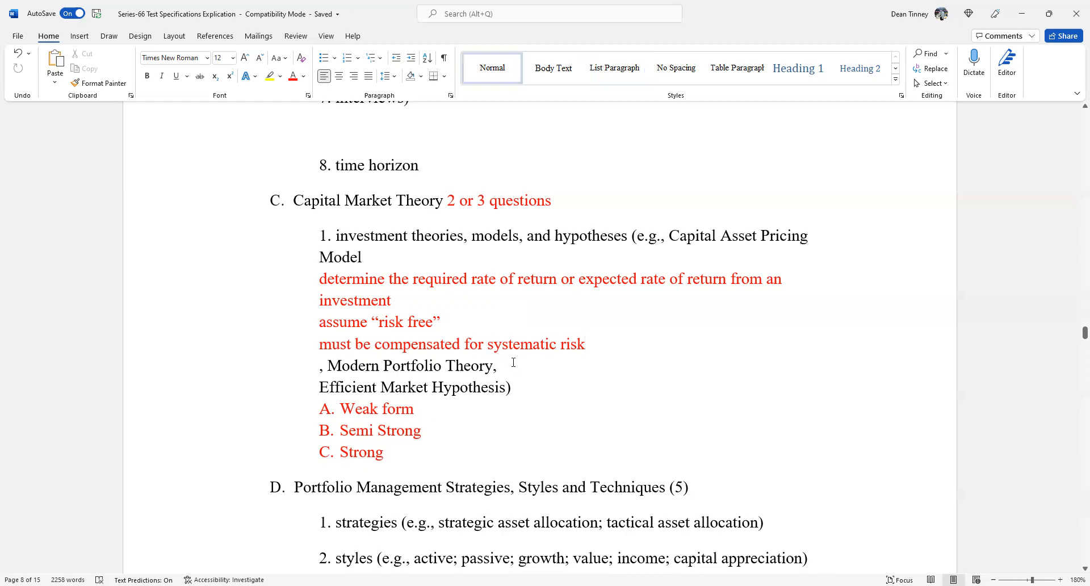
{"action": "type", "text": "M"}
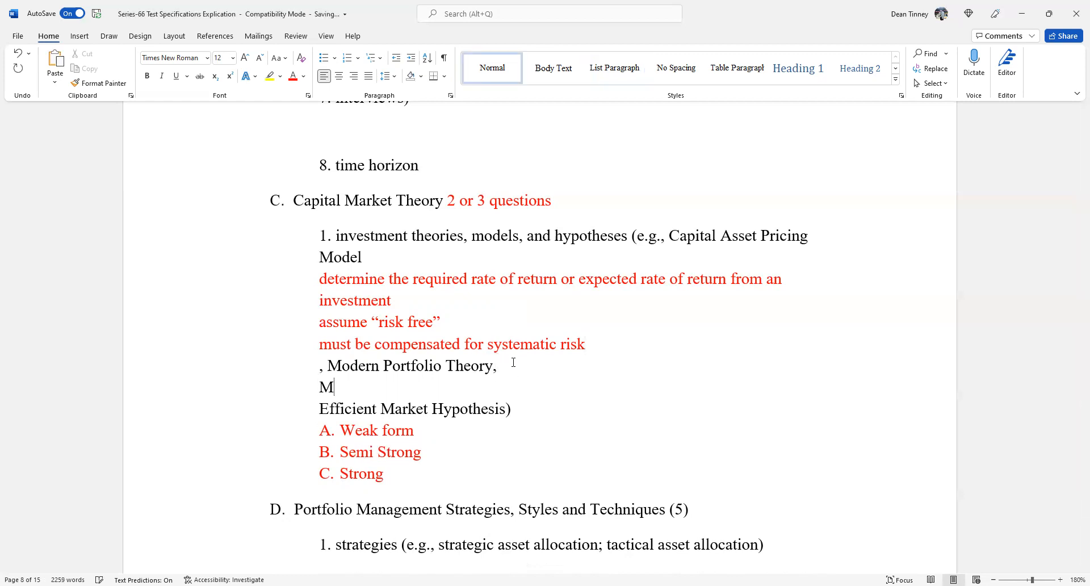
{"action": "key", "text": "backspace"}
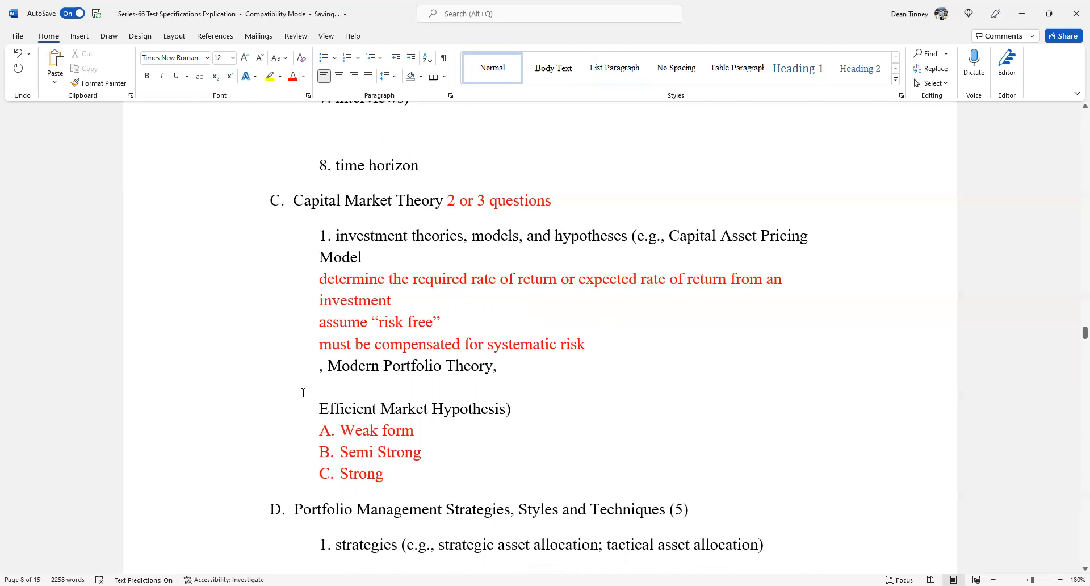
{"action": "type", "text": "Maximi"}
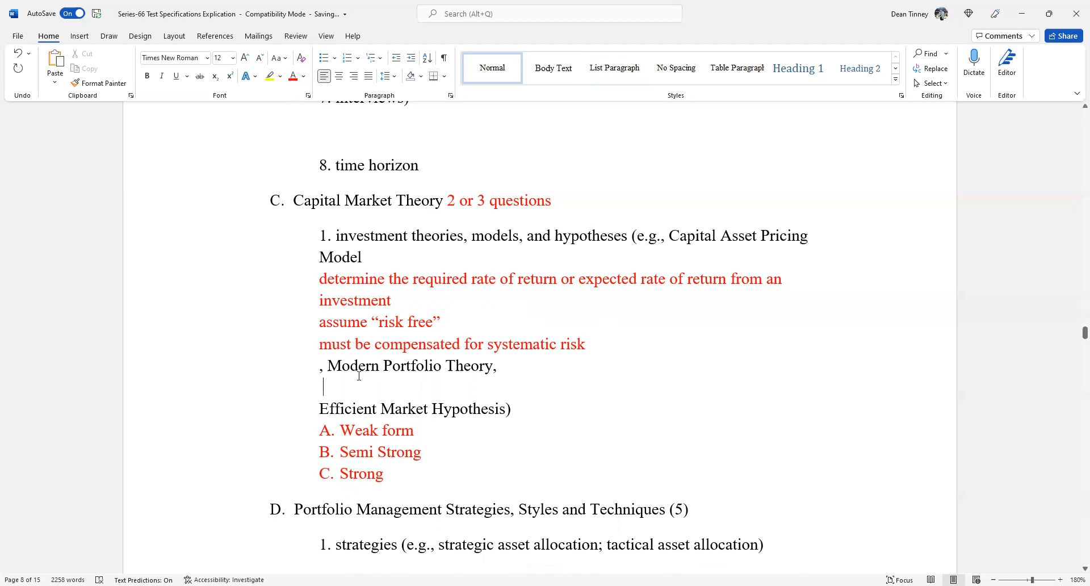
{"action": "type", "text": "Max"}
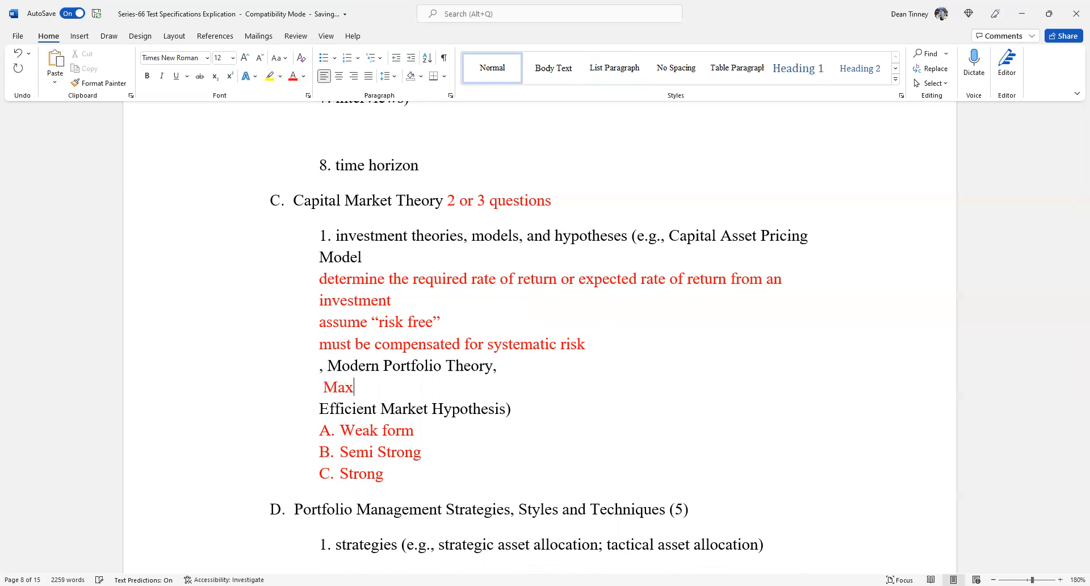
{"action": "type", "text": "imize re"}
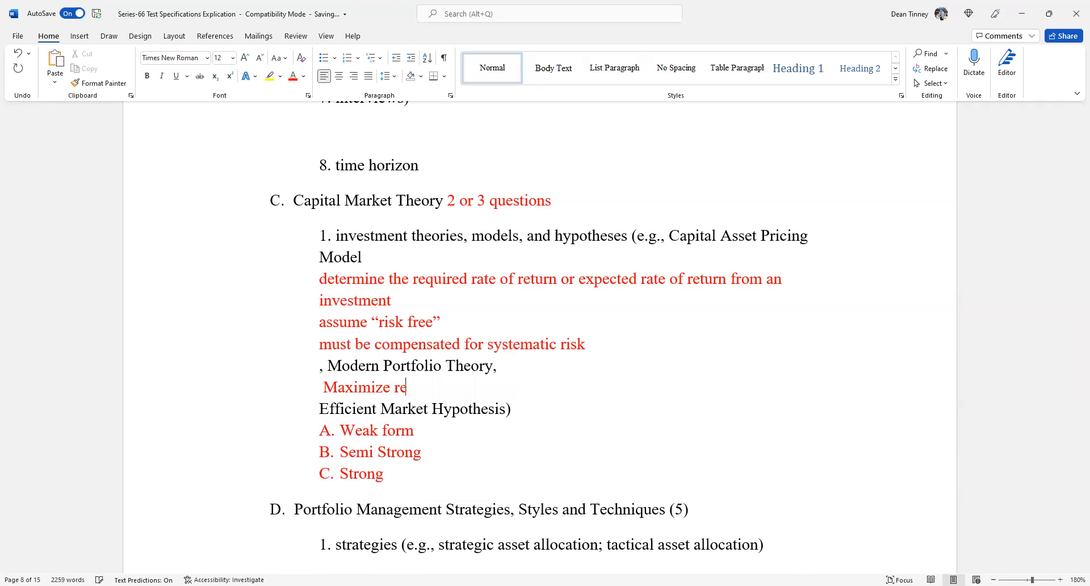
{"action": "type", "text": "turns w"}
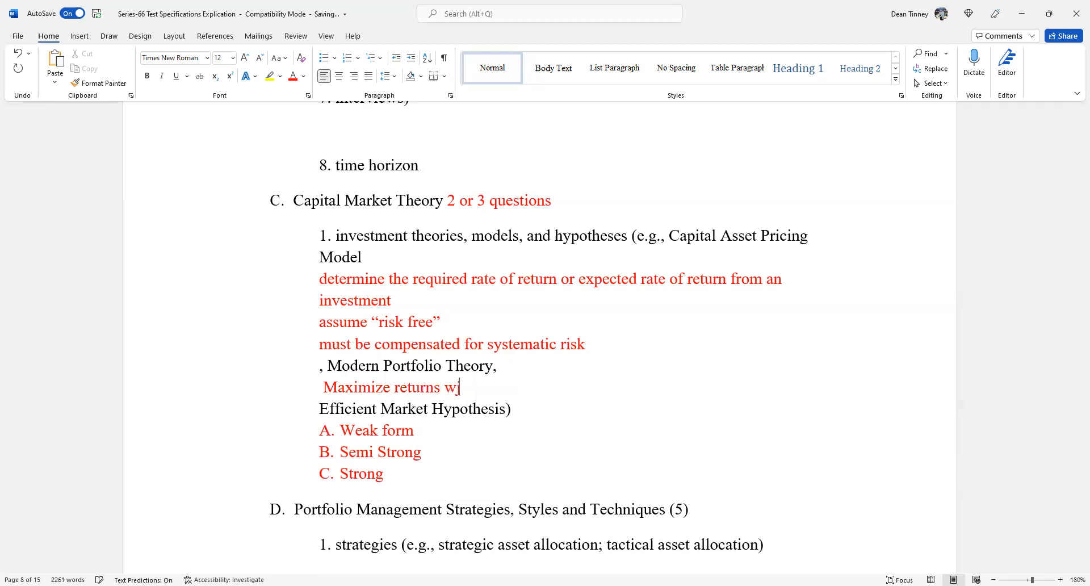
{"action": "type", "text": "w"}
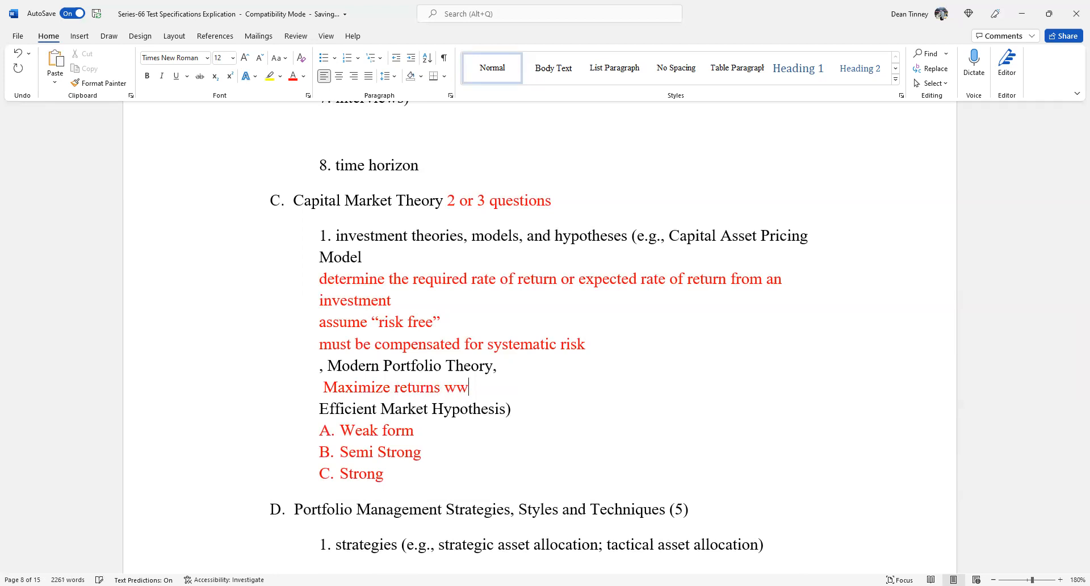
{"action": "key", "text": "Backspace"}
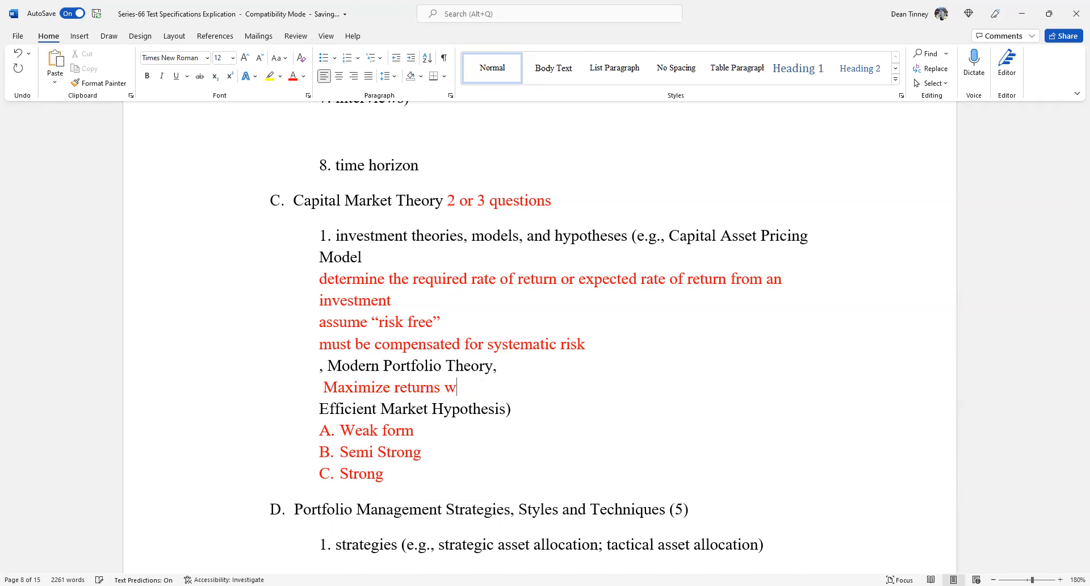
{"action": "type", "text": "hile minim"}
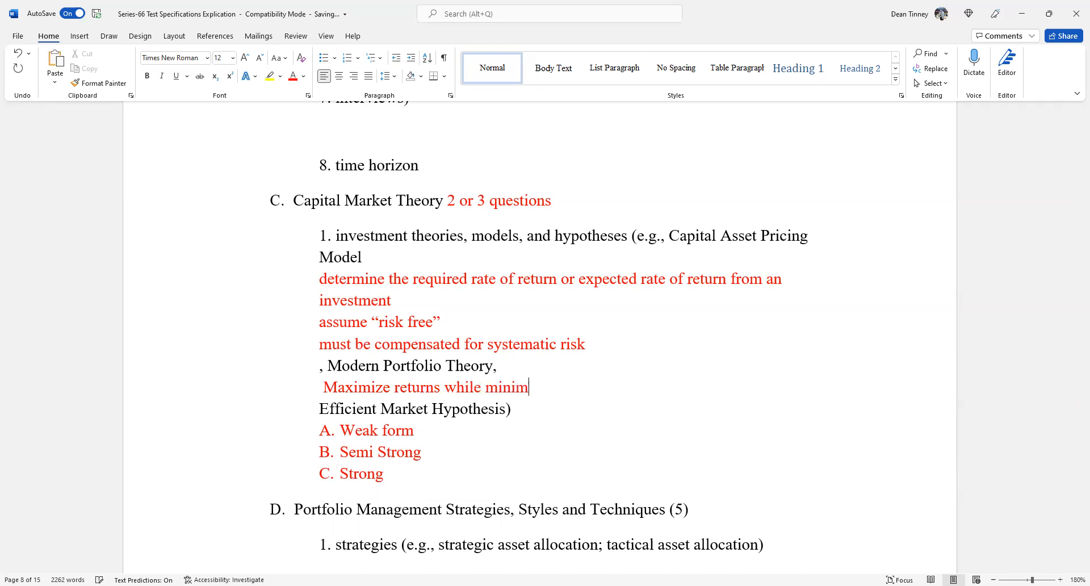
{"action": "type", "text": "izes"}
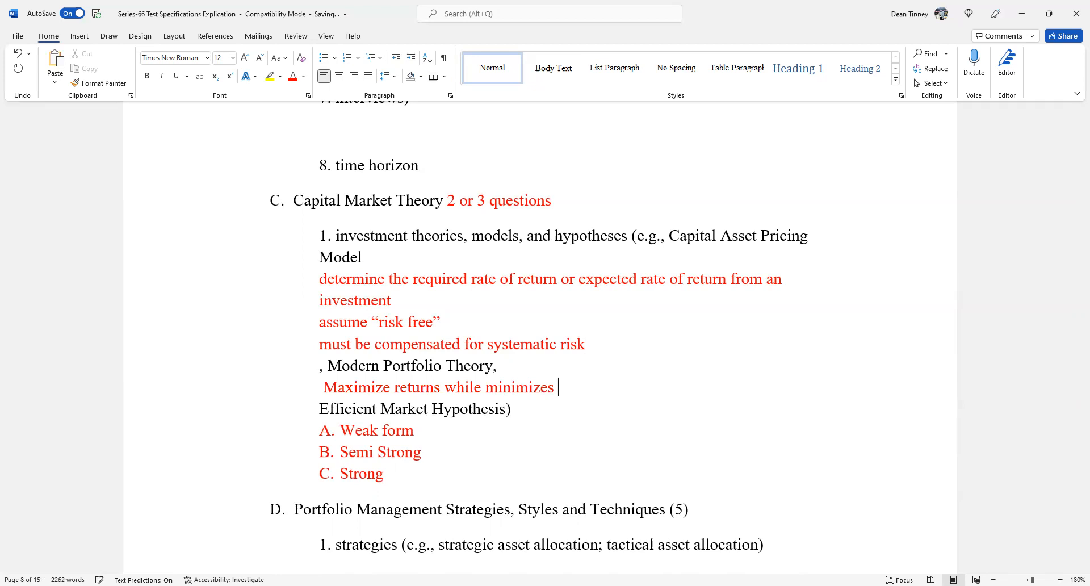
{"action": "type", "text": "risk"}
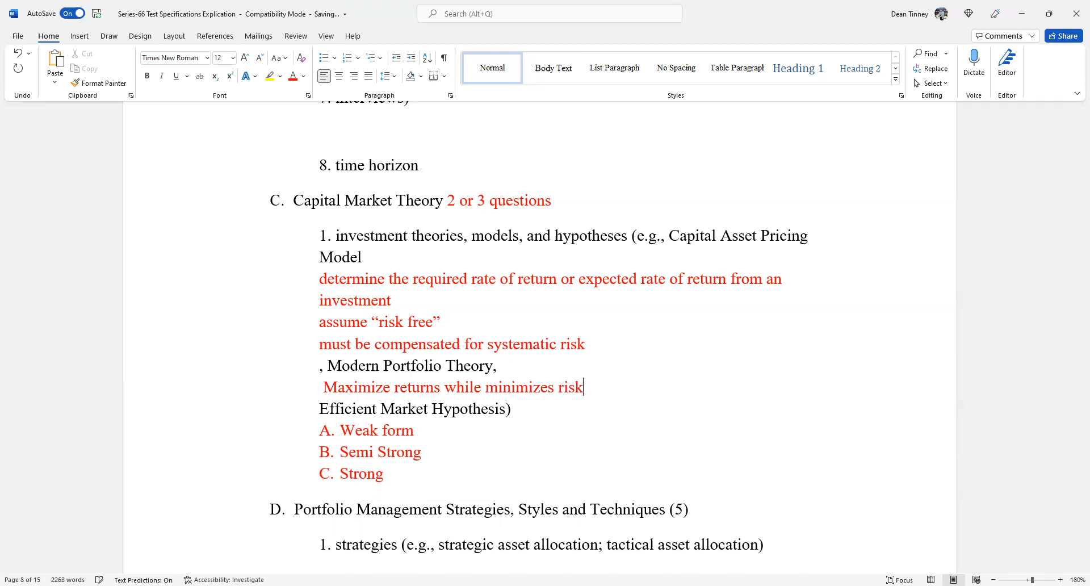
{"action": "type", "text": "\"r"}
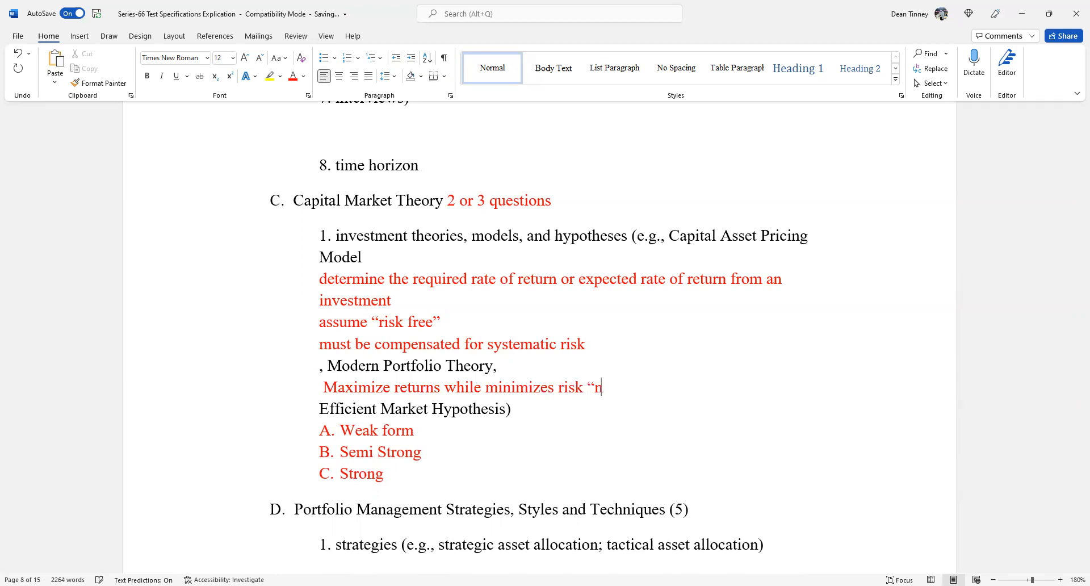
{"action": "type", "text": "irvan"}
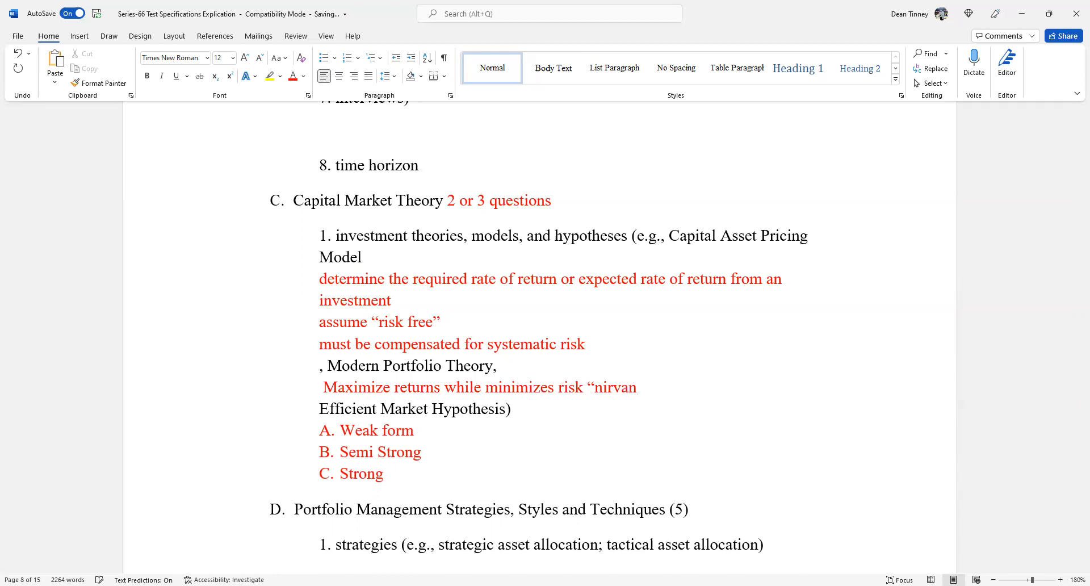
{"action": "type", "text": "a”"}
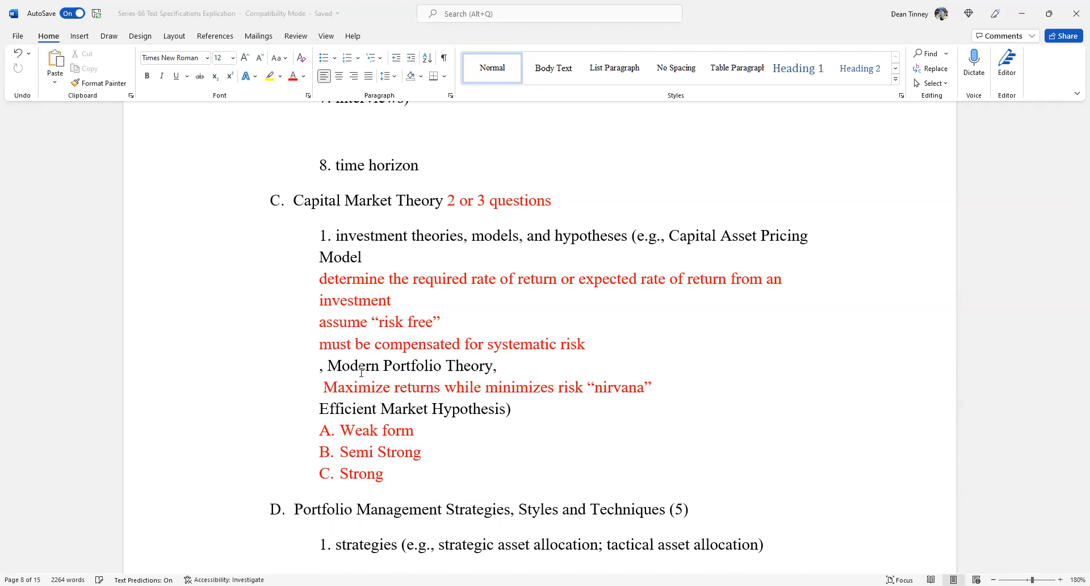
Replace the slash after nirvana with 'the place where we maximize returns'
{"action": "left_click", "coordinate": [650, 387]}
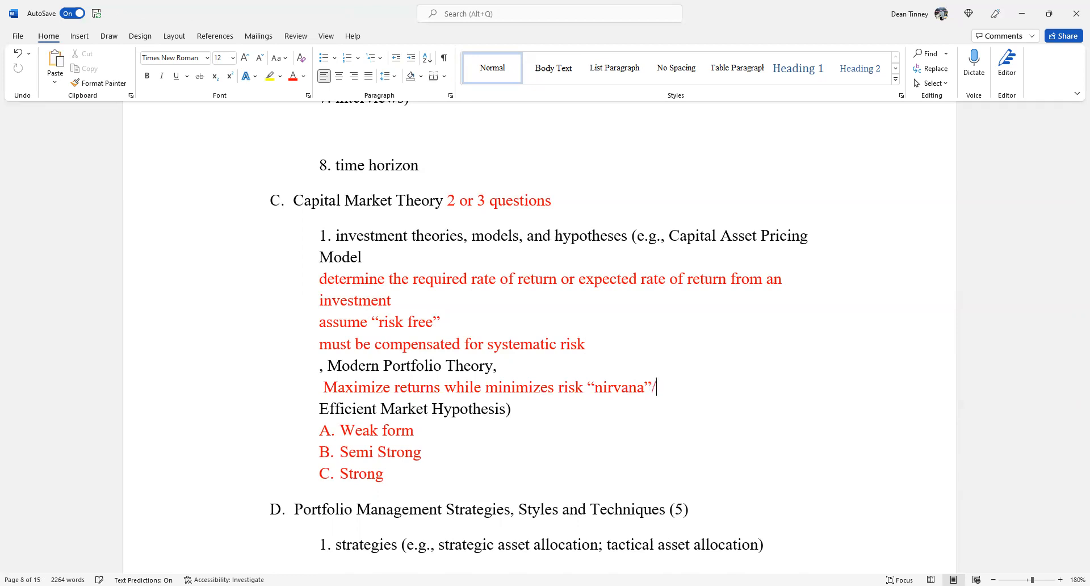
{"action": "type", "text": "The pl"}
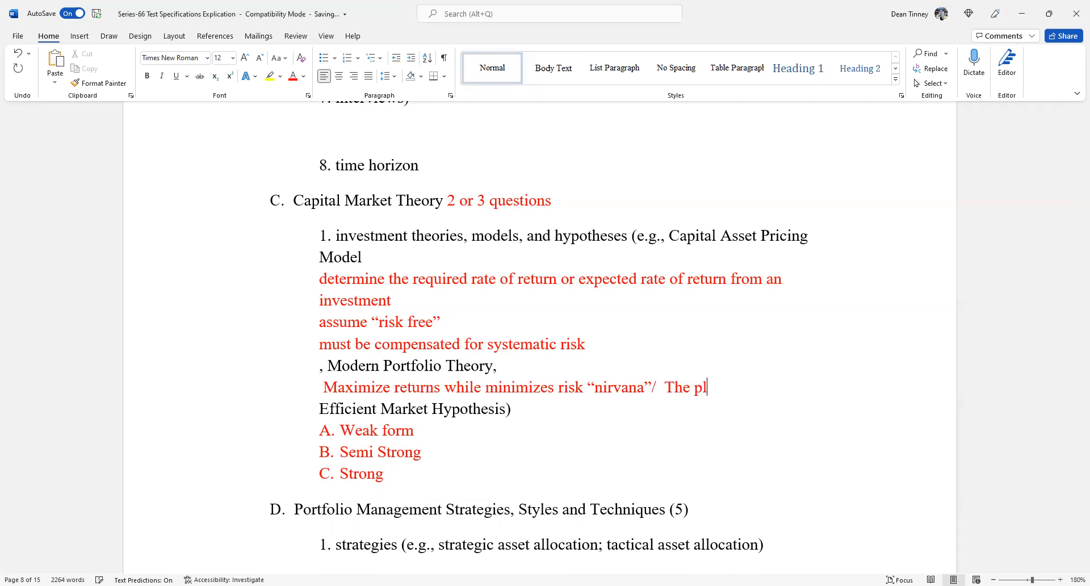
{"action": "type", "text": "a"}
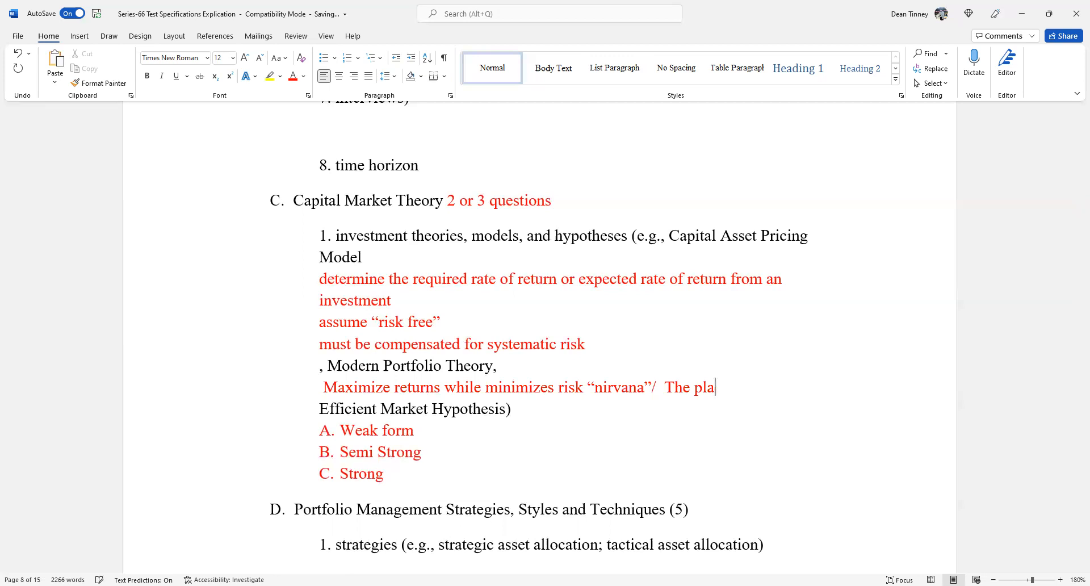
{"action": "key", "text": "backspace"}
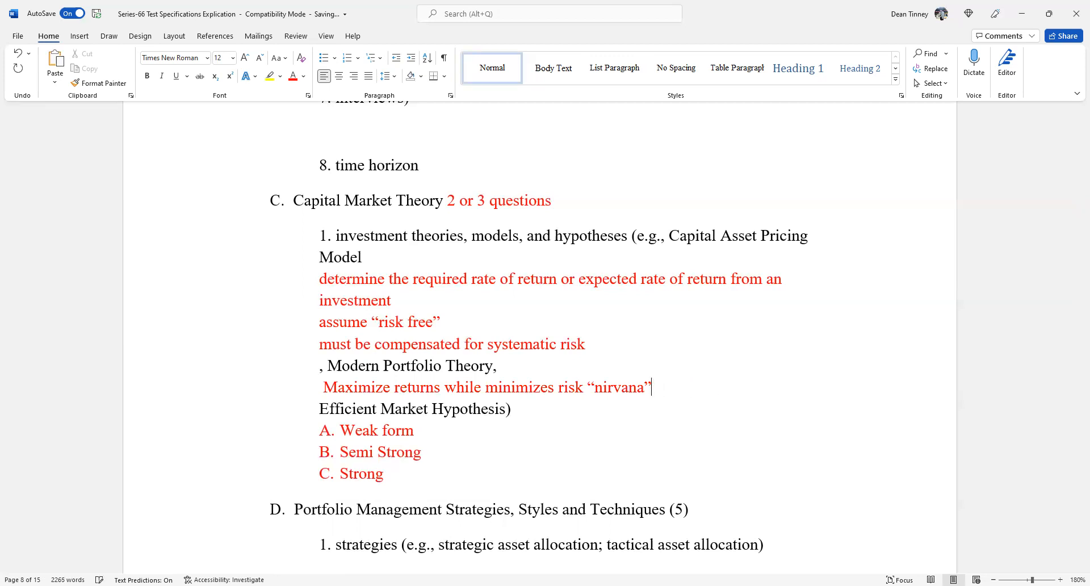
{"action": "type", "text": "the pla"}
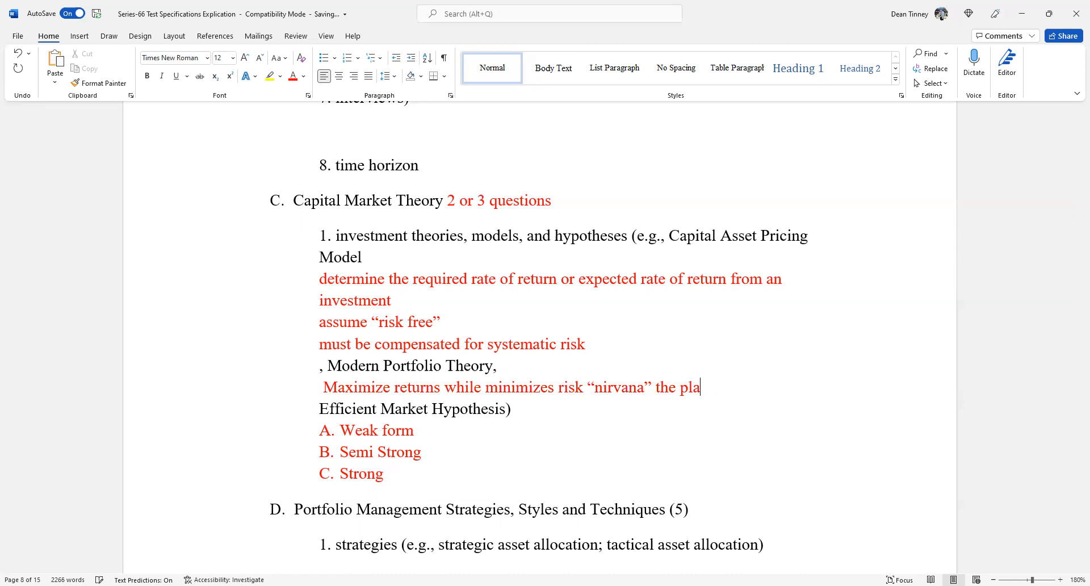
{"action": "type", "text": "ce where we"}
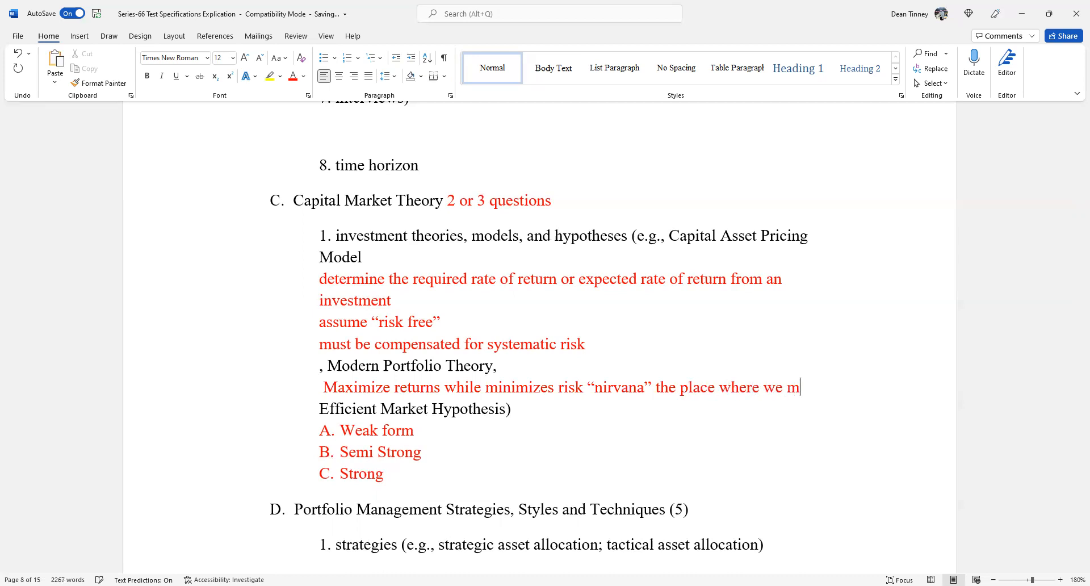
{"action": "type", "text": "maximize re"}
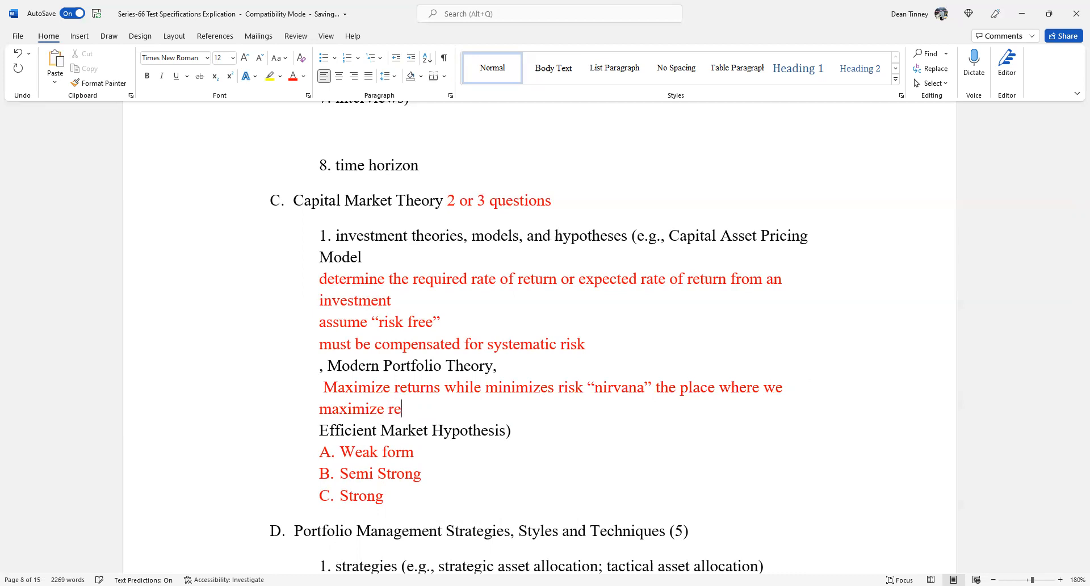
{"action": "type", "text": "turn"}
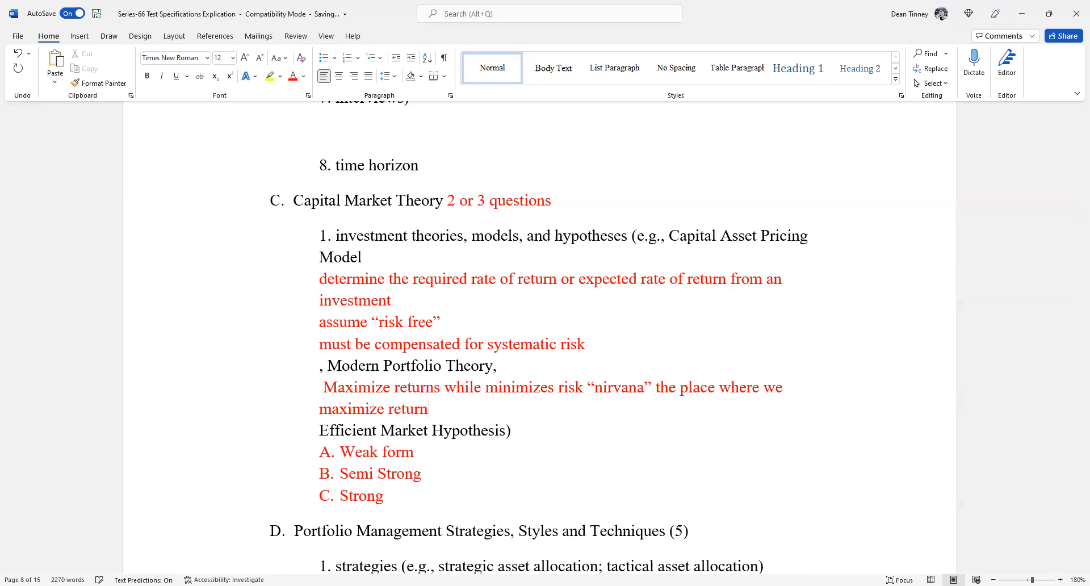
{"action": "type", "text": "s"}
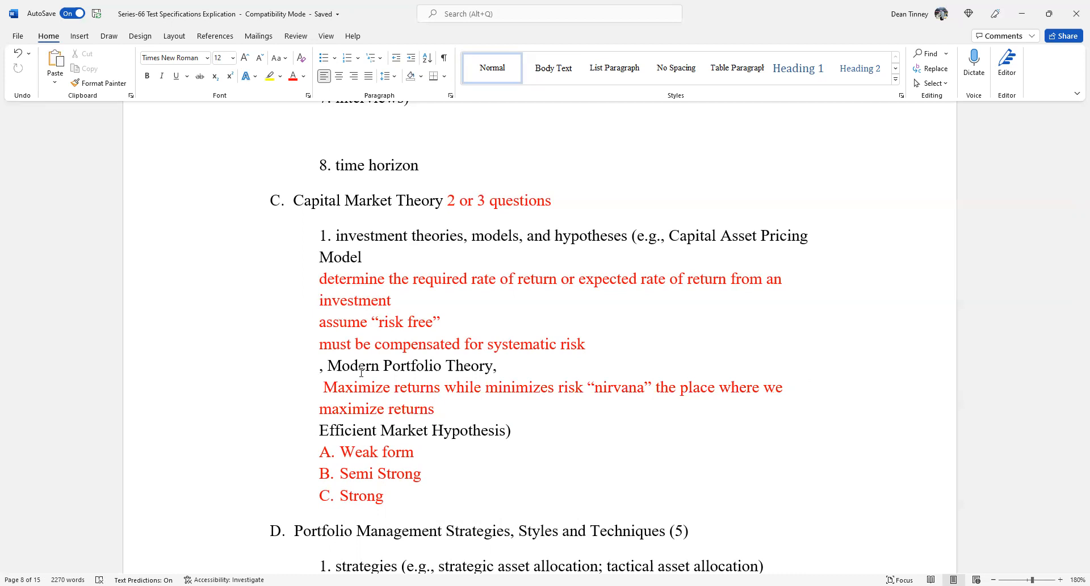
Complete the note with 'with acceptable level of risk' and start a new line
{"action": "left_click", "coordinate": [437, 408]}
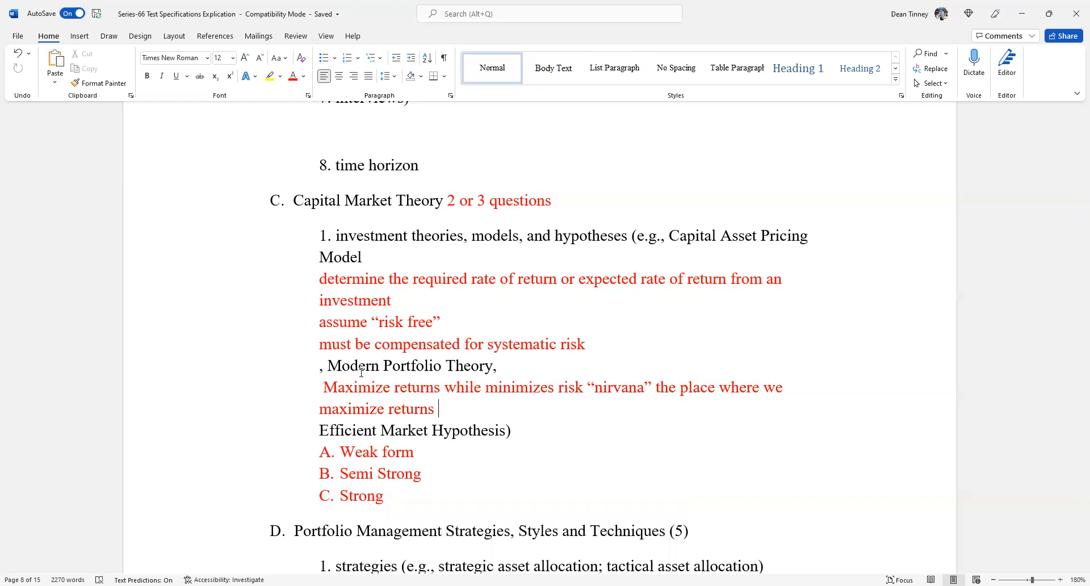
{"action": "type", "text": "with a"}
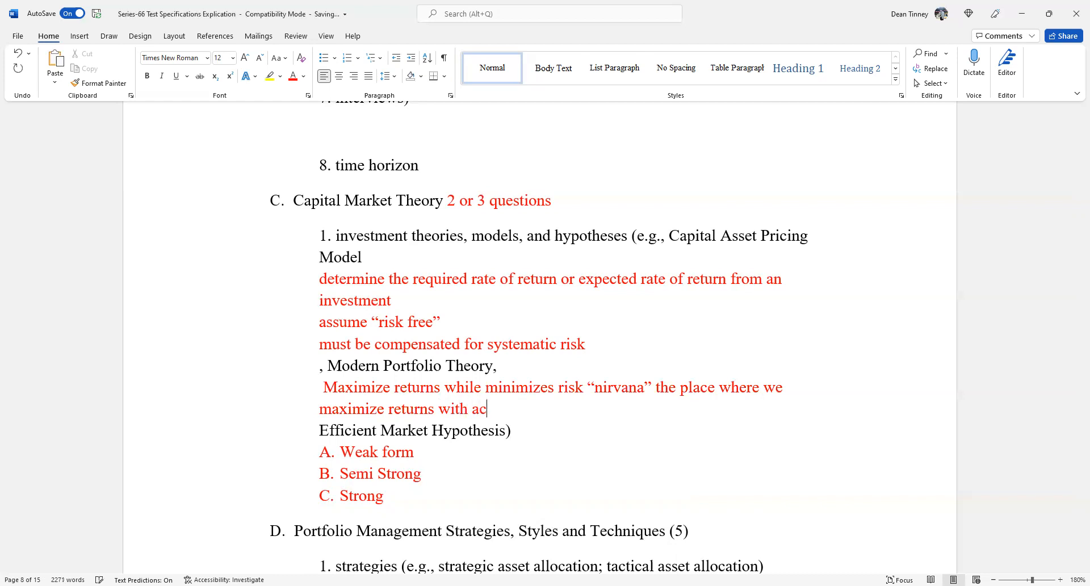
{"action": "type", "text": "ceptable l"}
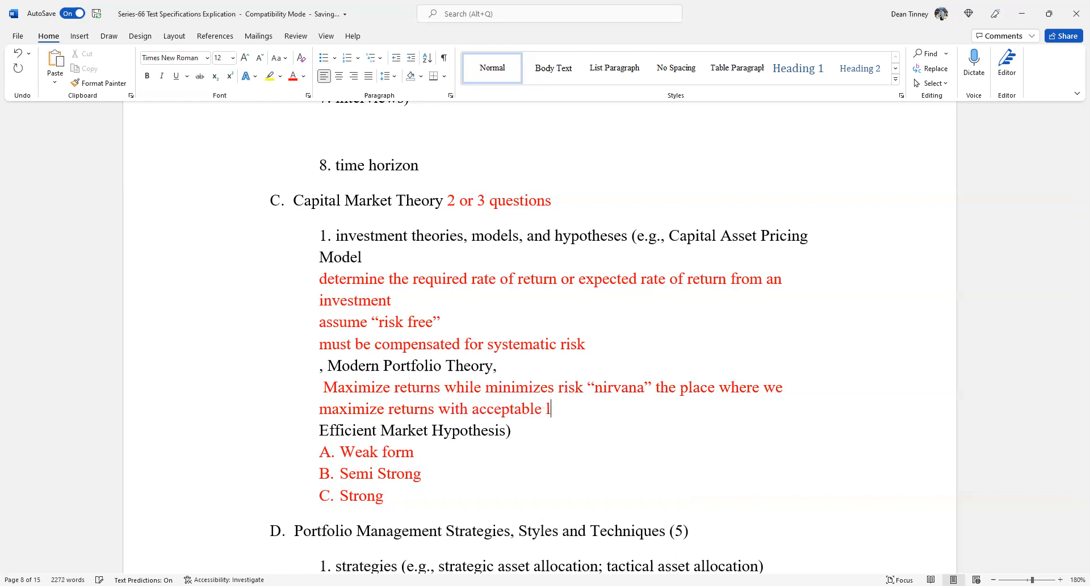
{"action": "type", "text": "evels of"}
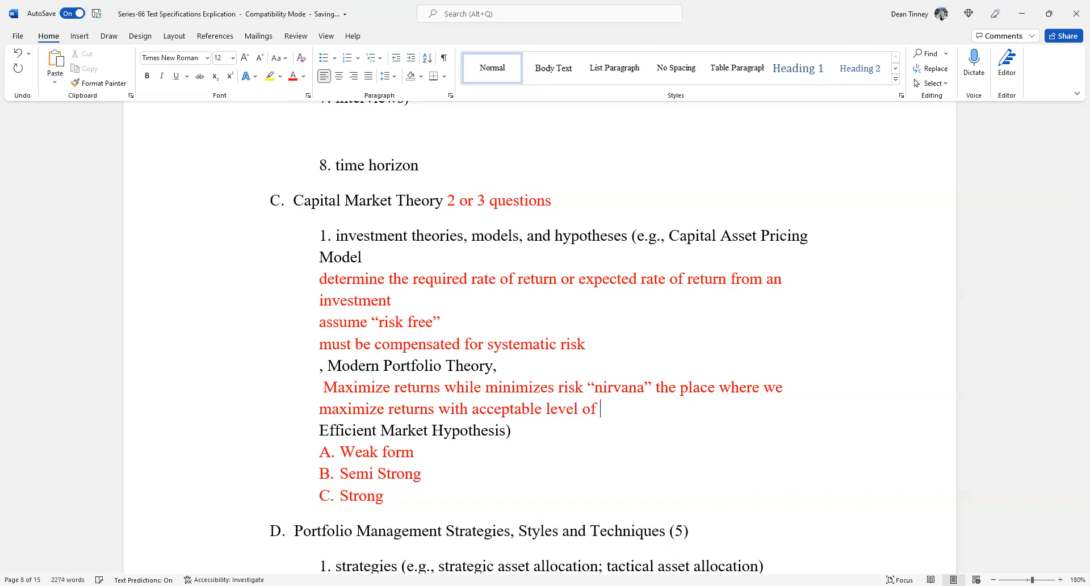
{"action": "type", "text": "risk"}
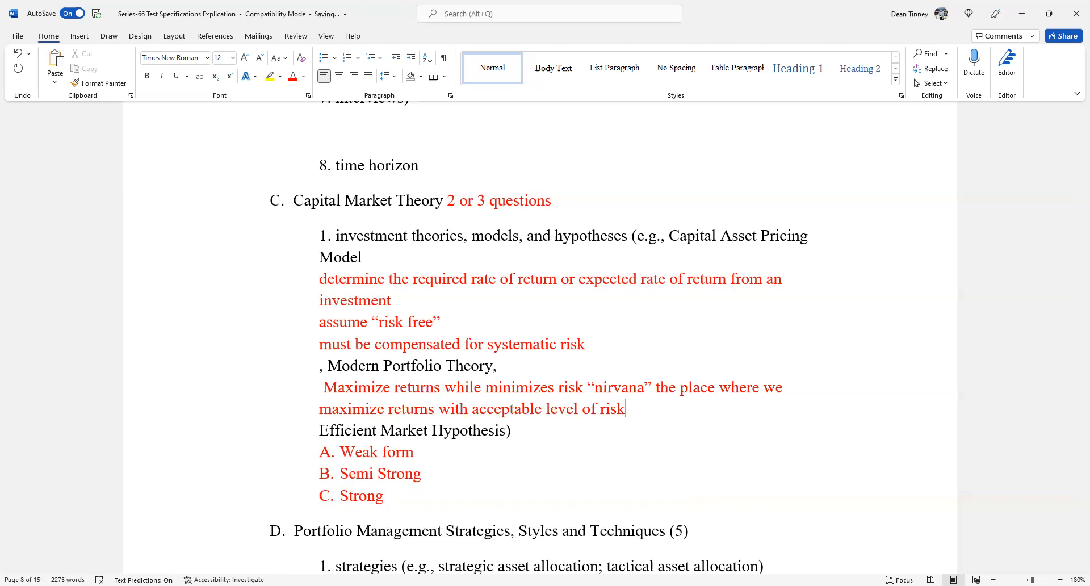
{"action": "key", "text": "enter"}
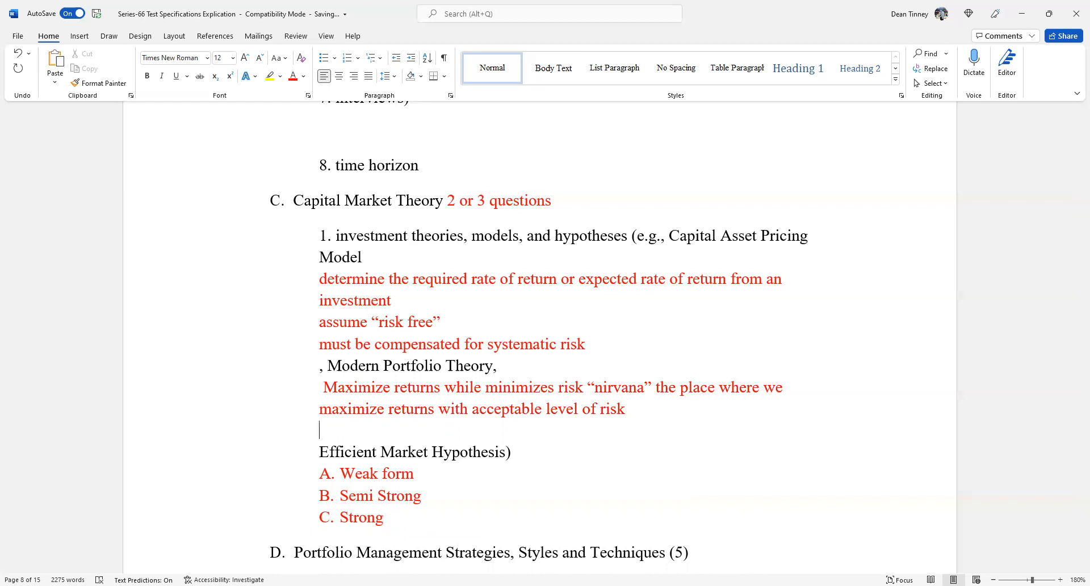
Type 'Different asset classes and securities to reduce risk', correcting the misspelling along the way
{"action": "type", "text": "different asset c"}
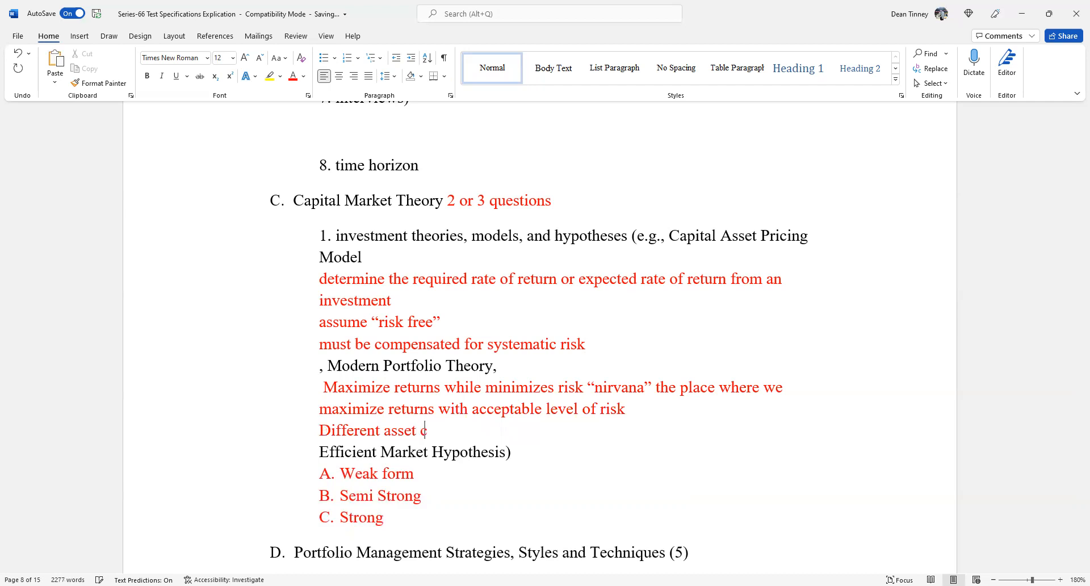
{"action": "type", "text": "alls"}
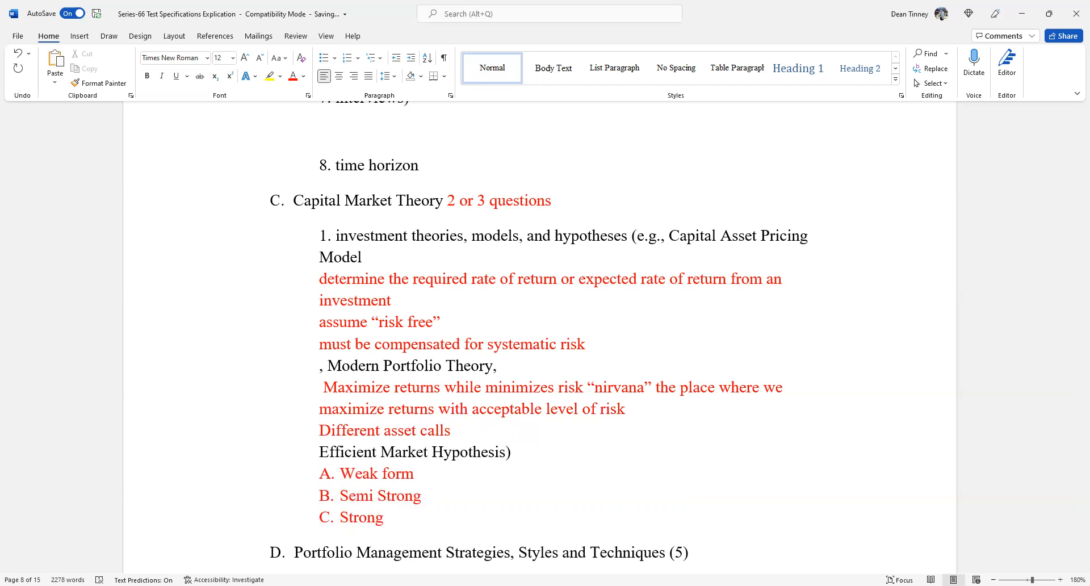
{"action": "key", "text": "BackSpace"}
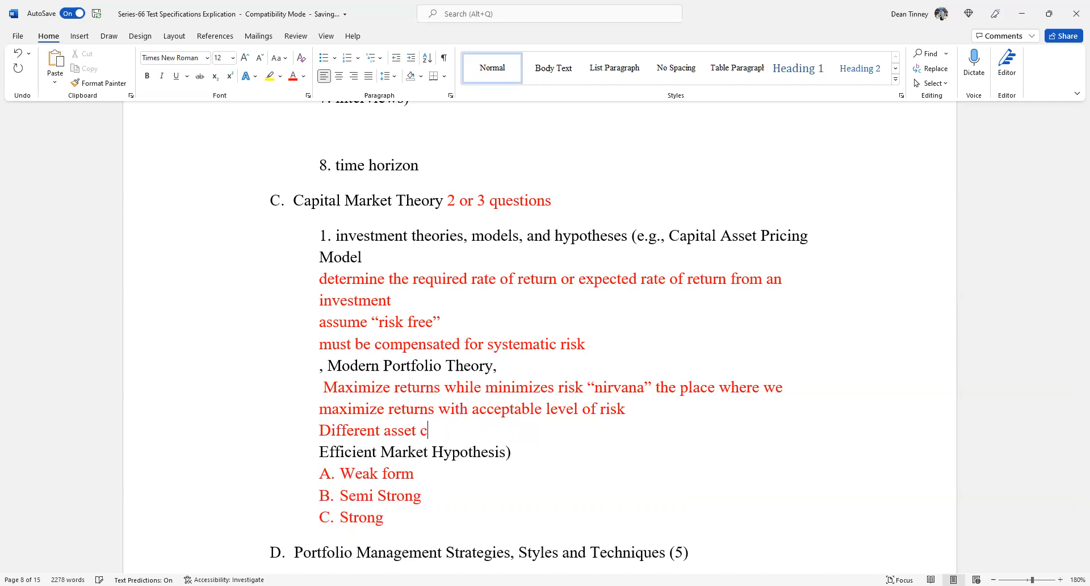
{"action": "type", "text": "lasses"}
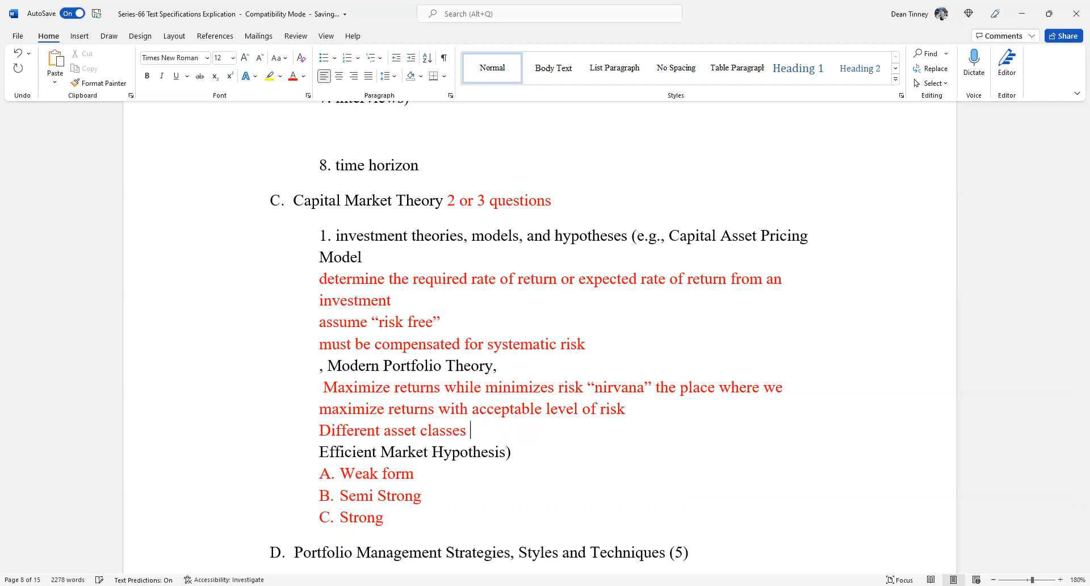
{"action": "type", "text": "and s"}
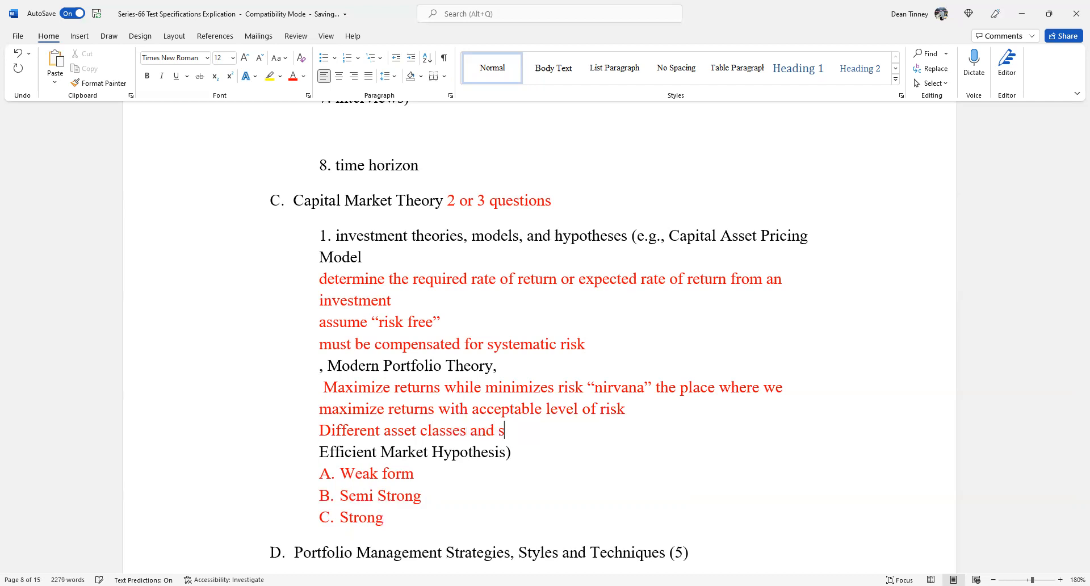
{"action": "type", "text": "ecurities t"}
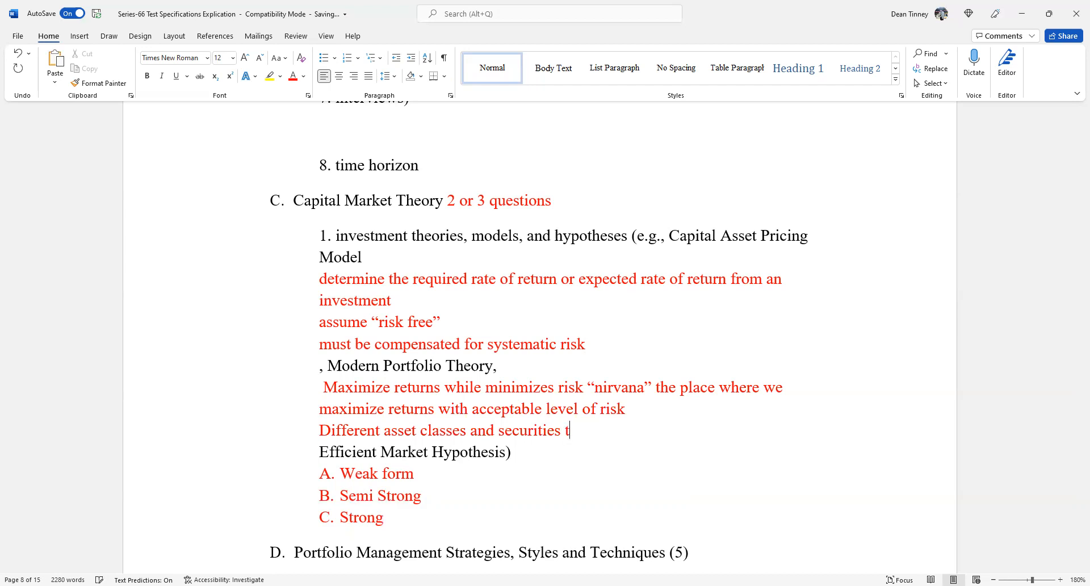
{"action": "type", "text": "o reduce r"}
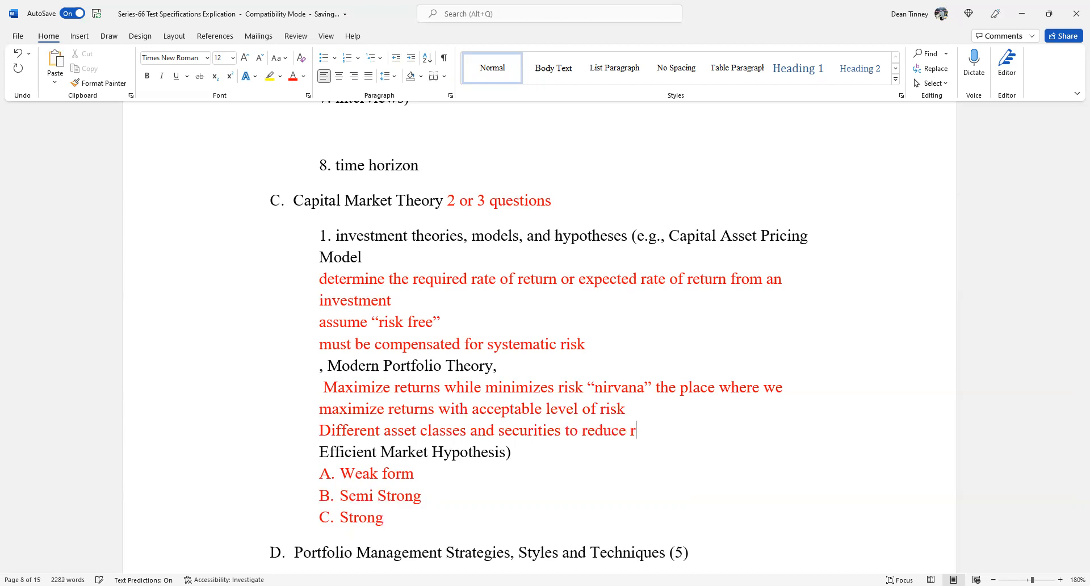
{"action": "type", "text": "isk"}
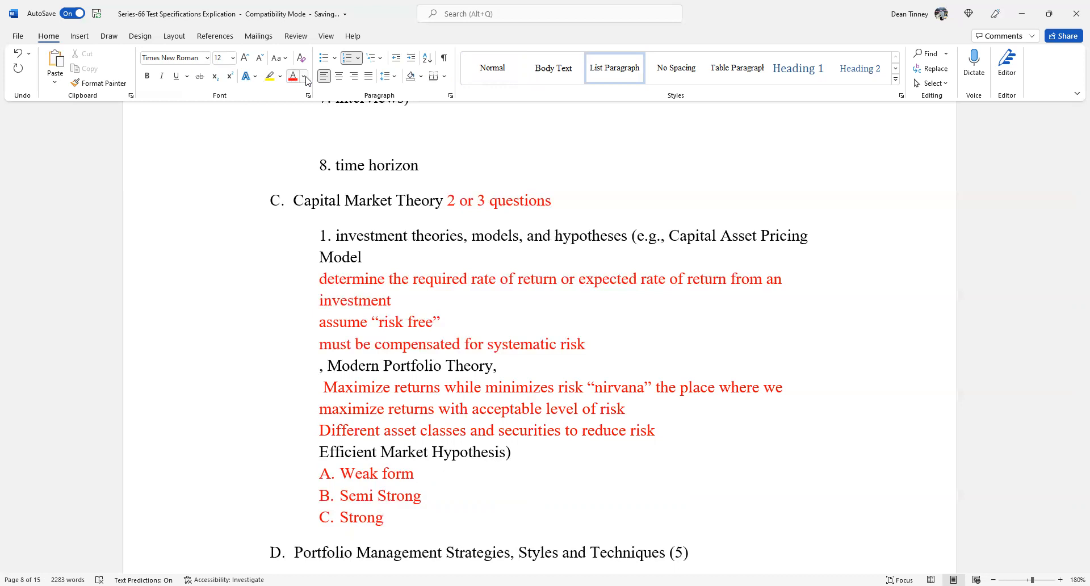
Switch the font colour to blue and place the cursor after 'A. Weak form'
{"action": "left_click", "coordinate": [305, 77]}
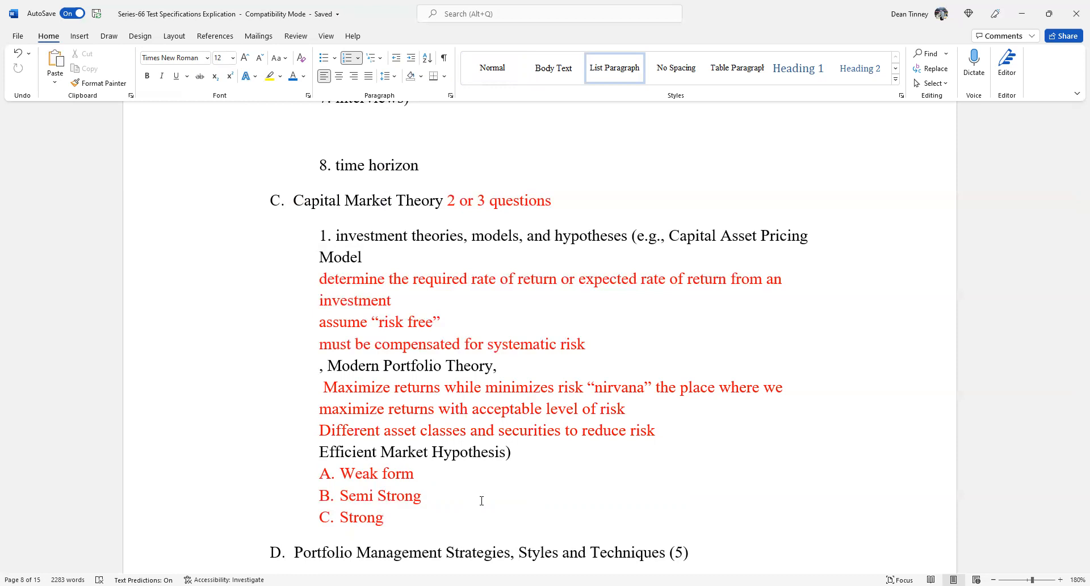
{"action": "left_click", "coordinate": [417, 473]}
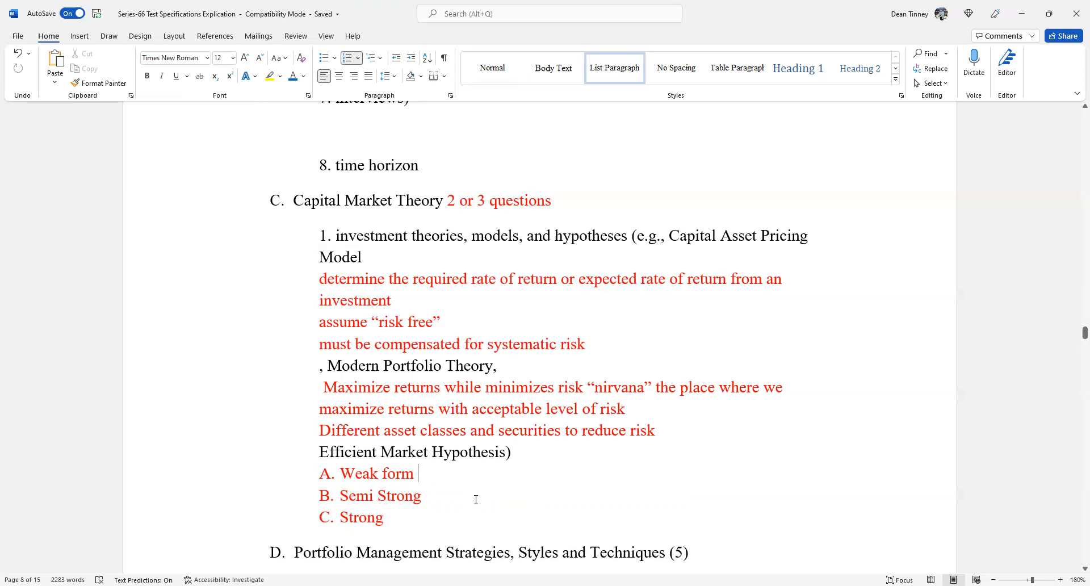
Type the blue note 'technical analysis does not work' after Weak form
{"action": "type", "text": "te"}
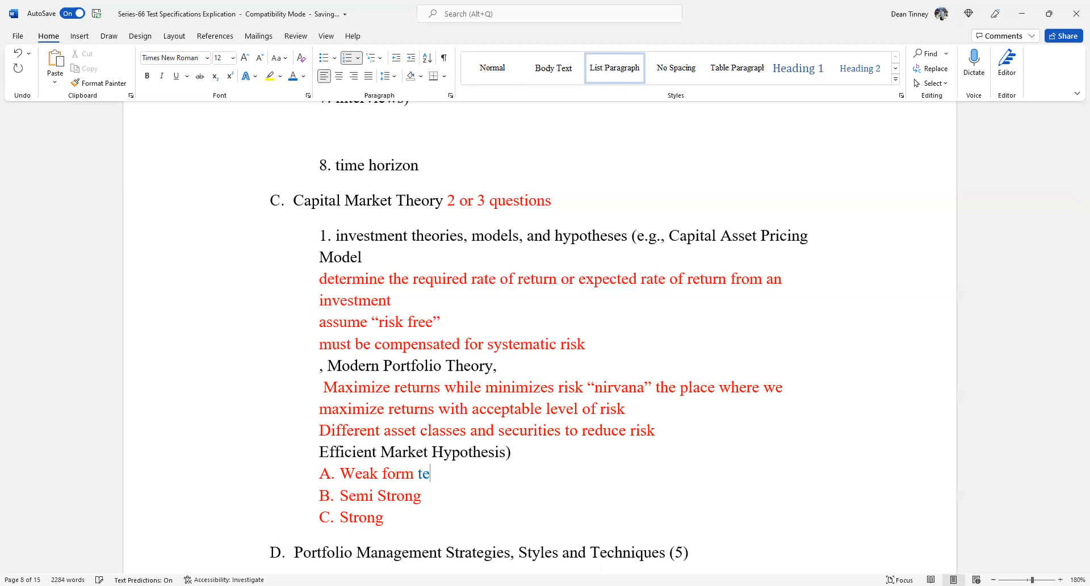
{"action": "type", "text": "chnical"}
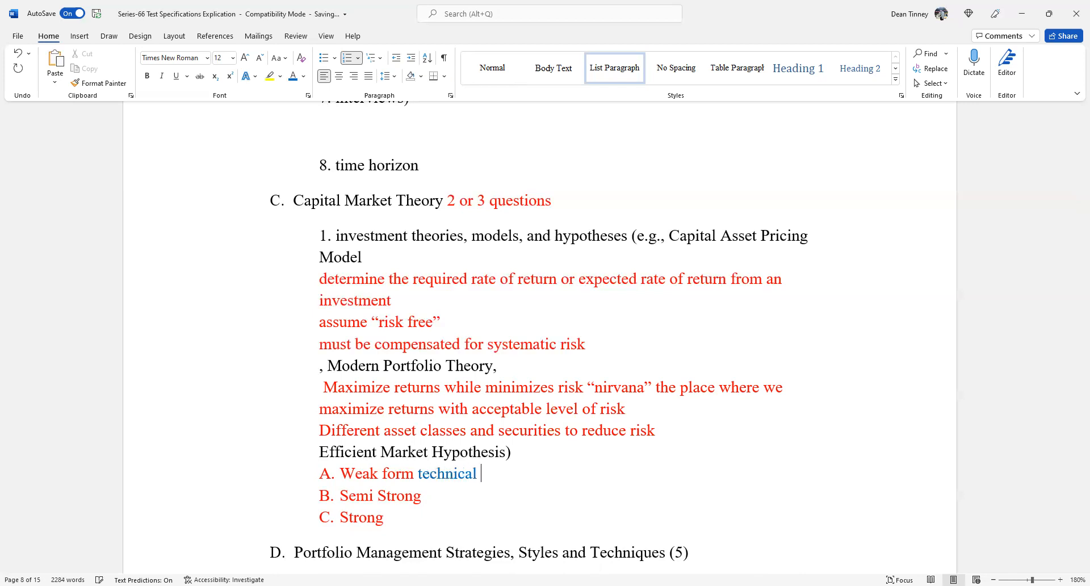
{"action": "type", "text": "anay"}
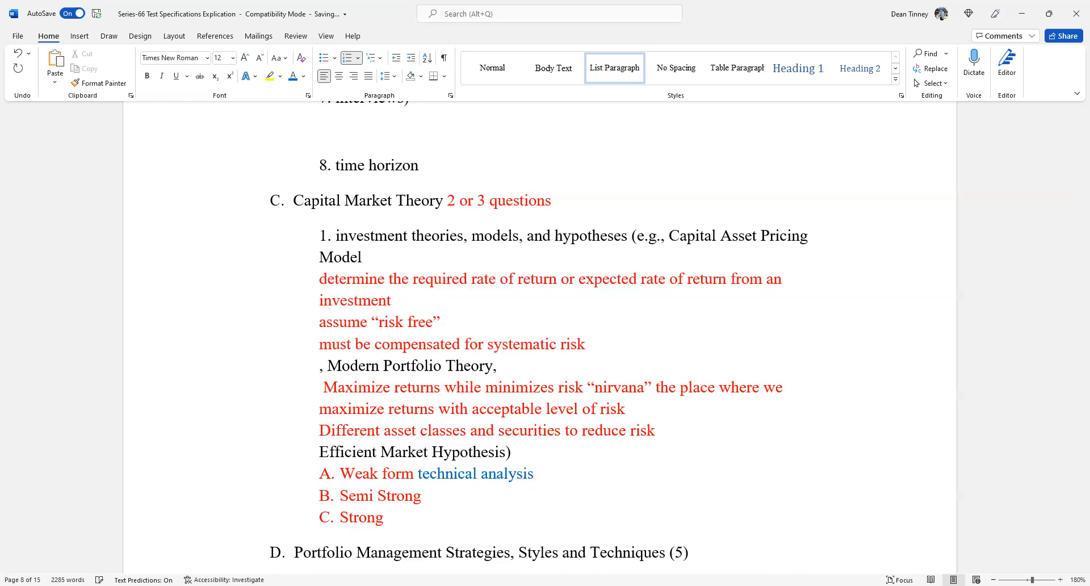
{"action": "type", "text": "does not"}
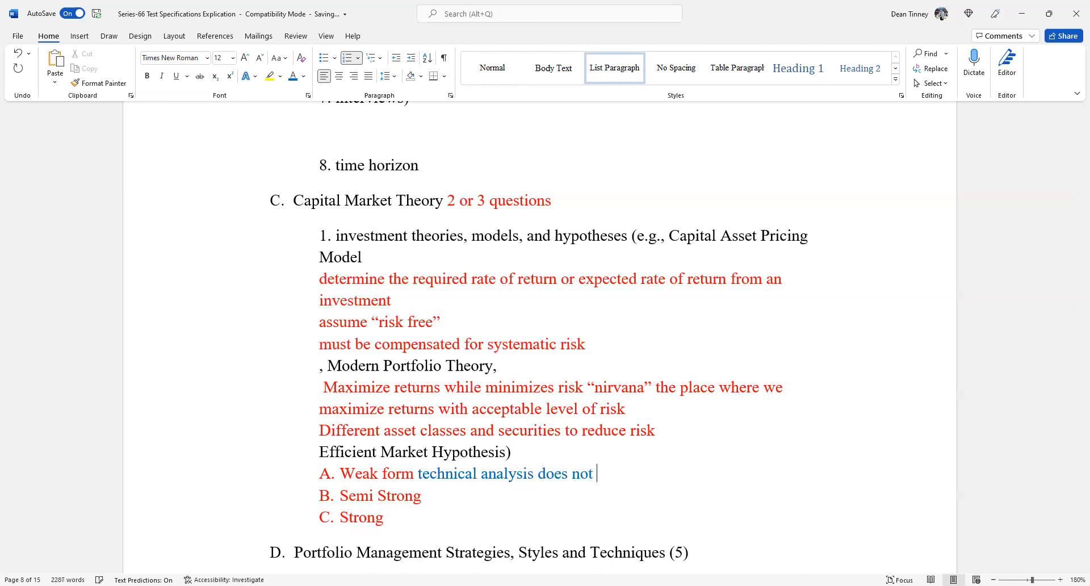
{"action": "type", "text": "work"}
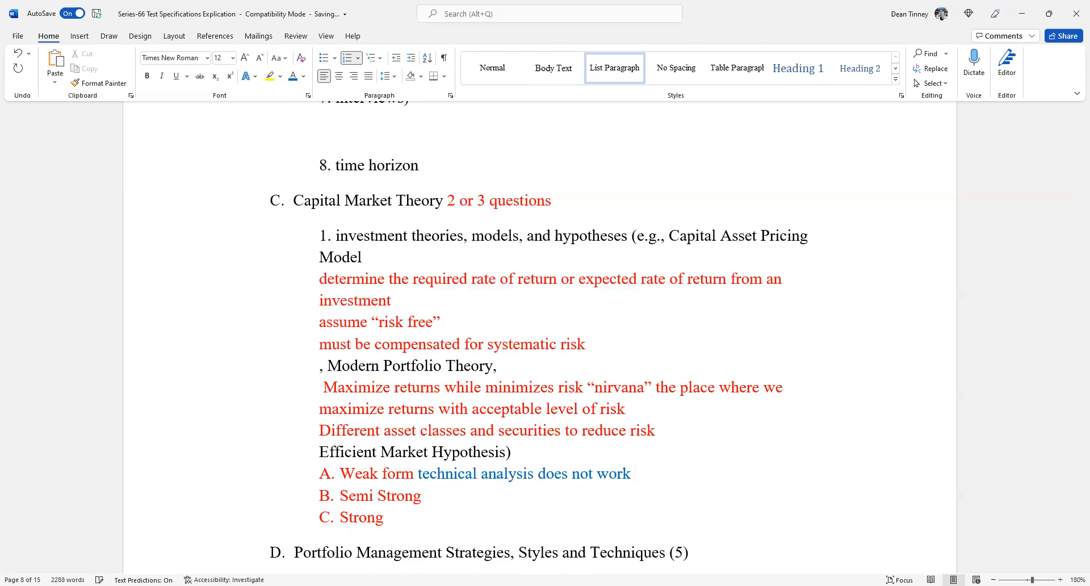
{"action": "left_click", "coordinate": [632, 473]}
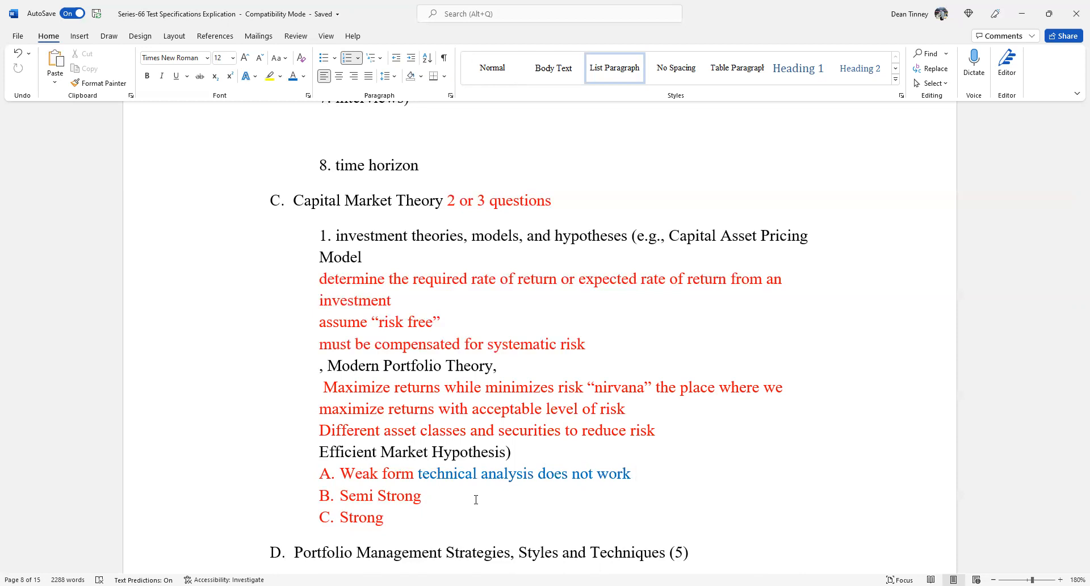
{"action": "left_click", "coordinate": [633, 473]}
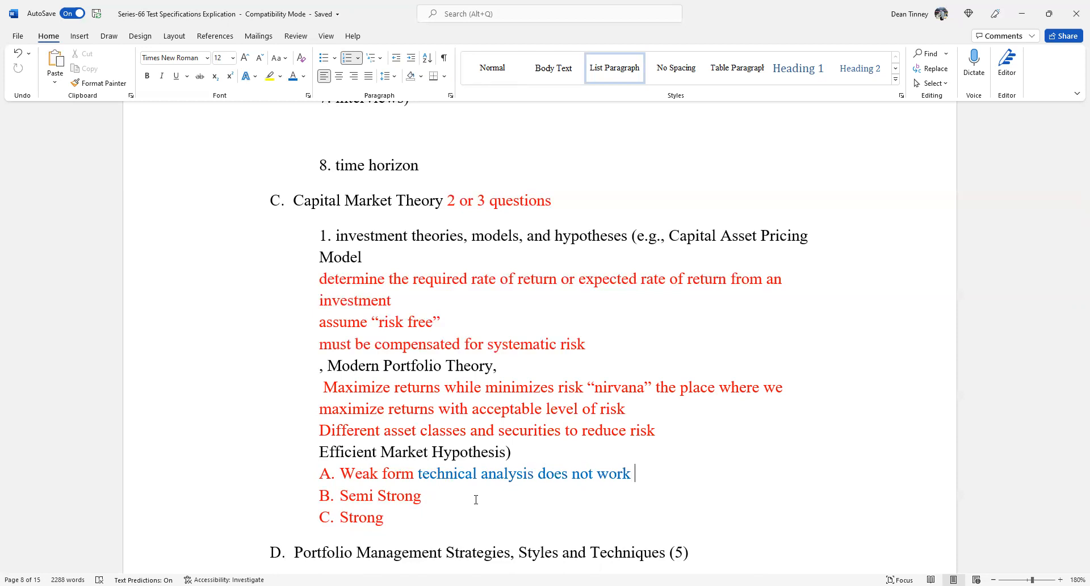
Type blue 'neither technical of fundamental analysis will work' after Semi Strong, fixing typos
{"action": "double_click", "coordinate": [362, 517]}
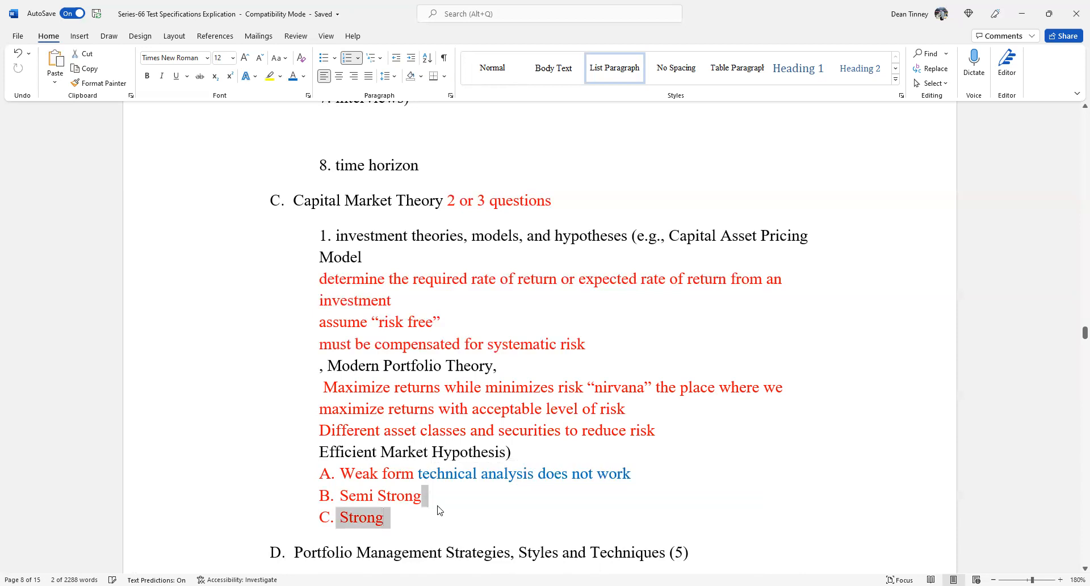
{"action": "left_click", "coordinate": [423, 495]}
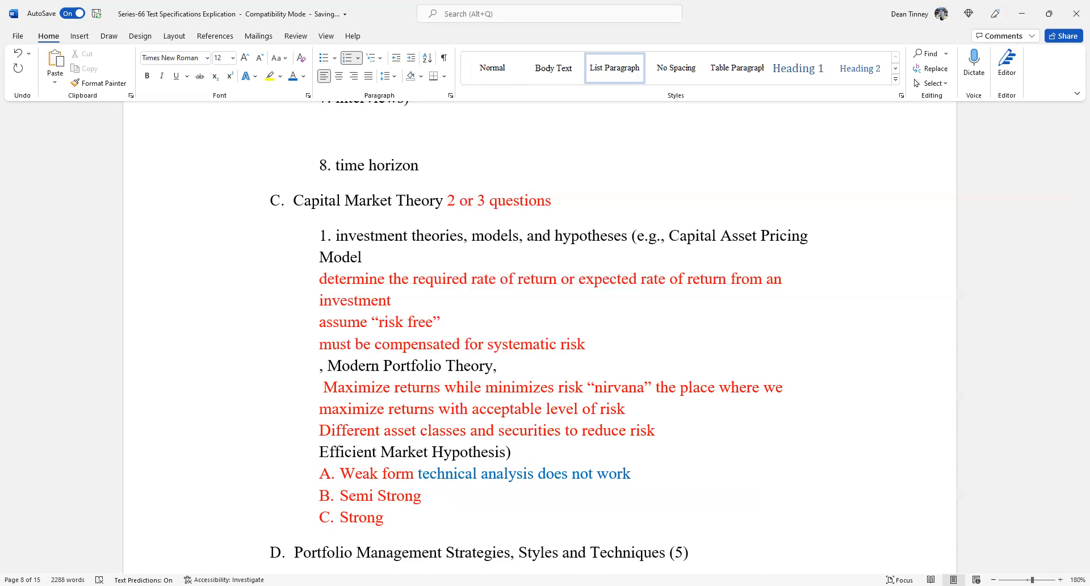
{"action": "type", "text": "neither"}
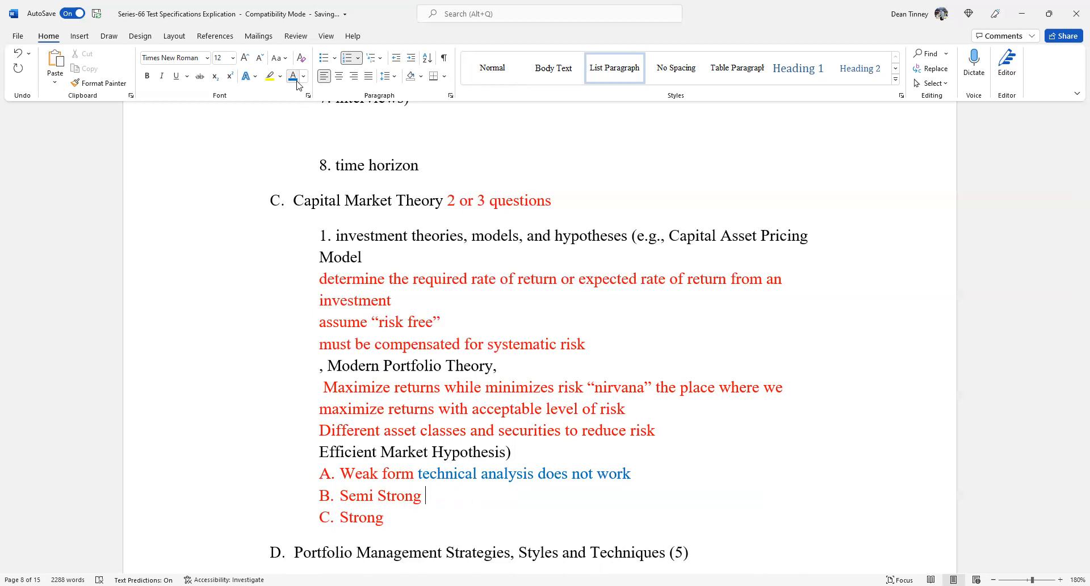
{"action": "type", "text": "neighborhood"}
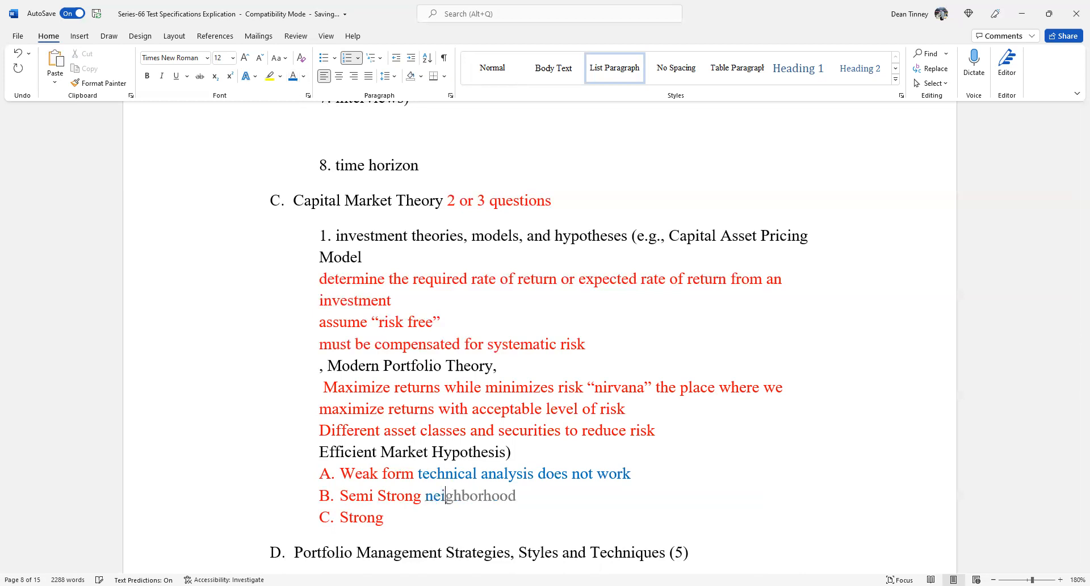
{"action": "type", "text": "neither tec"}
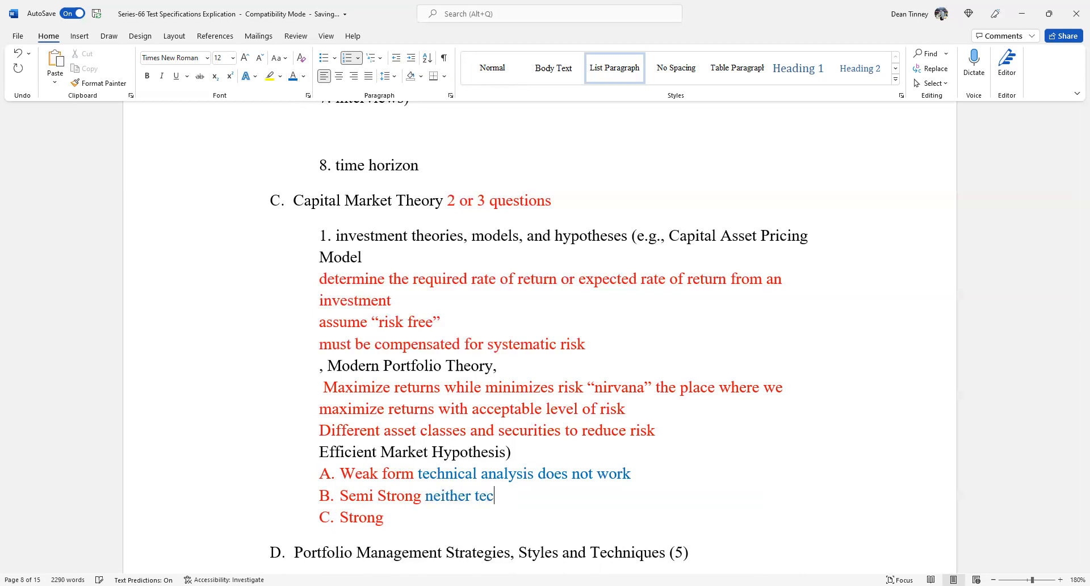
{"action": "type", "text": "hnical of funda"}
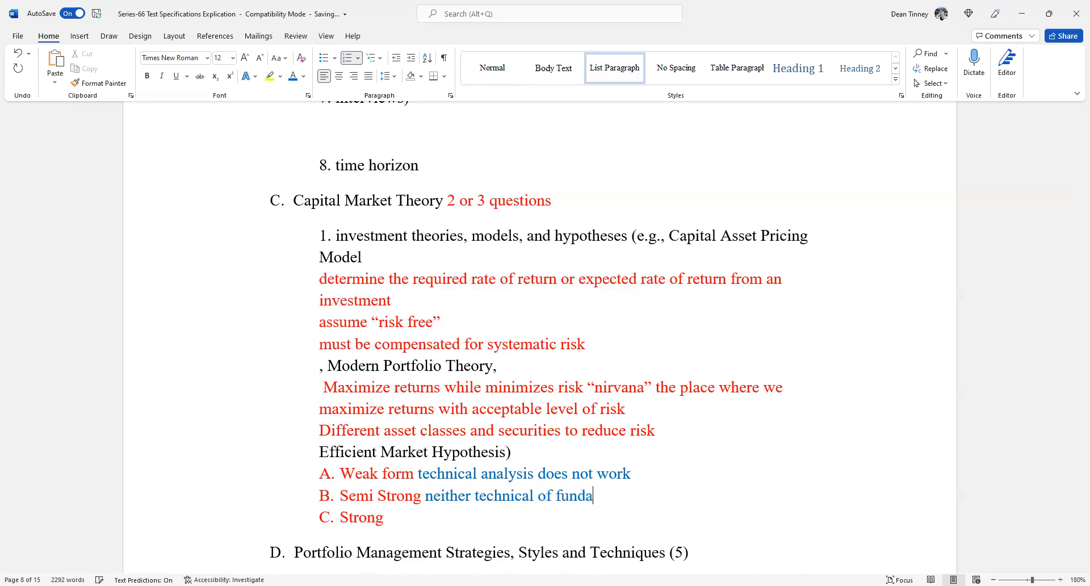
{"action": "type", "text": "ment"}
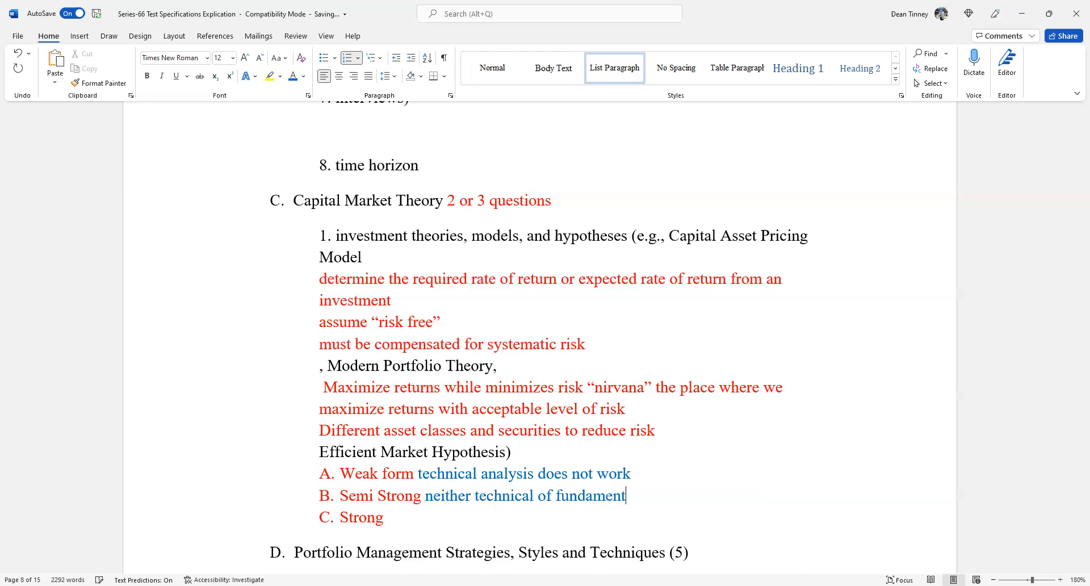
{"action": "type", "text": "al anal"}
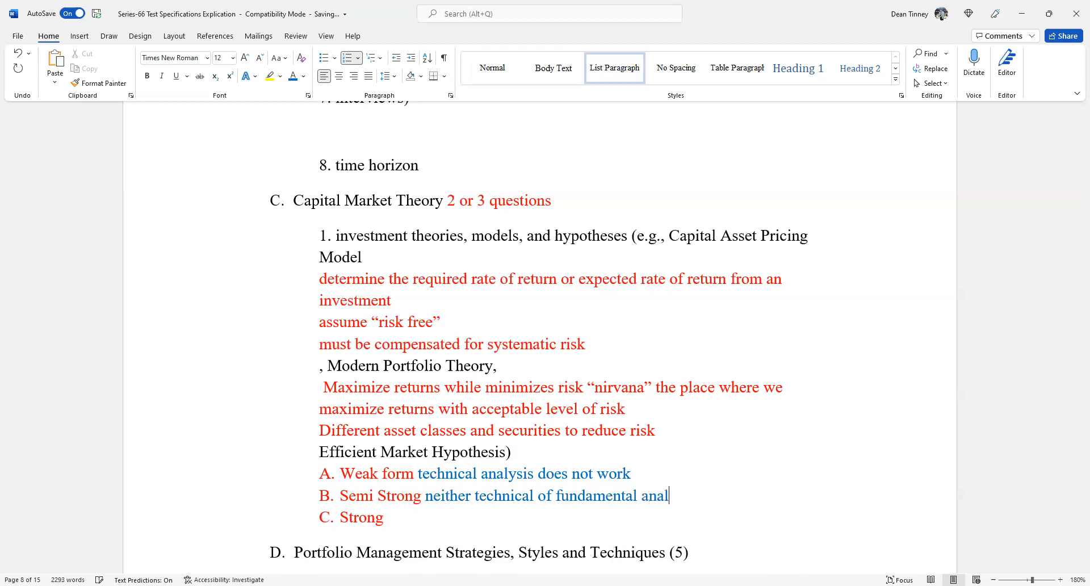
{"action": "type", "text": "ysis will"}
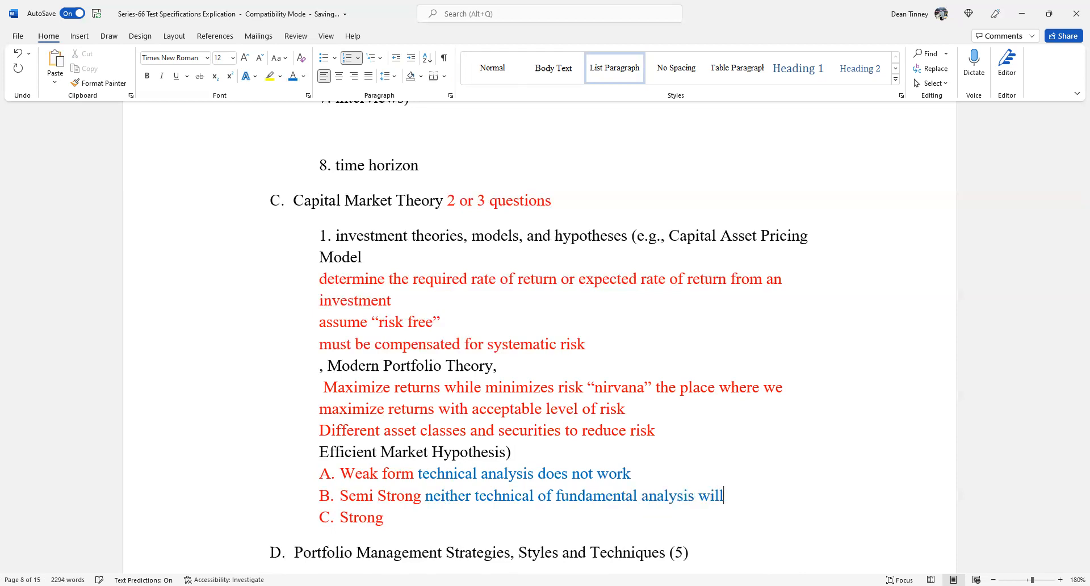
{"action": "type", "text": "worl"}
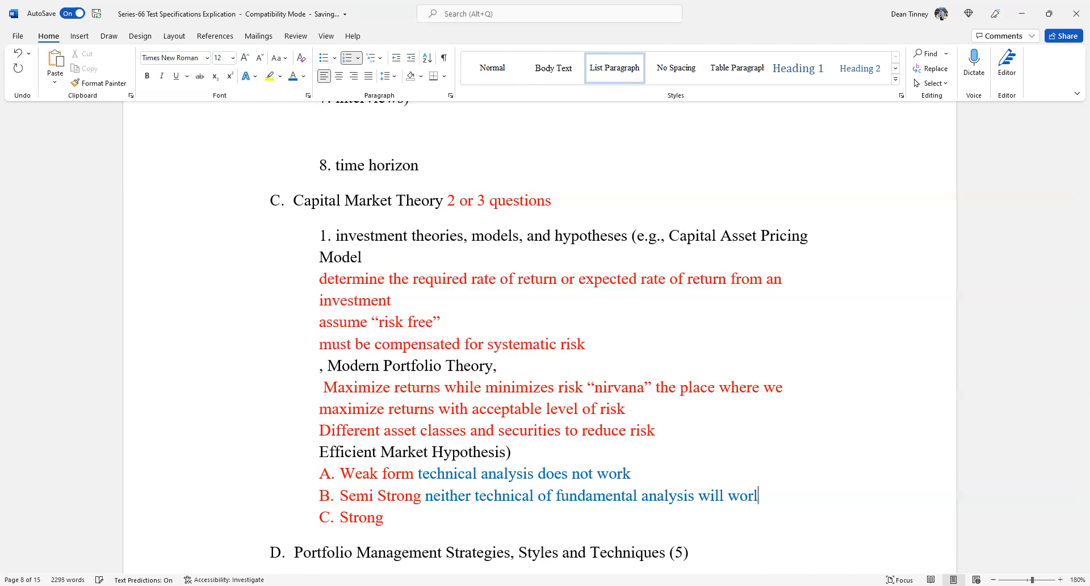
{"action": "key", "text": "Backspace"}
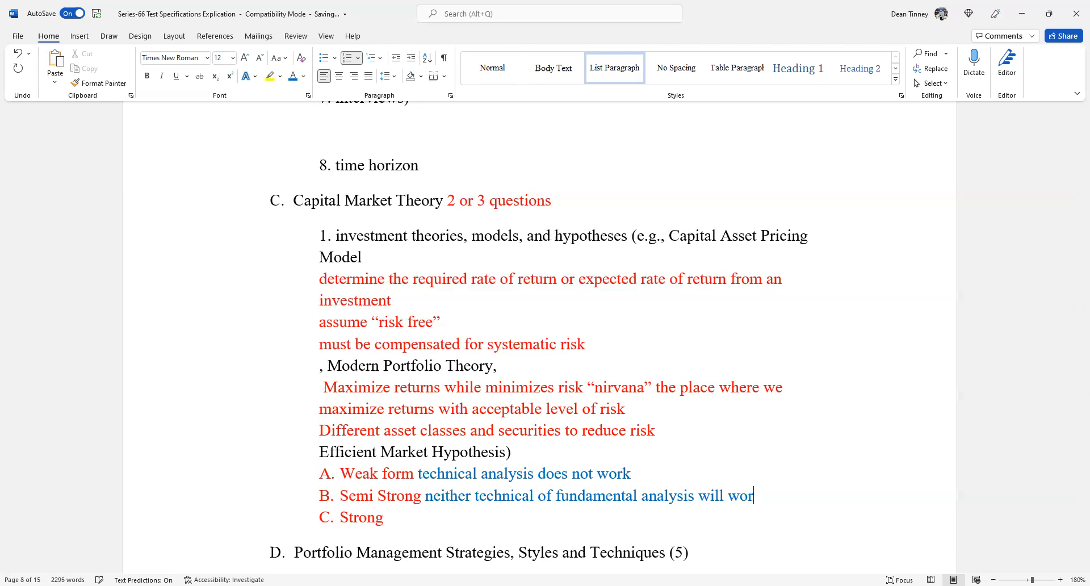
{"action": "type", "text": "k"}
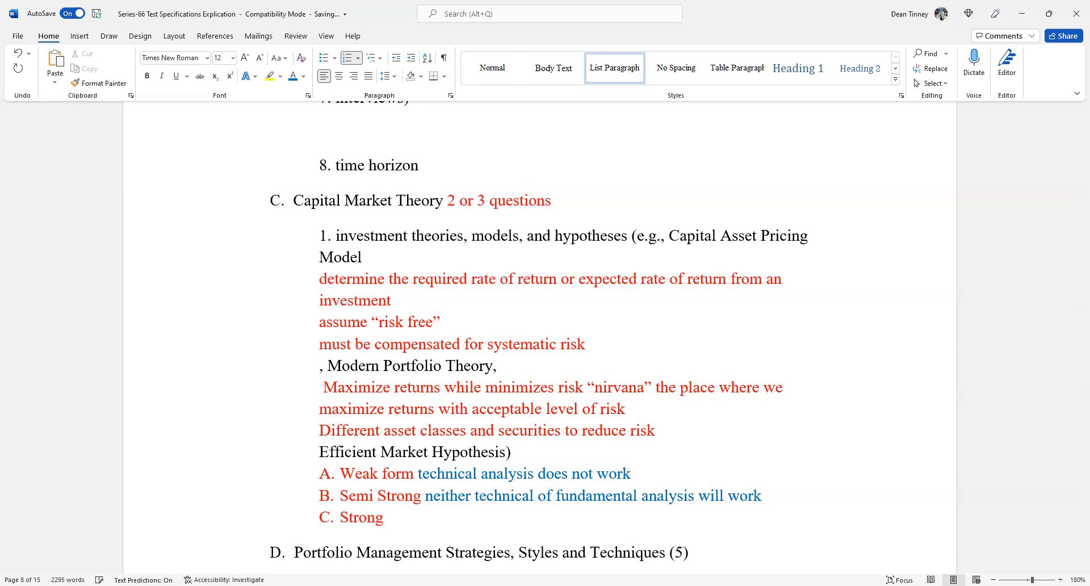
Continue with 'Material NON public information may work'
{"action": "type", "text": "INSI"}
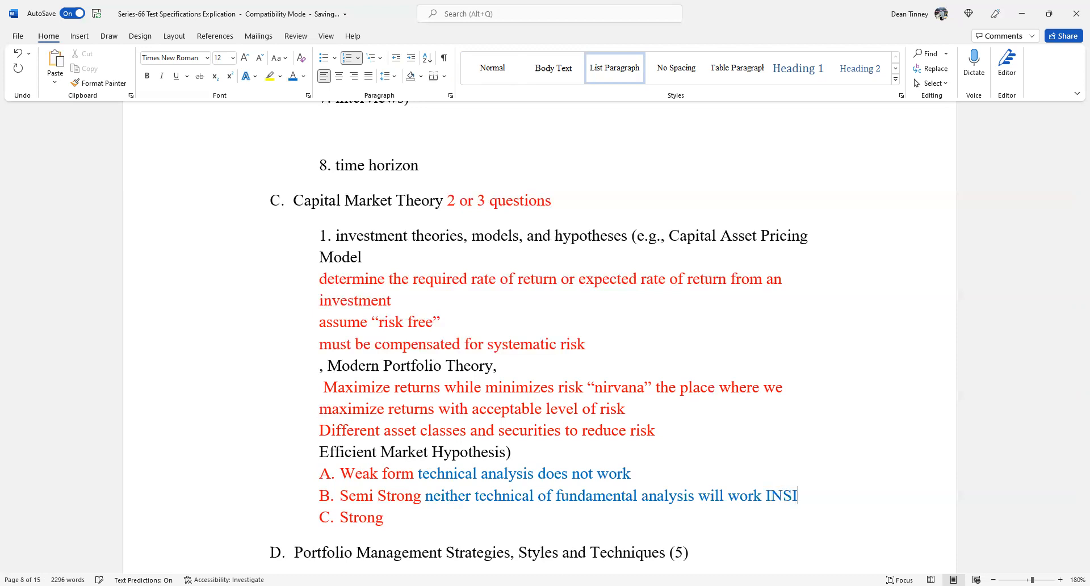
{"action": "key", "text": "backspace"}
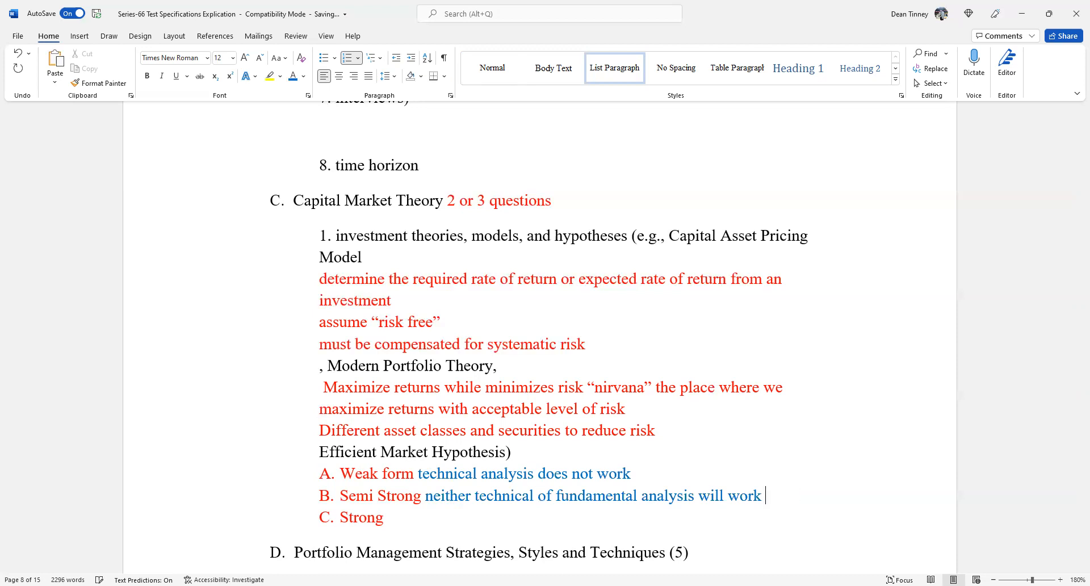
{"action": "type", "text": "Materia"}
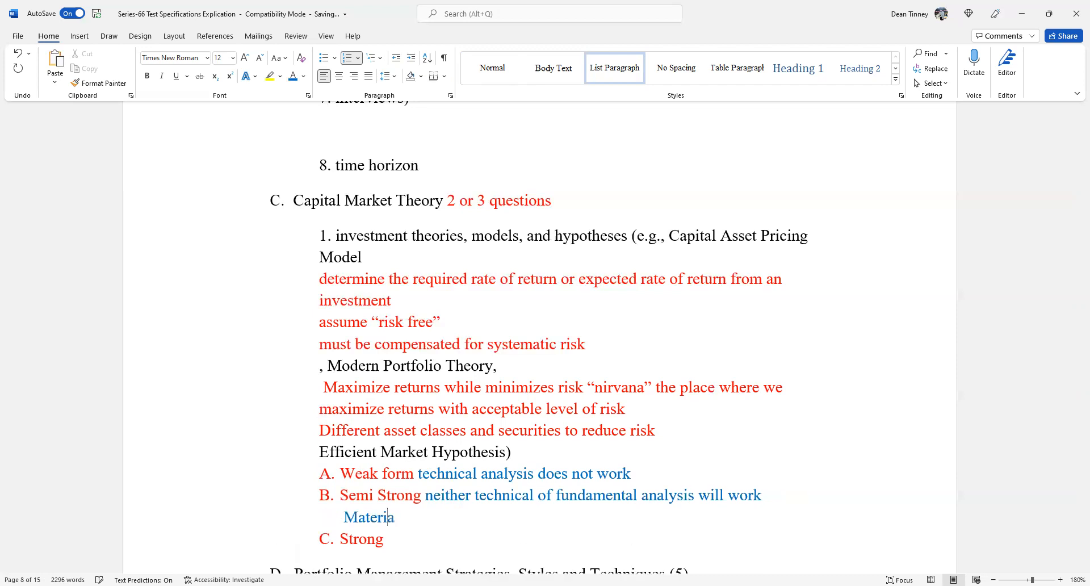
{"action": "type", "text": "NON"}
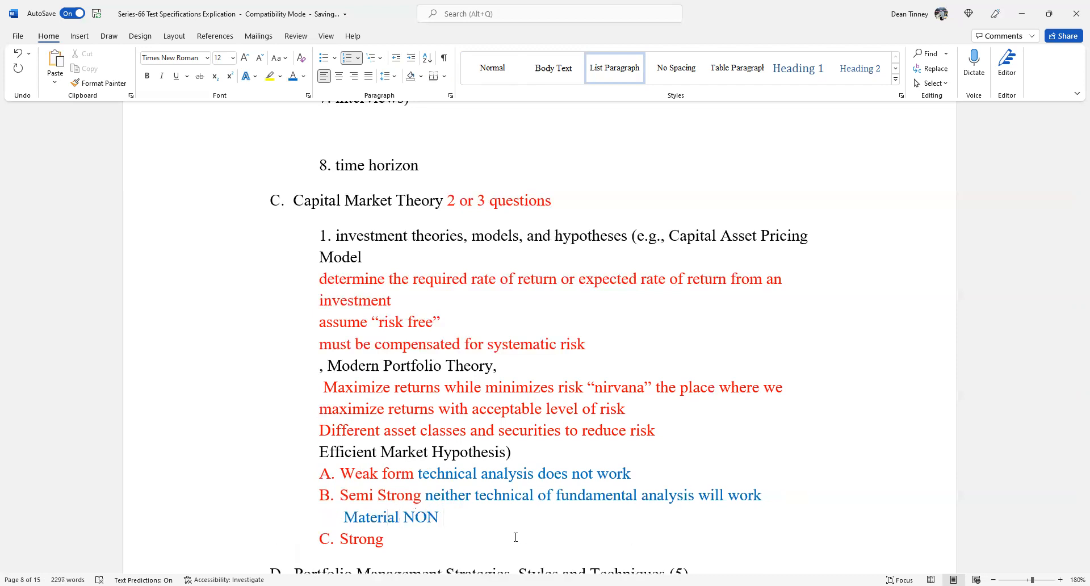
{"action": "type", "text": "publications"}
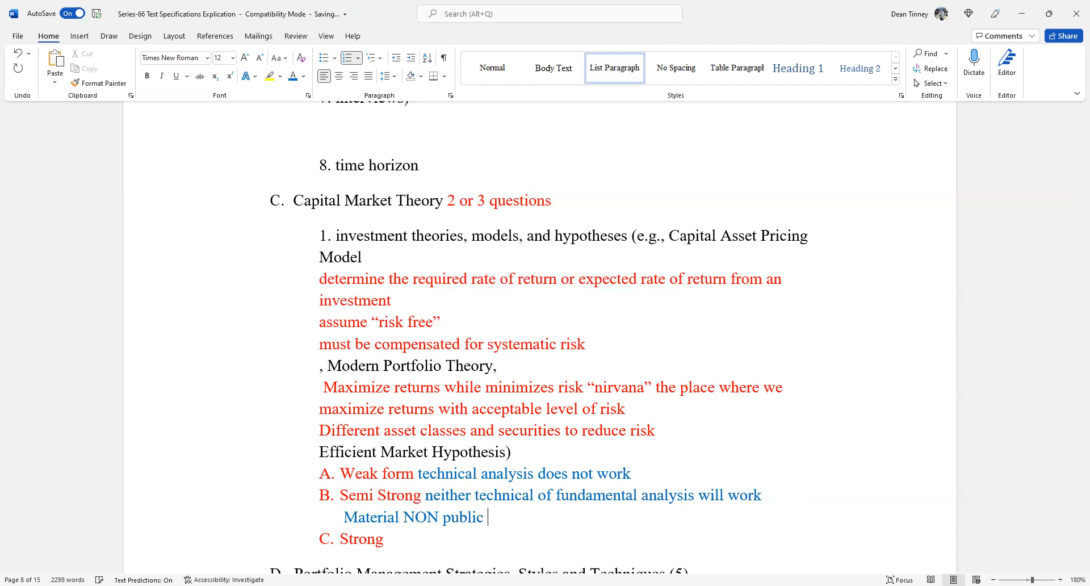
{"action": "type", "text": "information may"}
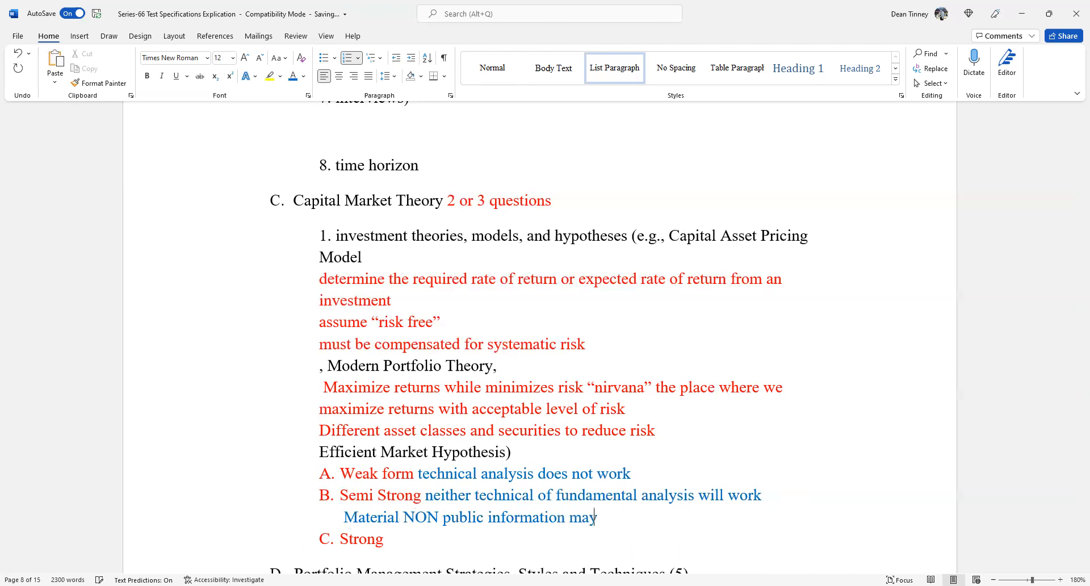
{"action": "type", "text": "work"}
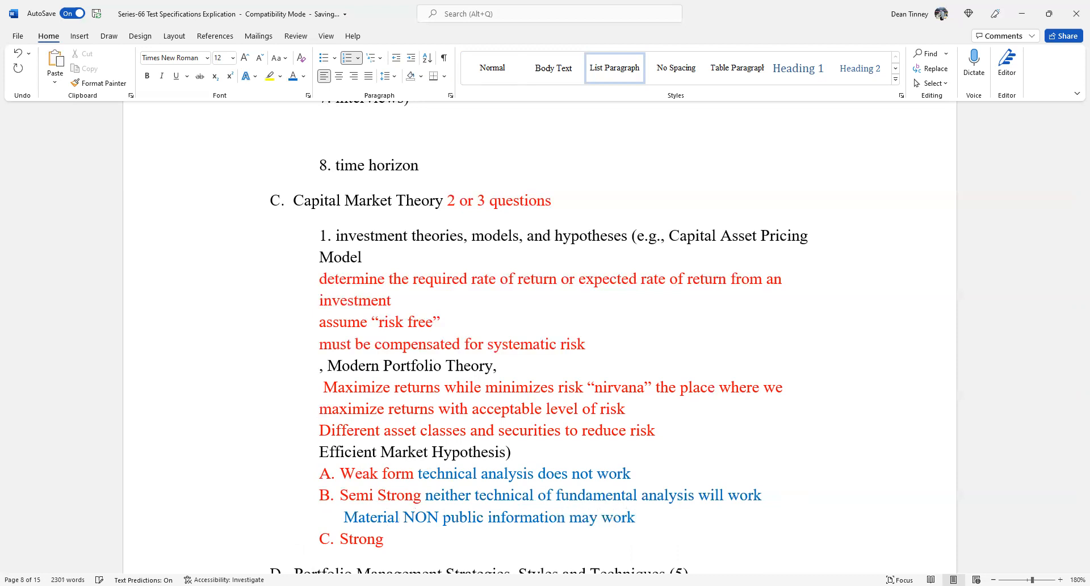
After 'C. Strong', remove the stray N and enter 'NOTHING WORKS' in blue capitals
{"action": "left_click", "coordinate": [634, 517]}
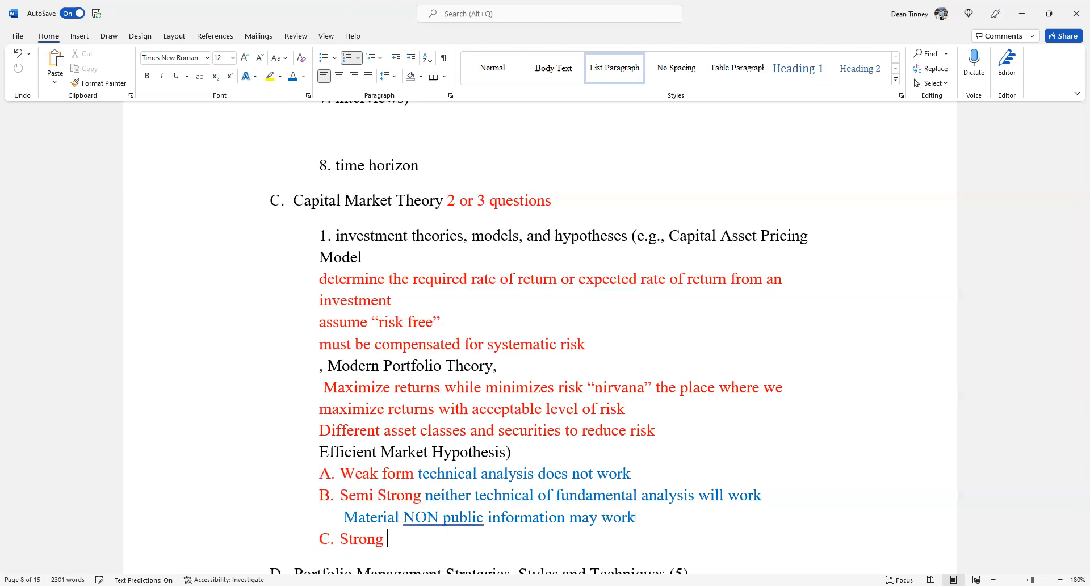
{"action": "type", "text": "N"}
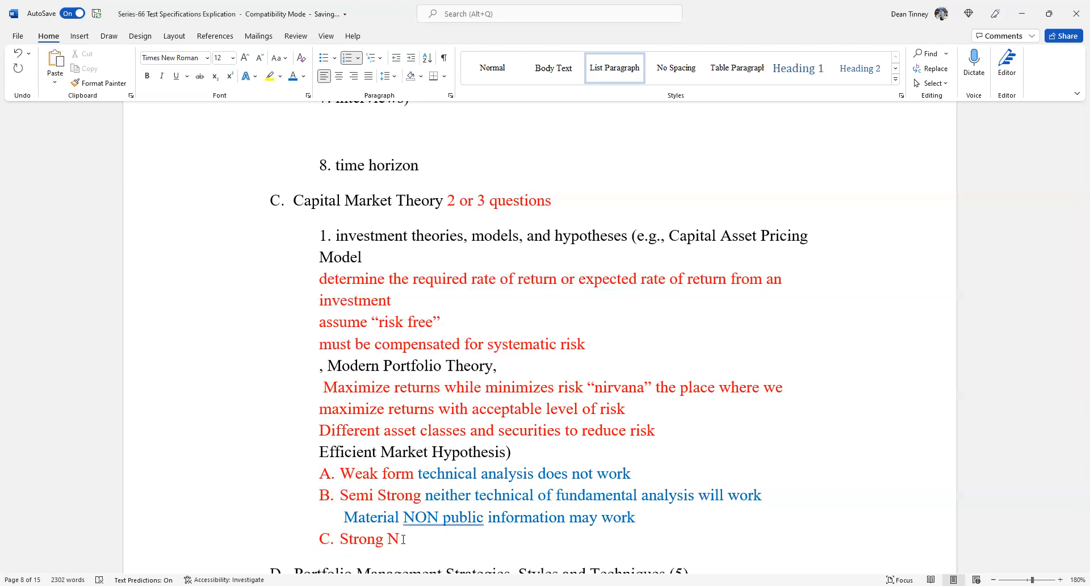
{"action": "key", "text": "backspace"}
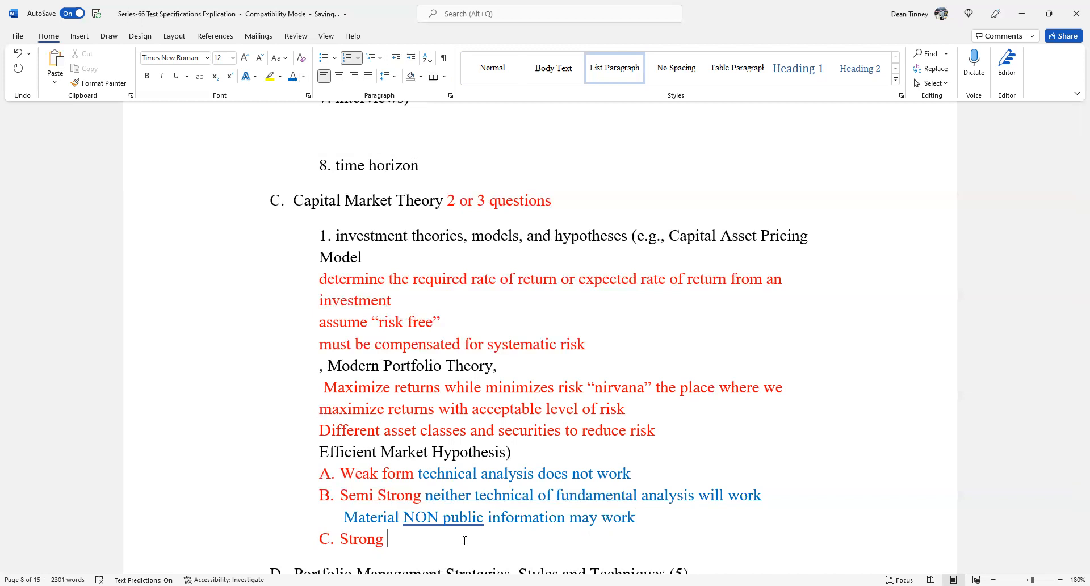
{"action": "type", "text": "NOTHING W"}
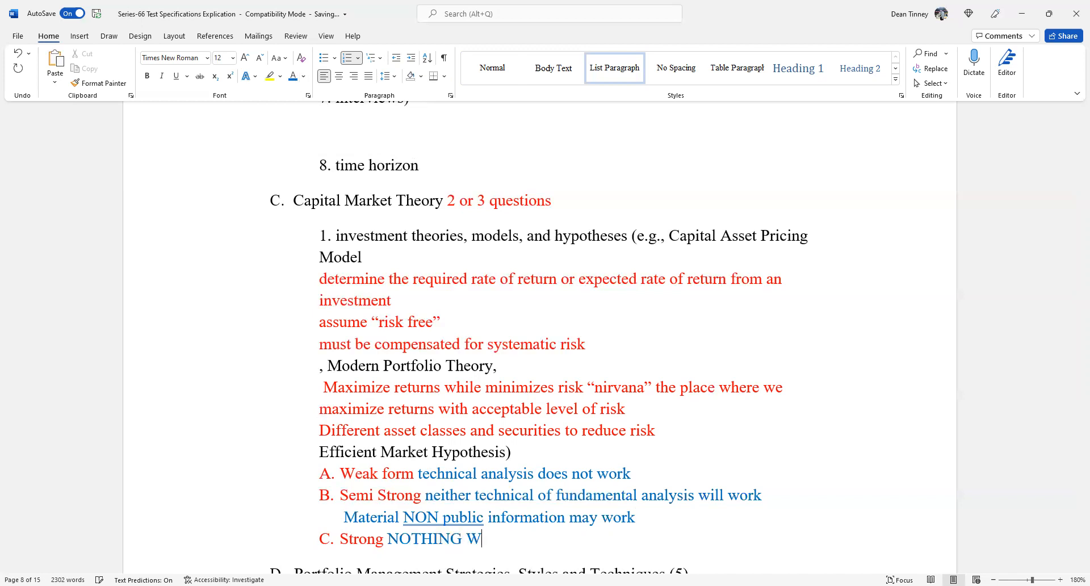
{"action": "type", "text": "ORKS"}
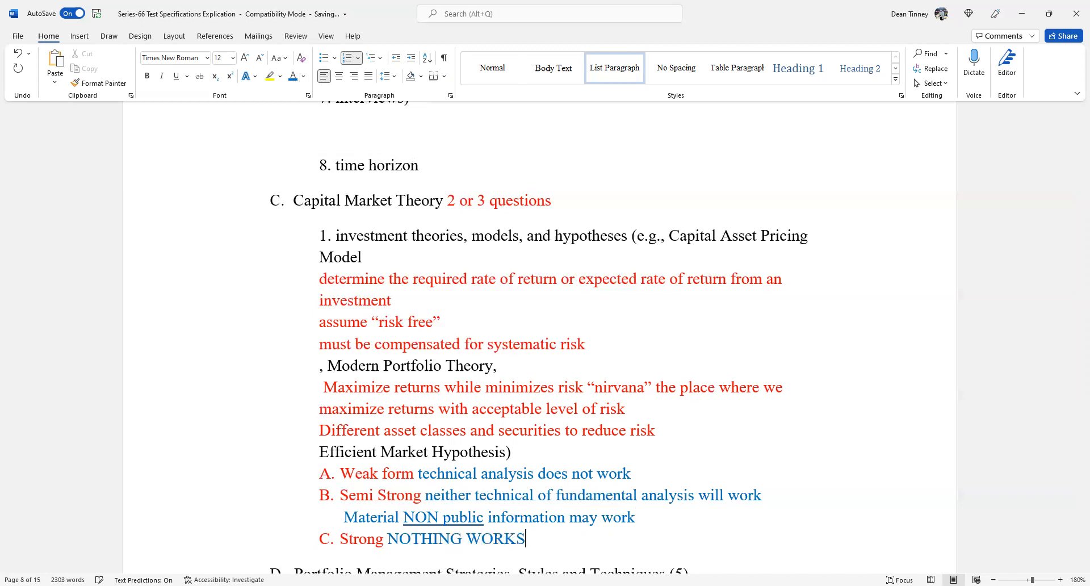
{"action": "mouse_move", "coordinate": [806, 551]}
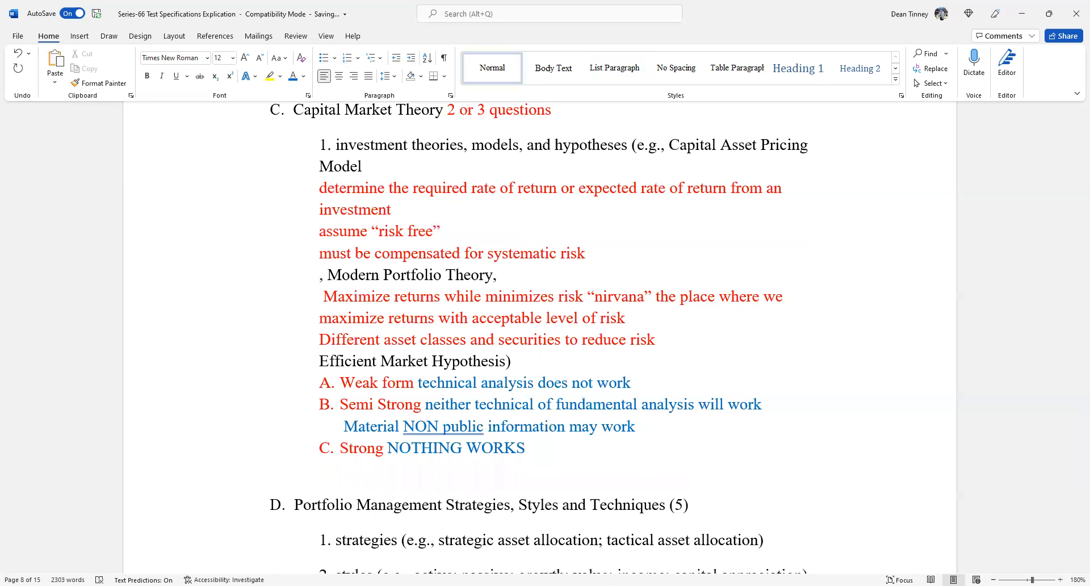
Type 'Random Walk Down Wall Street' in red below the Strong form note
{"action": "type", "text": "Ran"}
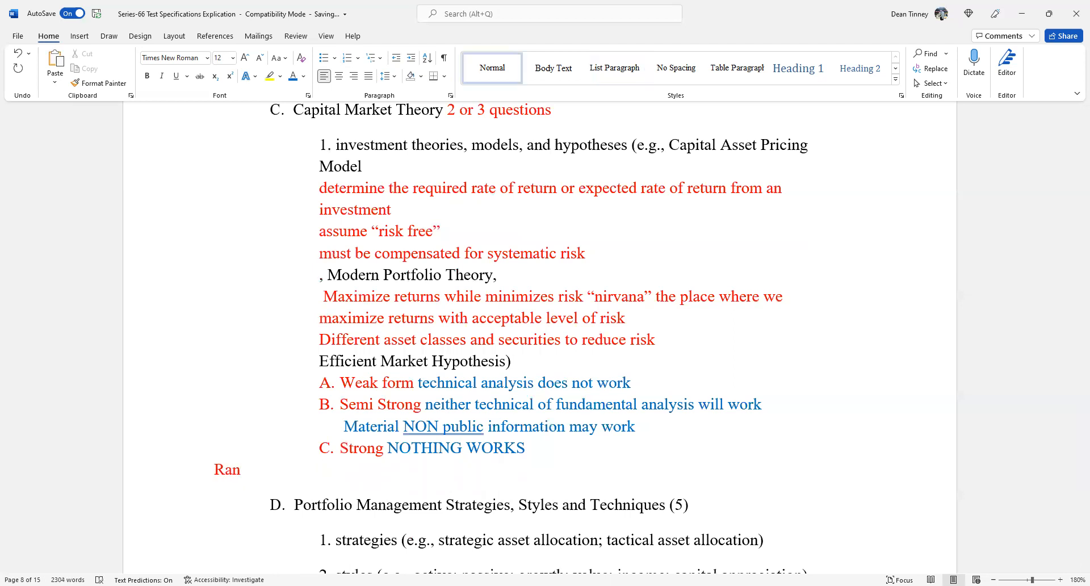
{"action": "type", "text": "dom"}
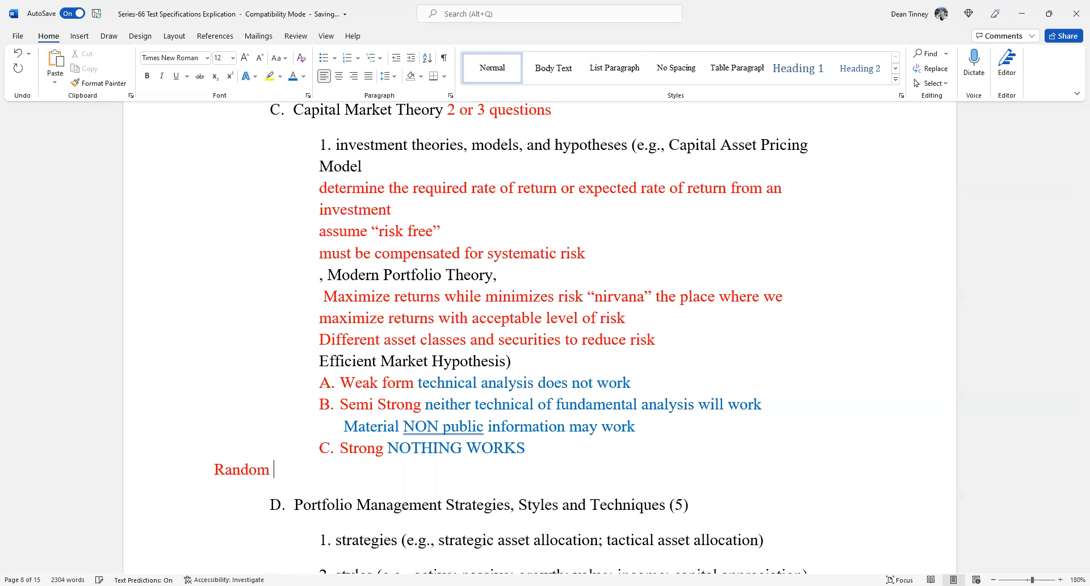
{"action": "type", "text": "W"}
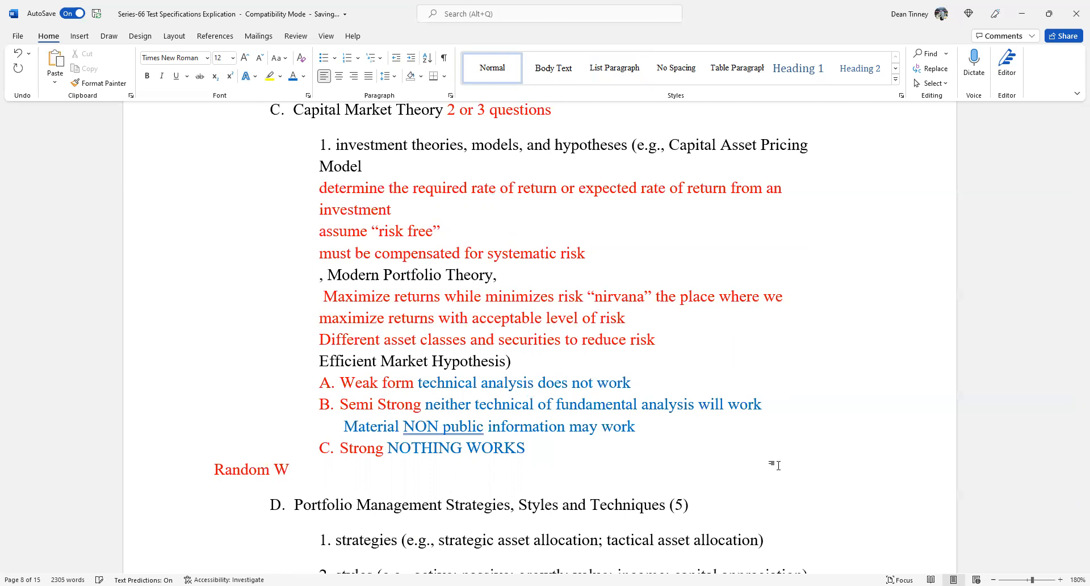
{"action": "left_click", "coordinate": [288, 469]}
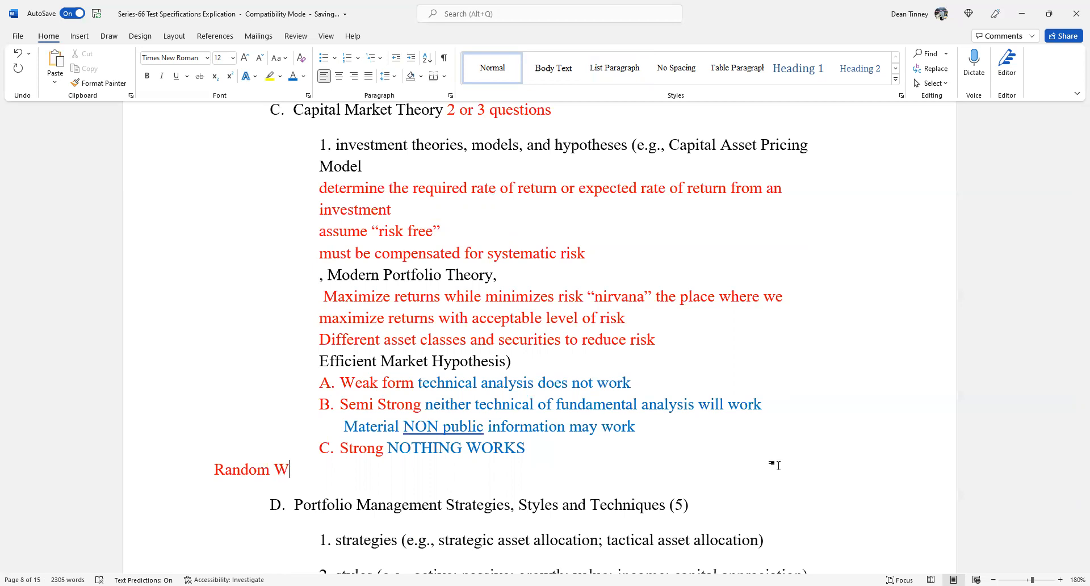
{"action": "type", "text": "alk"}
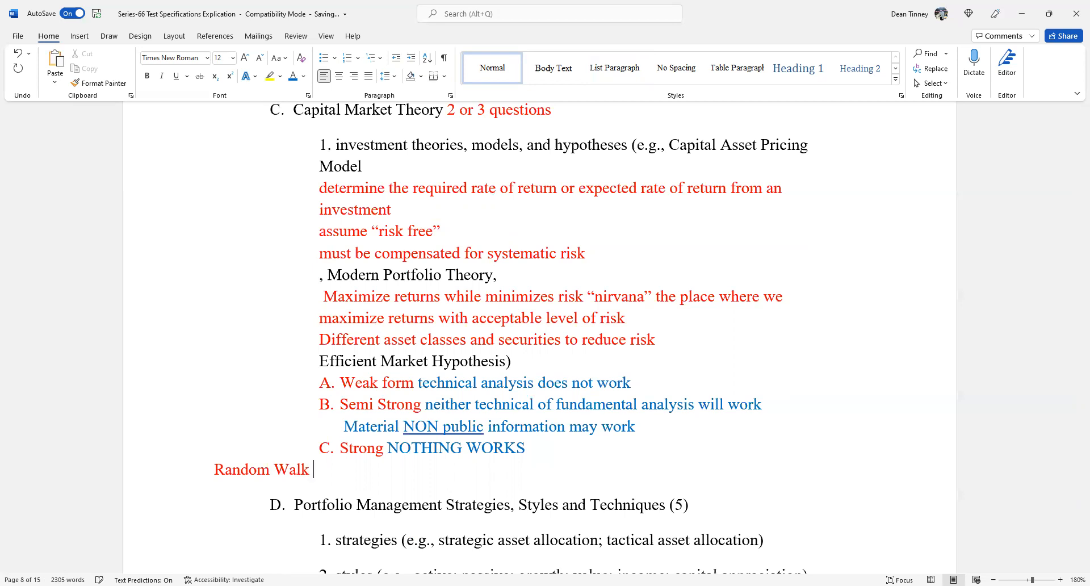
{"action": "type", "text": "D"}
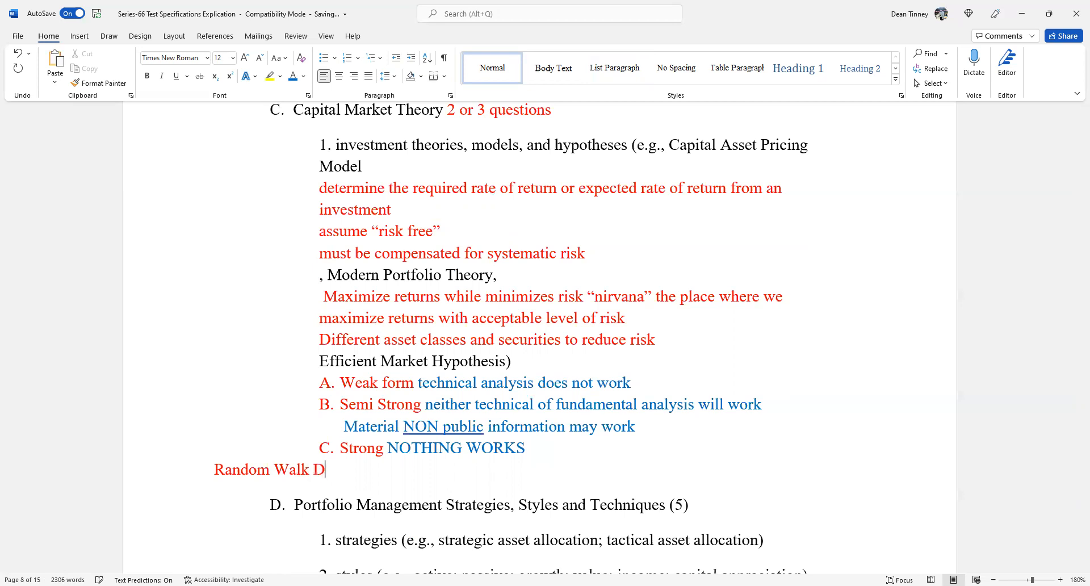
{"action": "type", "text": "own"}
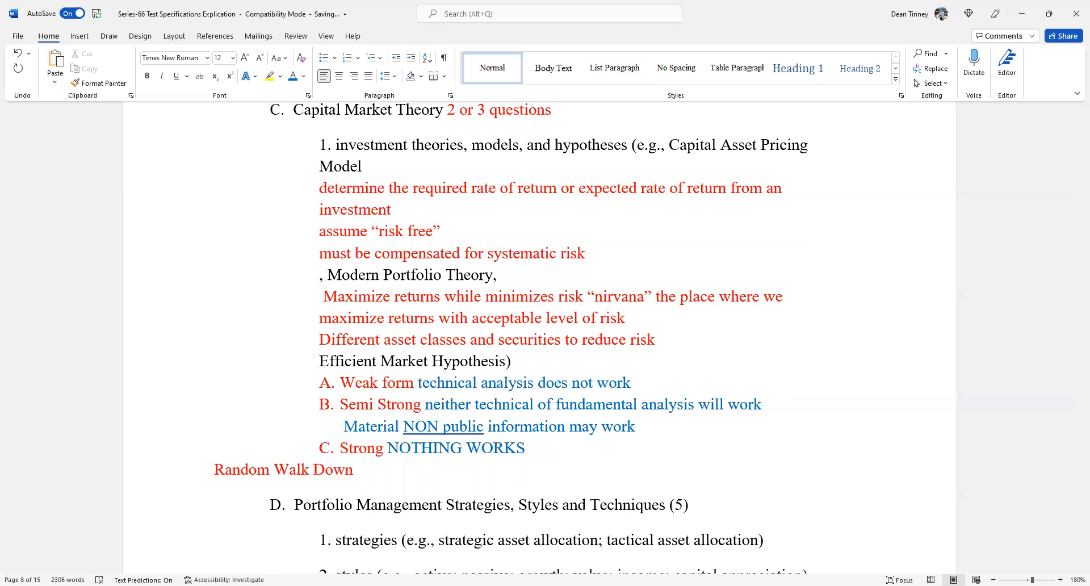
{"action": "type", "text": "Wall St"}
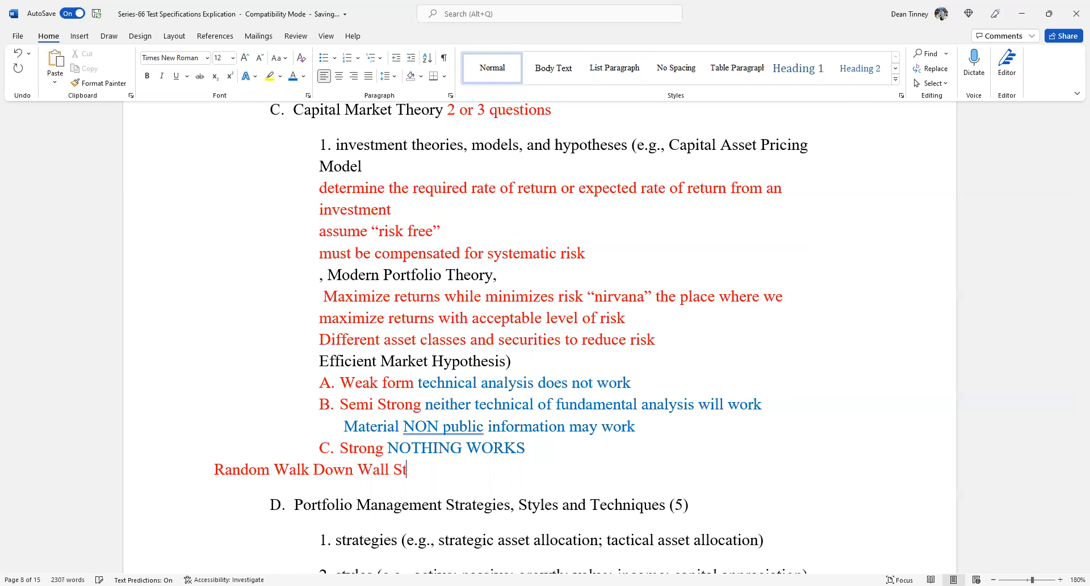
{"action": "type", "text": "ree"}
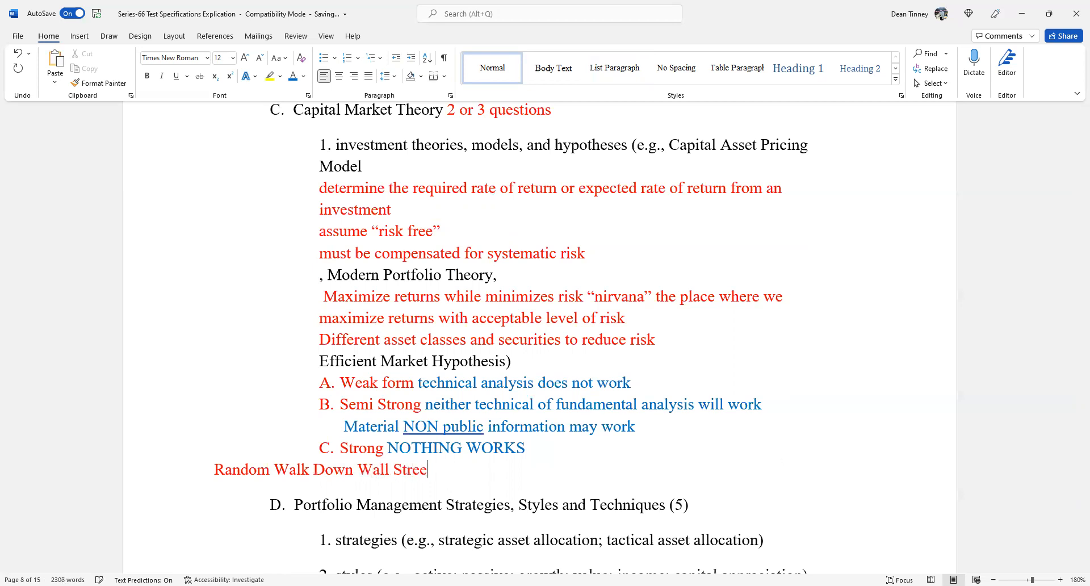
{"action": "type", "text": "t"}
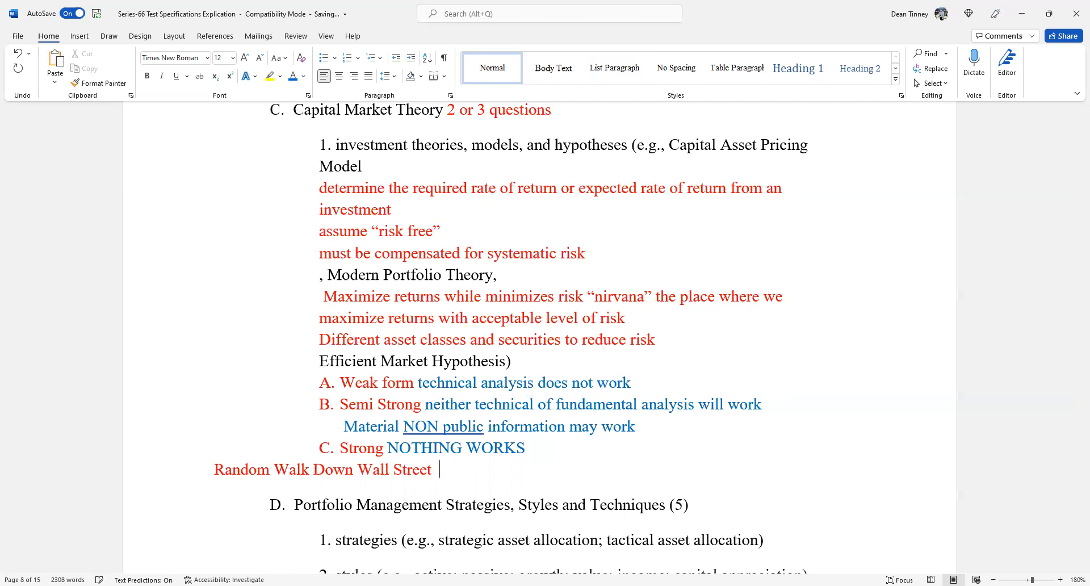
{"action": "mouse_move", "coordinate": [775, 465]}
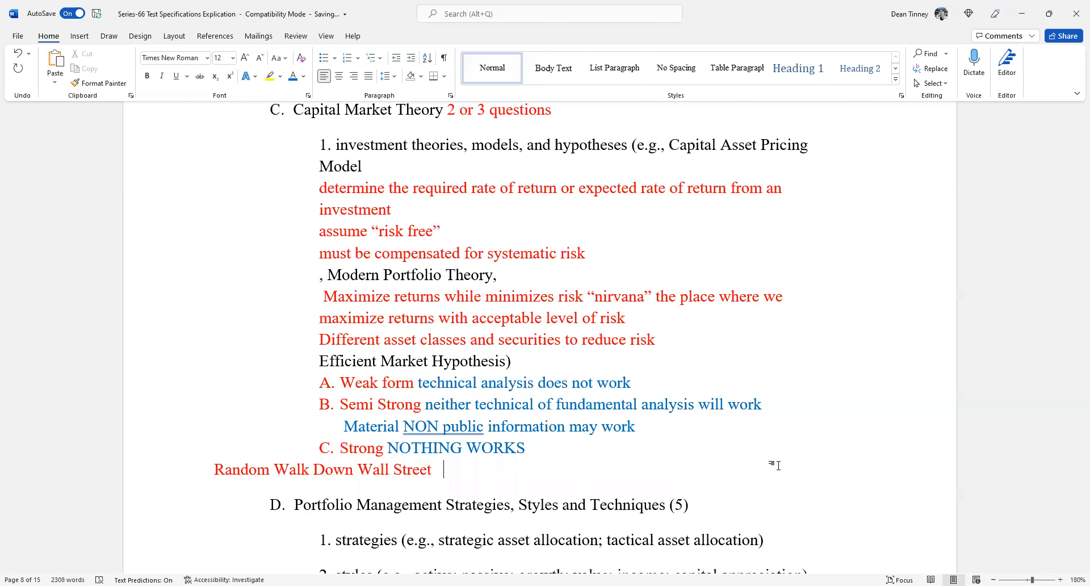
Append 'PASSIVE INVESTING INDEX FUND' in red capitals after the title
{"action": "type", "text": "PASS"}
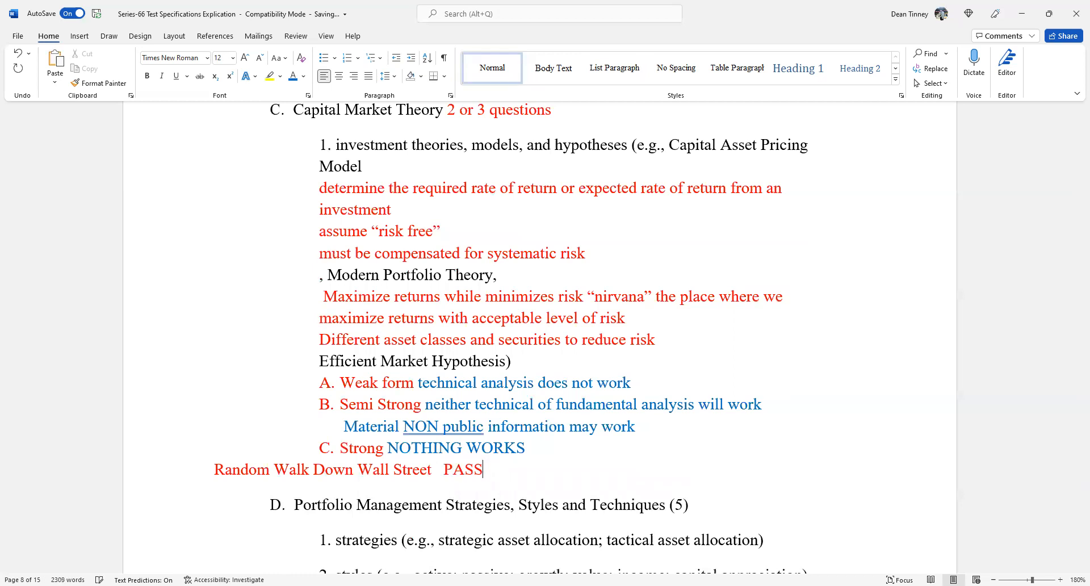
{"action": "type", "text": "IVE"}
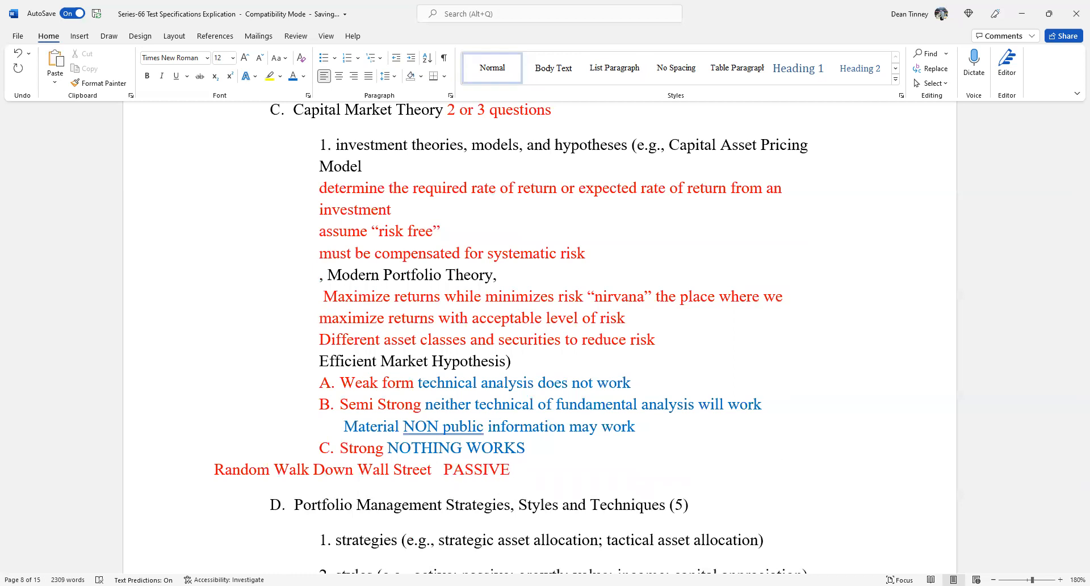
{"action": "type", "text": "INVESR"}
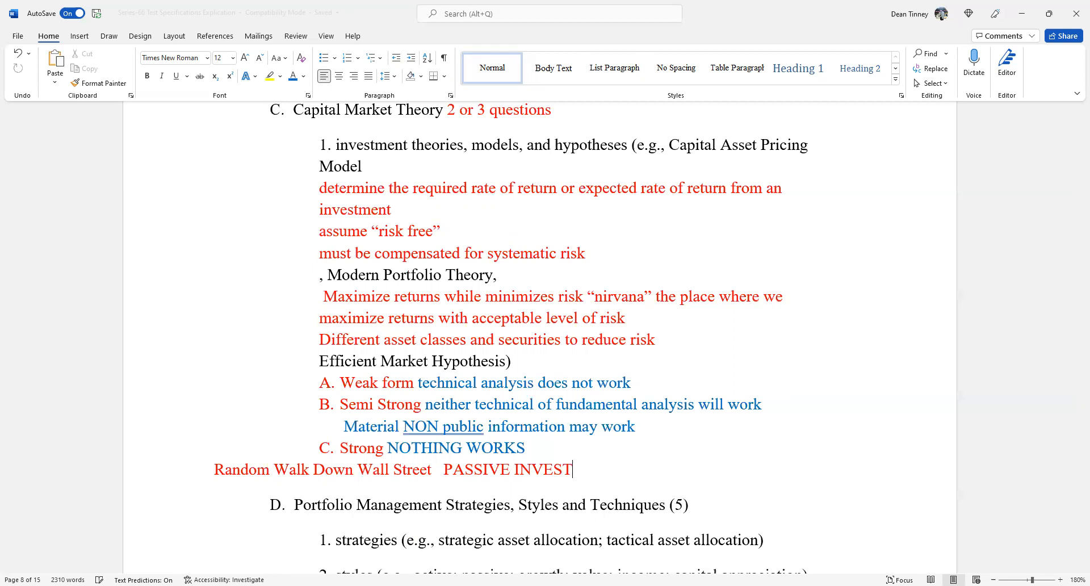
{"action": "type", "text": "ING"}
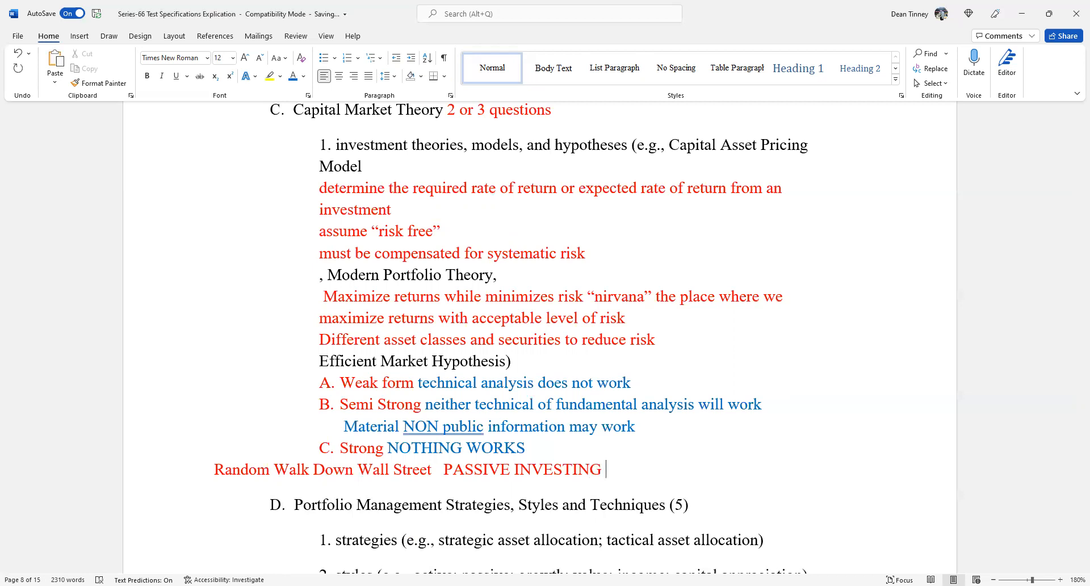
{"action": "type", "text": "INDEX"}
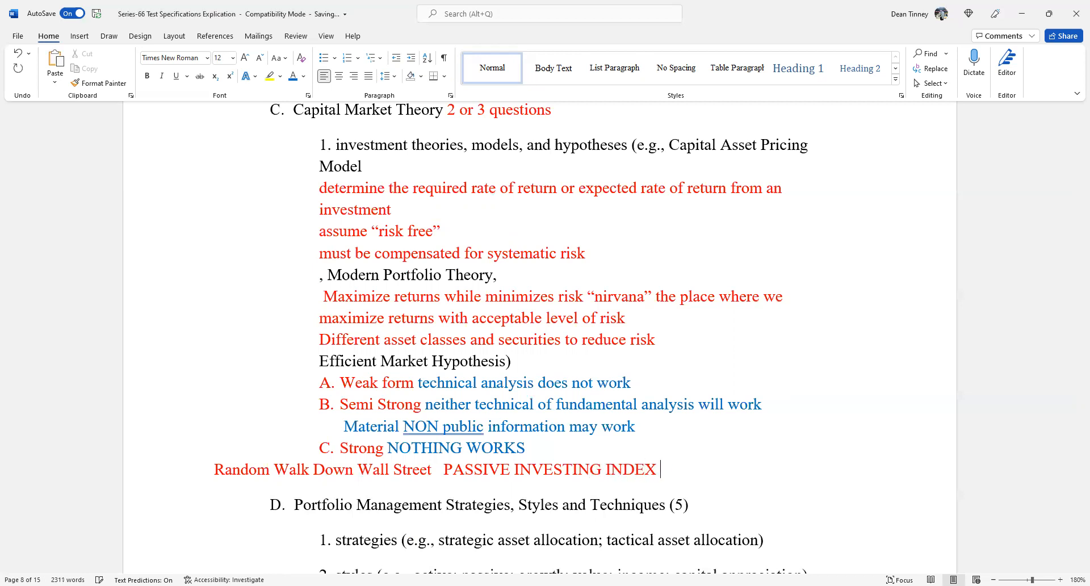
{"action": "type", "text": "FUND"}
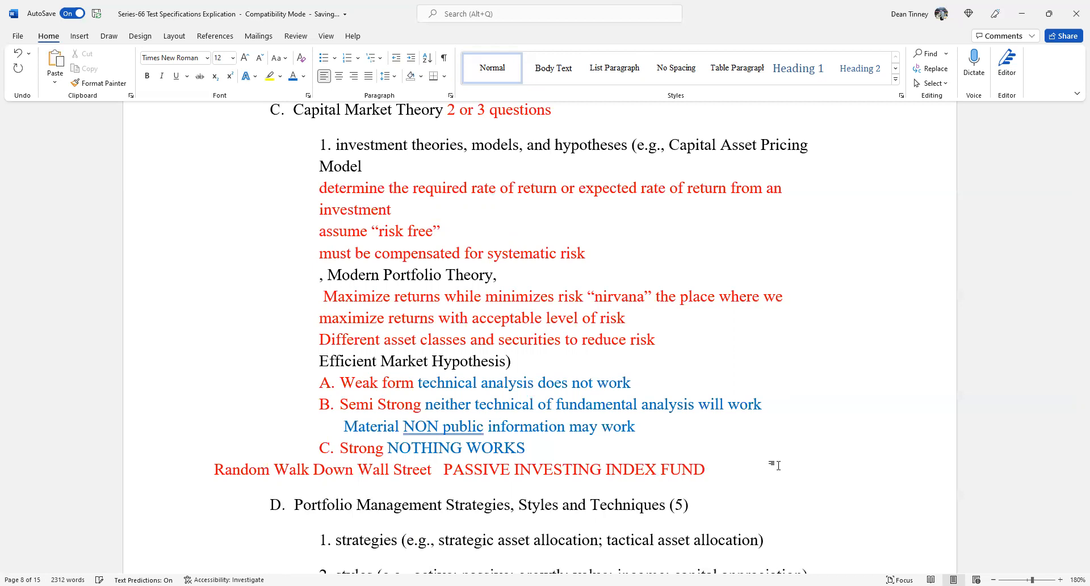
{"action": "left_click", "coordinate": [704, 469]}
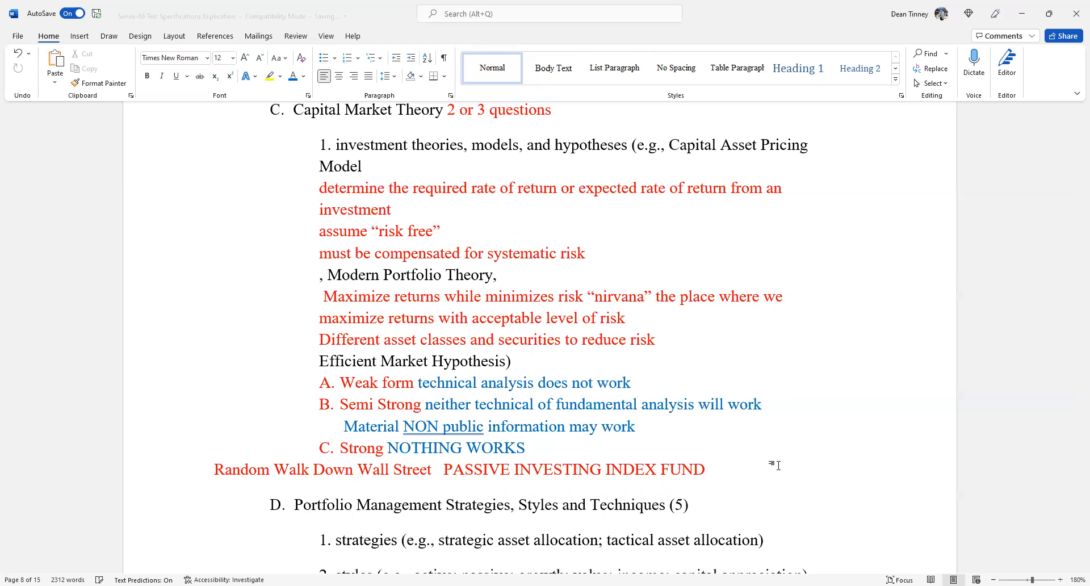
{"action": "left_click", "coordinate": [704, 469]}
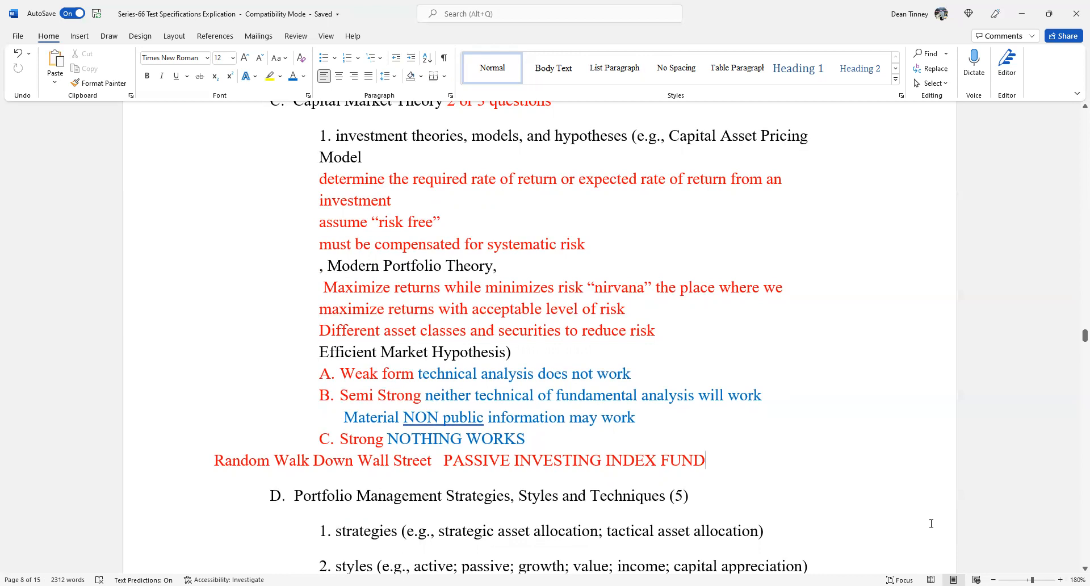
{"action": "mouse_move", "coordinate": [1074, 232]}
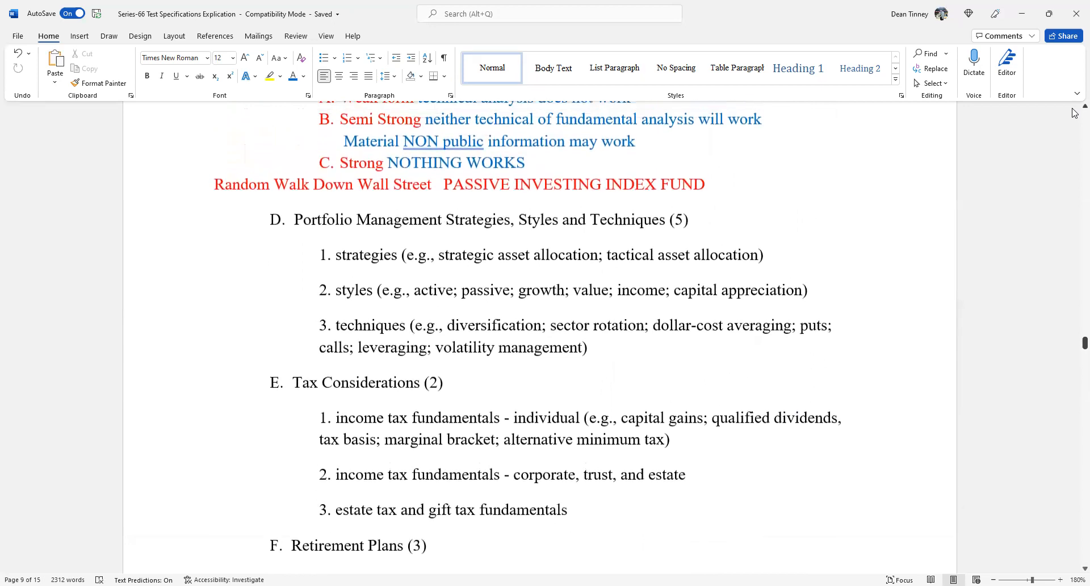
{"action": "scroll", "scroll_direction": "up", "scroll_amount": 3}
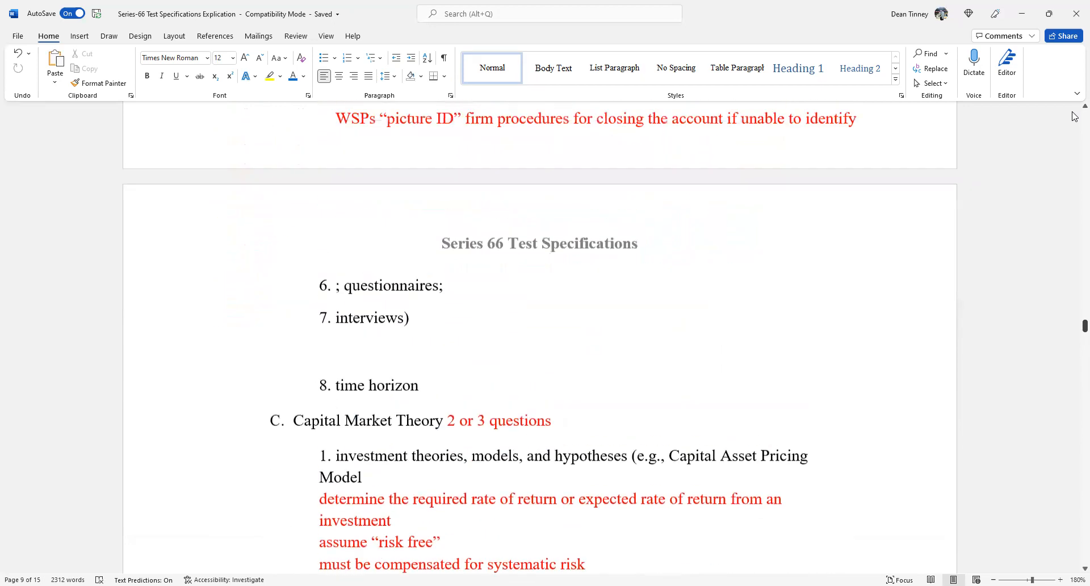
{"action": "scroll", "scroll_direction": "down", "scroll_amount": 3}
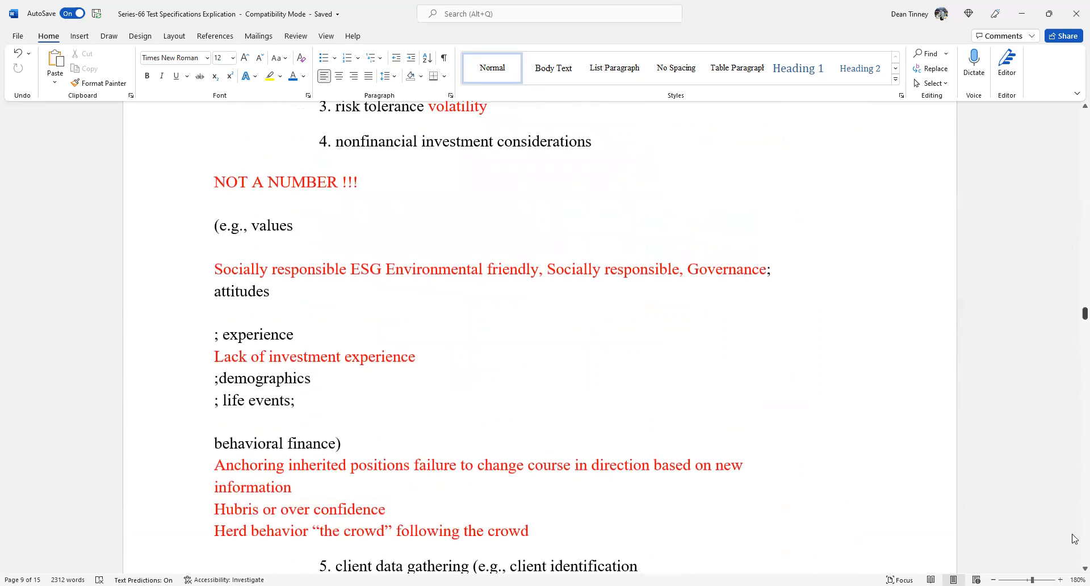
{"action": "scroll", "scroll_direction": "down", "scroll_amount": 3}
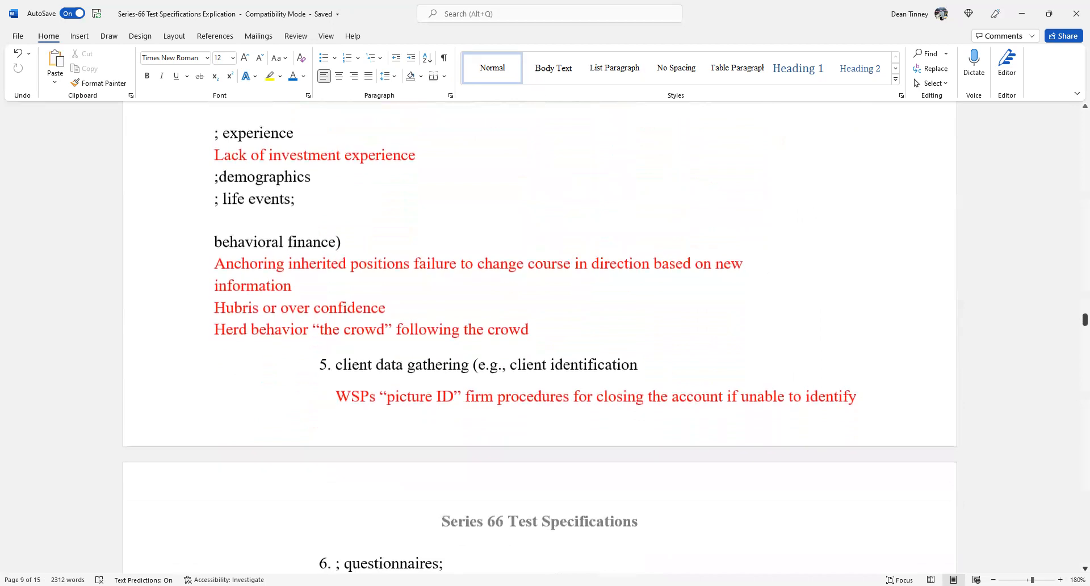
{"action": "scroll", "scroll_direction": "down", "scroll_amount": 3}
{"action": "type", "text": "Random Walk Down Wall Street   PASSIVE INVESTING INDEX FUND"}
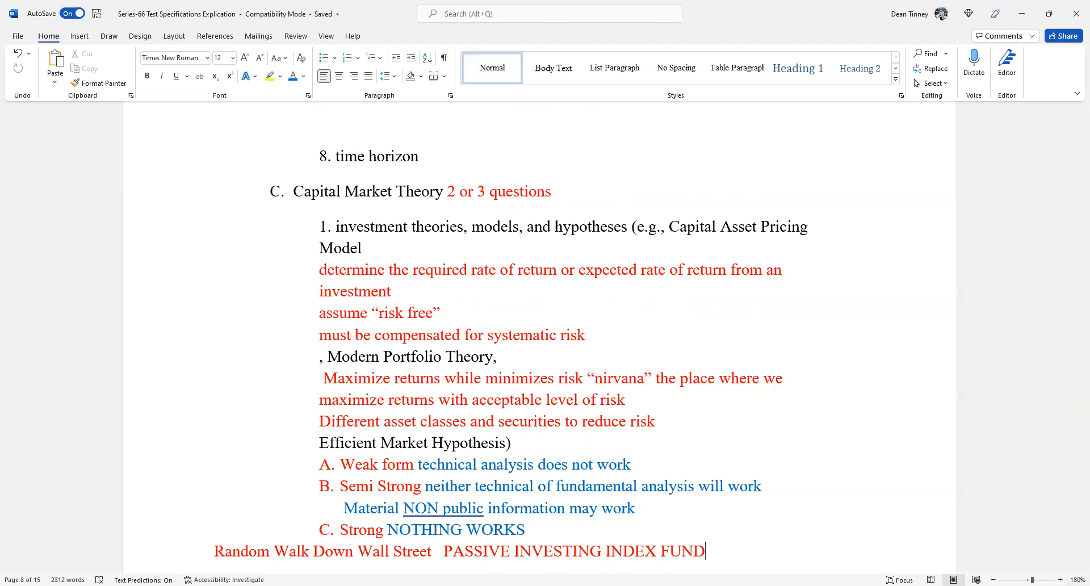
{"action": "scroll", "scroll_direction": "down", "scroll_amount": 3}
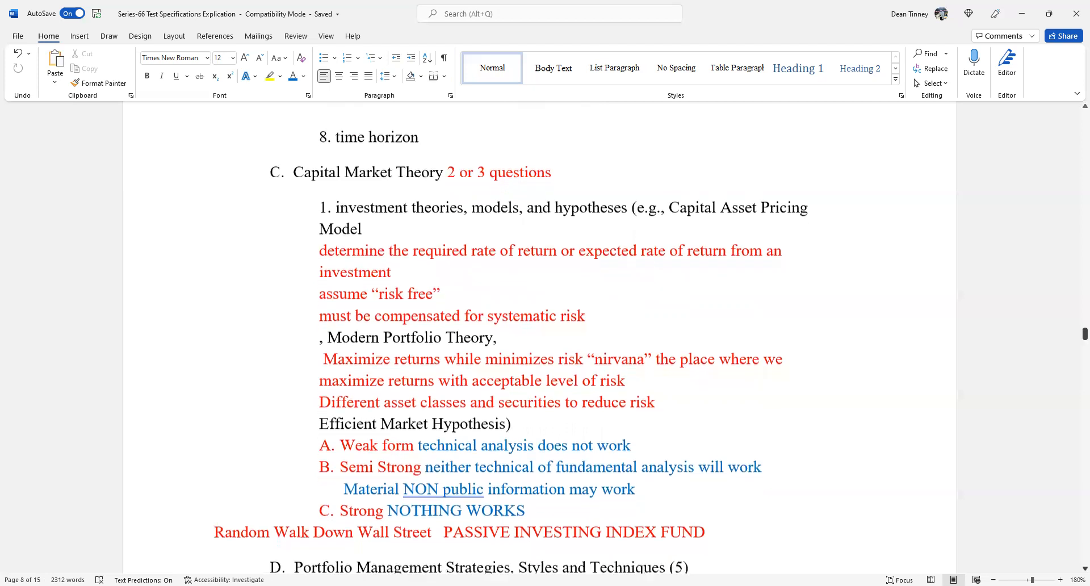
{"action": "scroll", "scroll_direction": "down", "scroll_amount": 3}
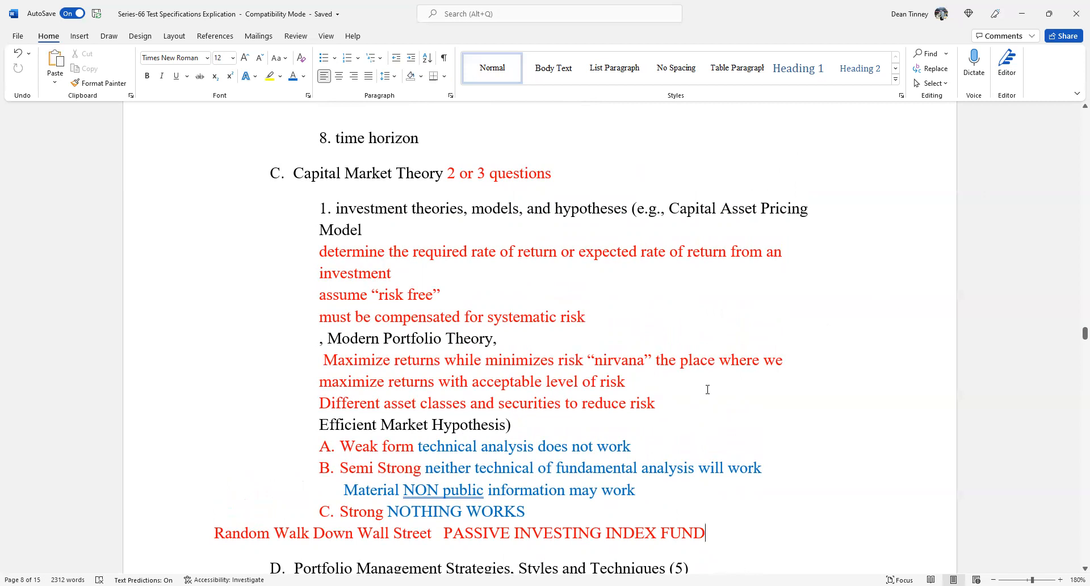
{"action": "mouse_move", "coordinate": [706, 393]}
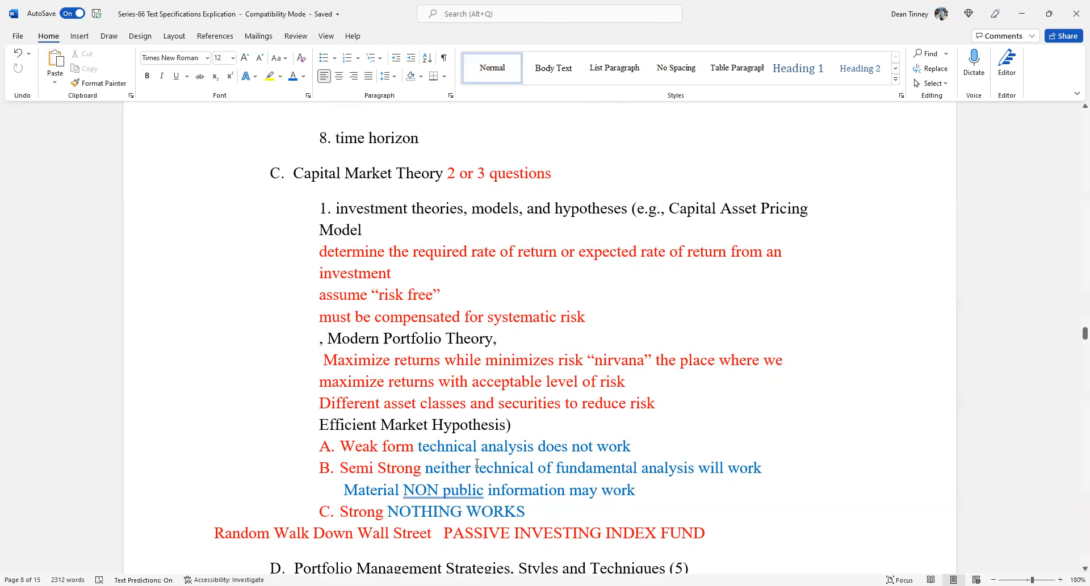
{"action": "left_click", "coordinate": [705, 532]}
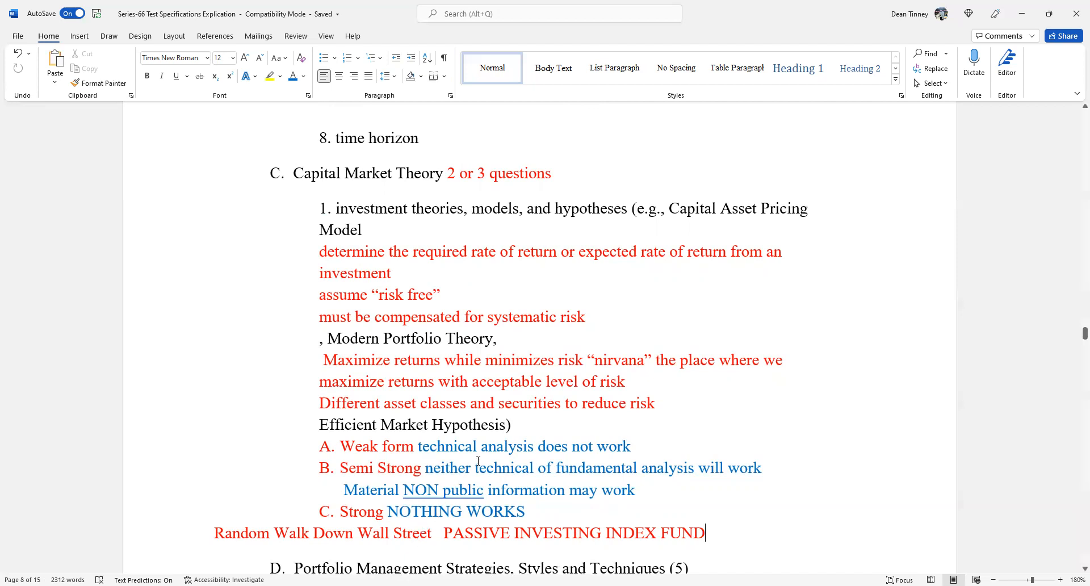